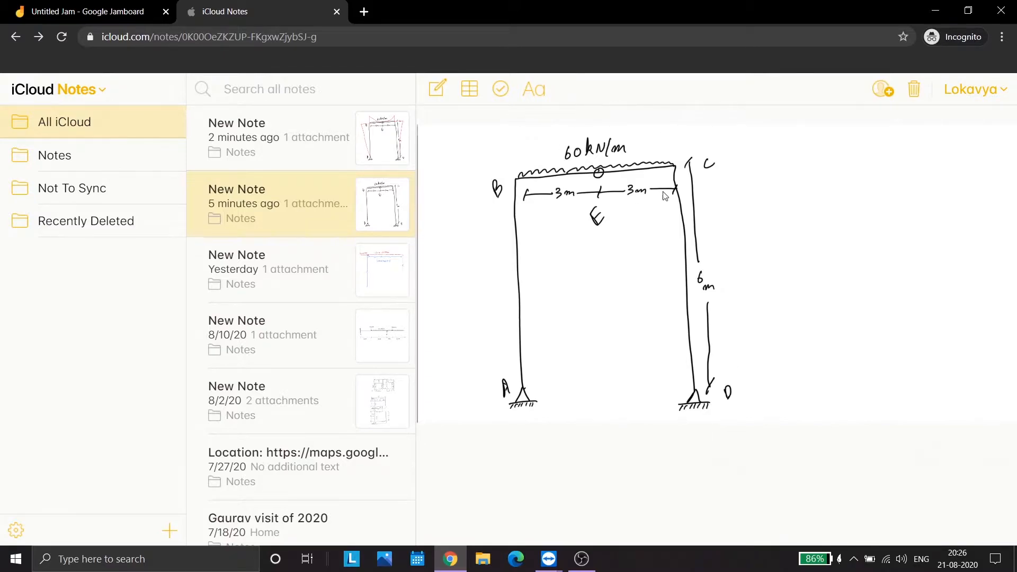
pyautogui.moveTo(797, 261)
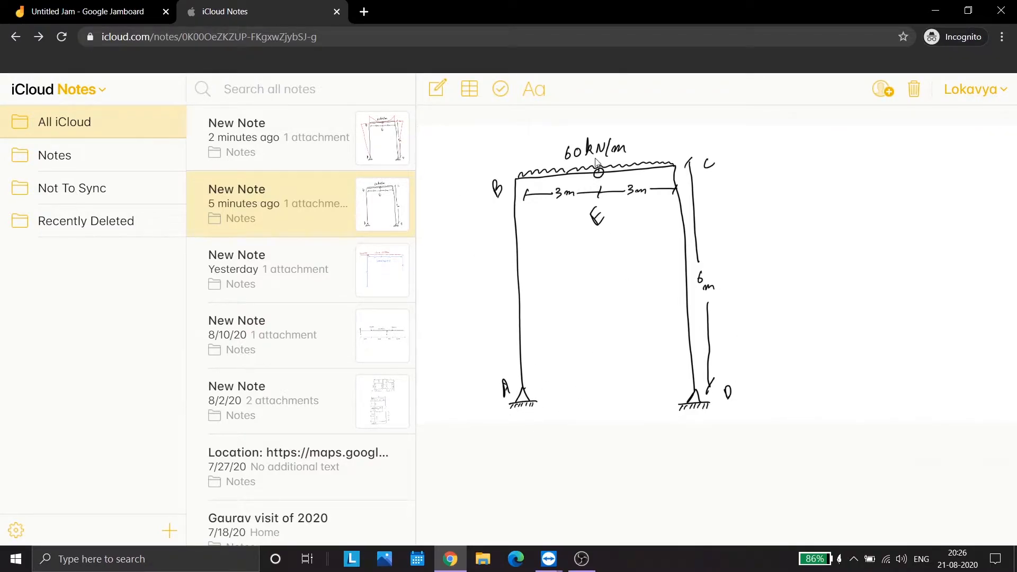
pyautogui.moveTo(608, 187)
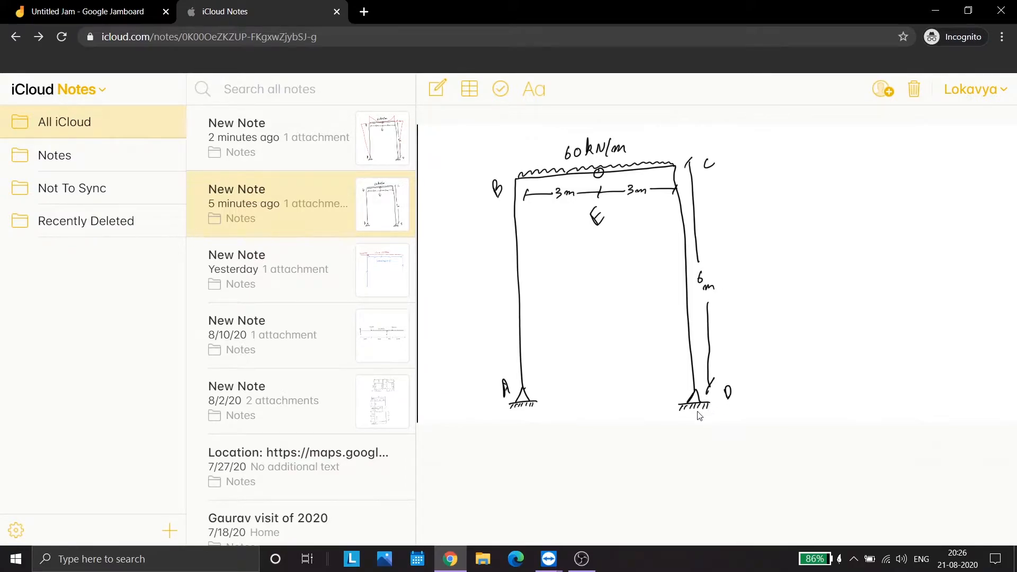
pyautogui.moveTo(555, 266)
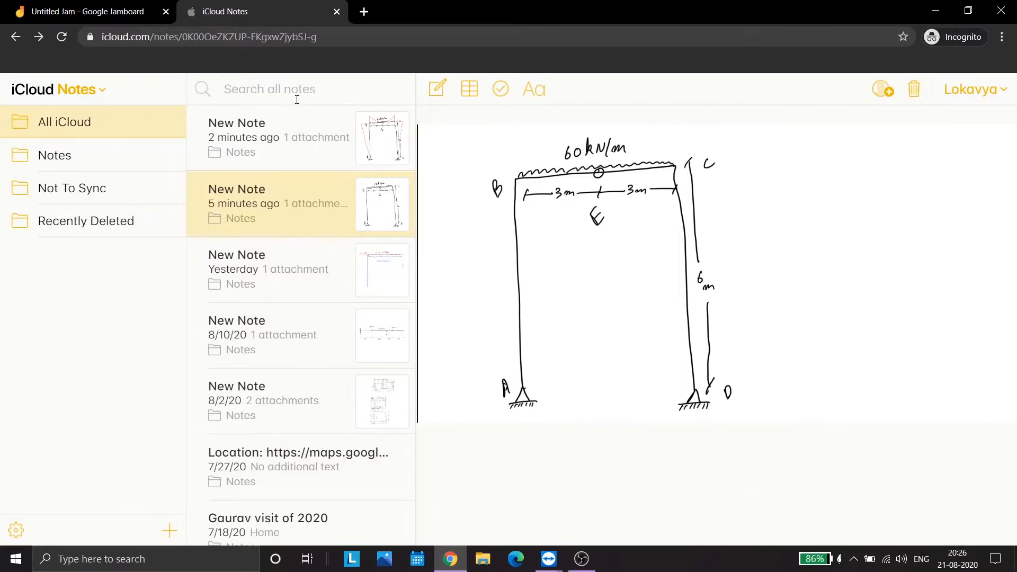
pyautogui.moveTo(475, 255)
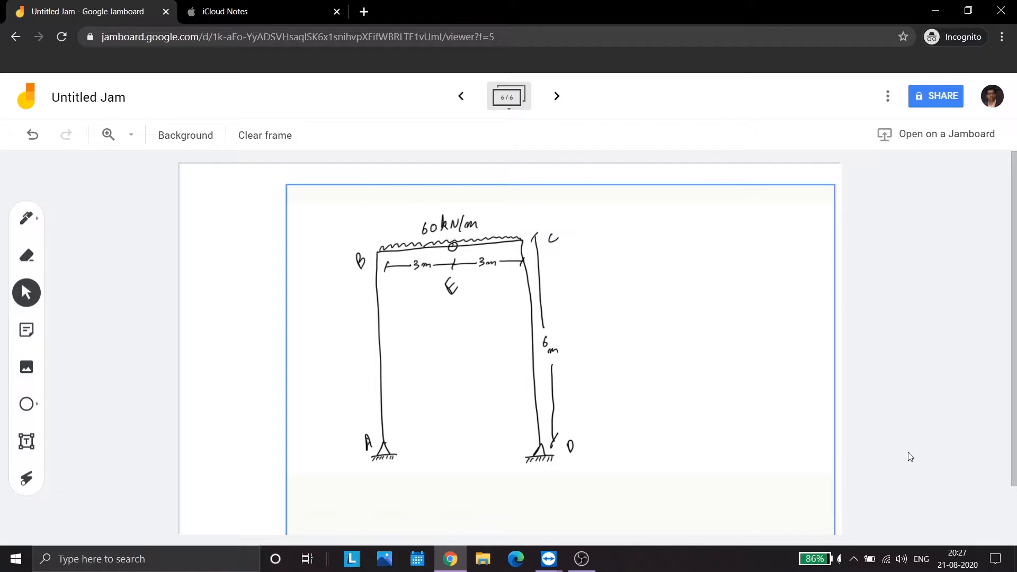
# Step: Draw red reaction arrows Va and Vd under the supports and Ha, Hd horizontally
pyautogui.moveTo(380, 460); pyautogui.dragTo(379, 483)
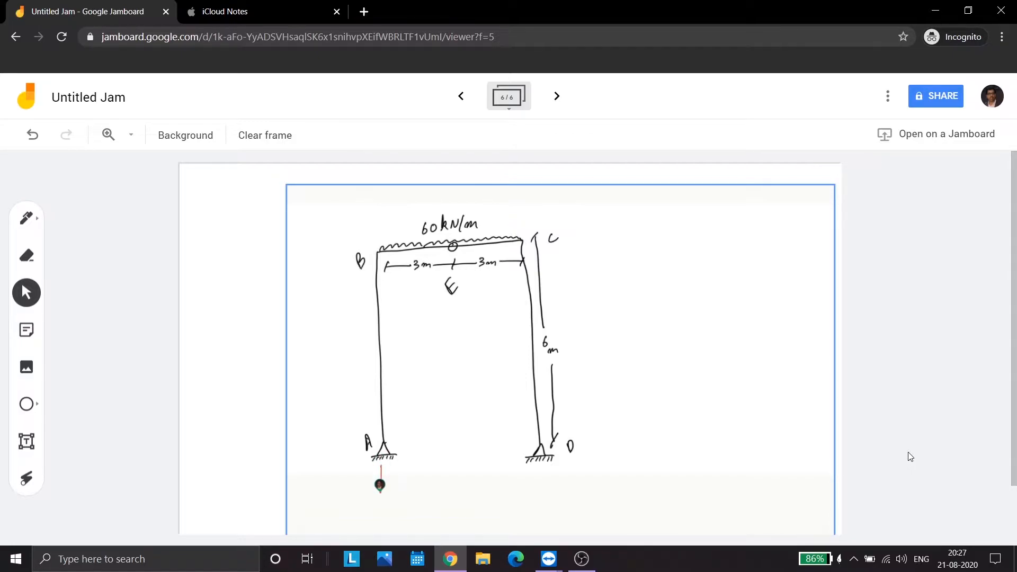
pyautogui.moveTo(379, 499); pyautogui.dragTo(389, 490)
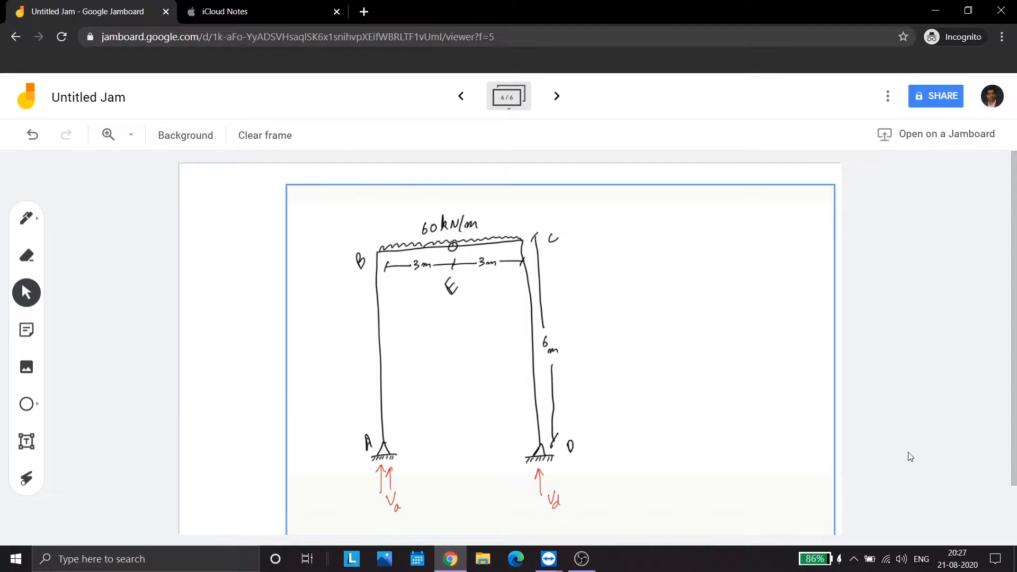
pyautogui.moveTo(574, 441); pyautogui.dragTo(613, 430)
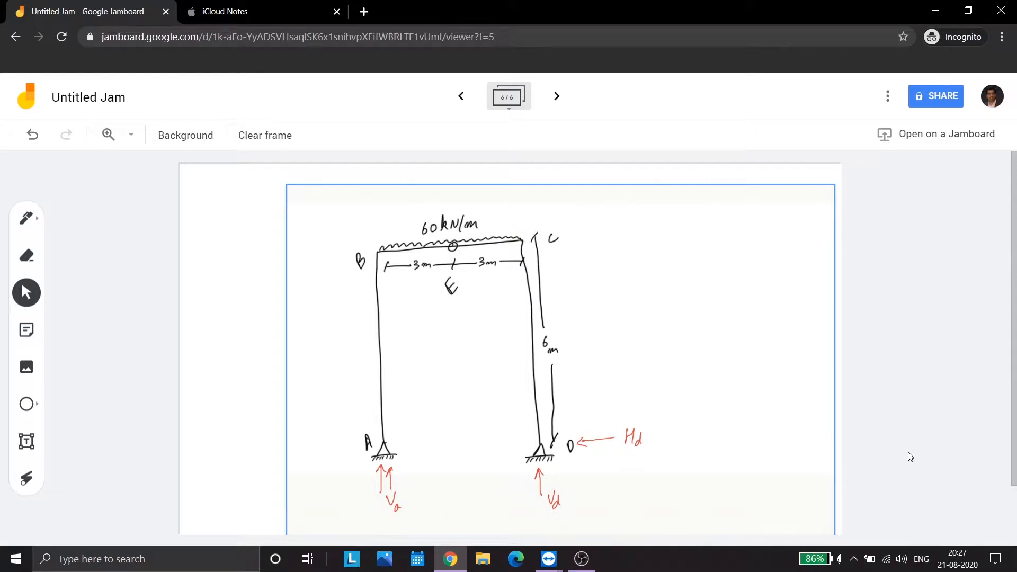
pyautogui.moveTo(292, 451); pyautogui.dragTo(353, 442)
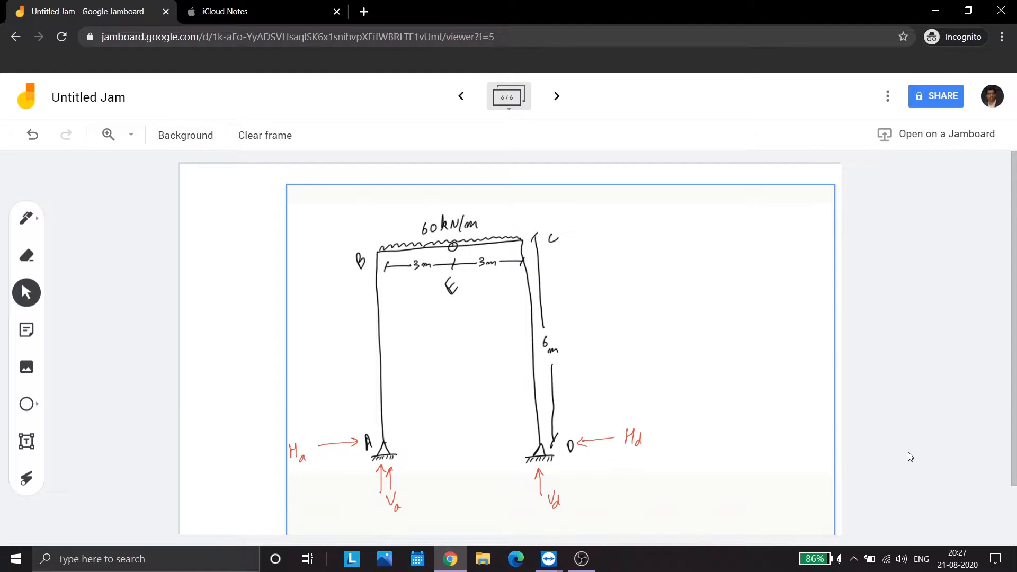
pyautogui.scroll(-3)
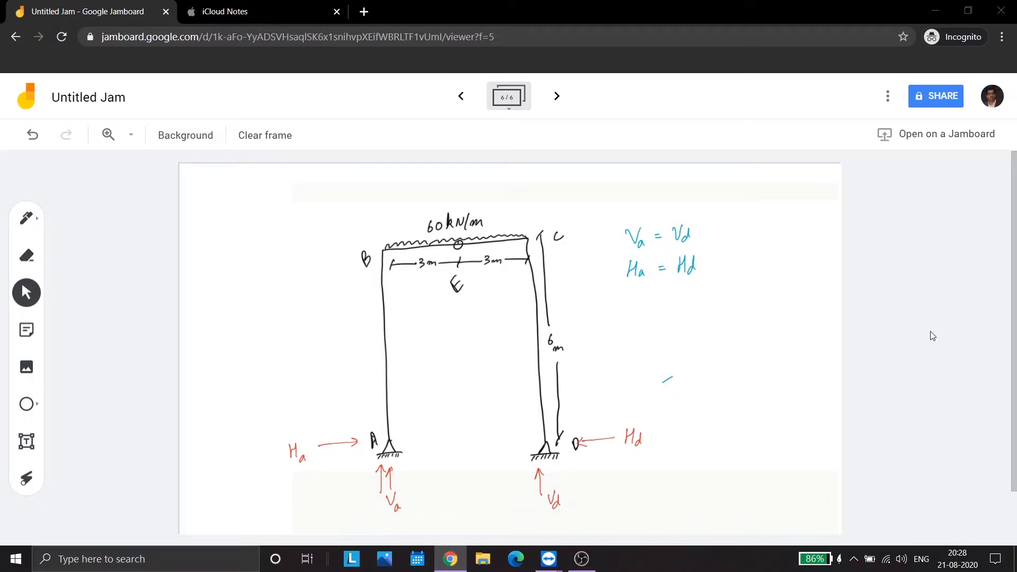
# Step: Write blue equations Va = Vd = V, Ha = Hd = H, V = 180 kN, then add a frame
pyautogui.moveTo(642, 301); pyautogui.dragTo(632, 327)
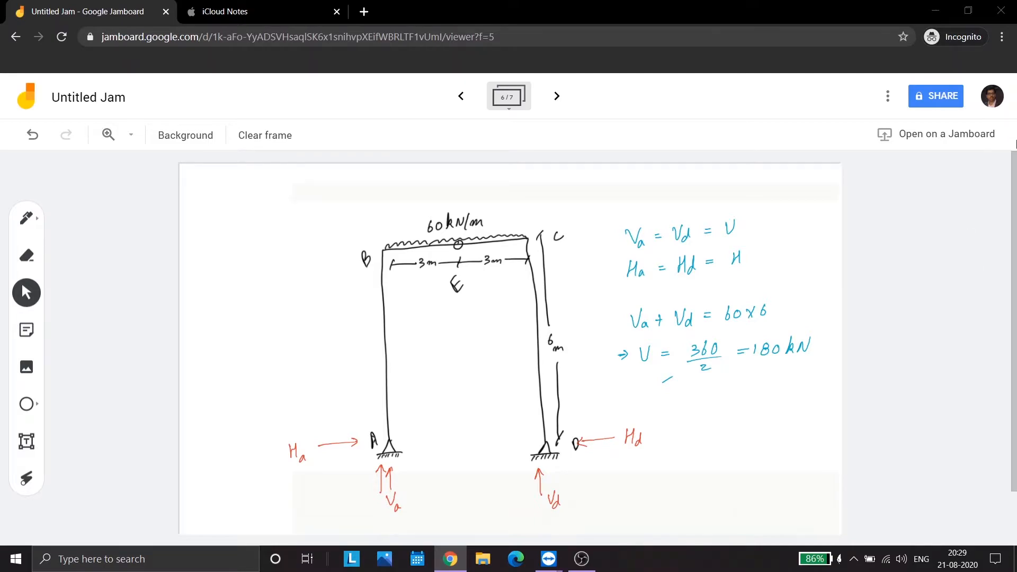
pyautogui.click(556, 95)
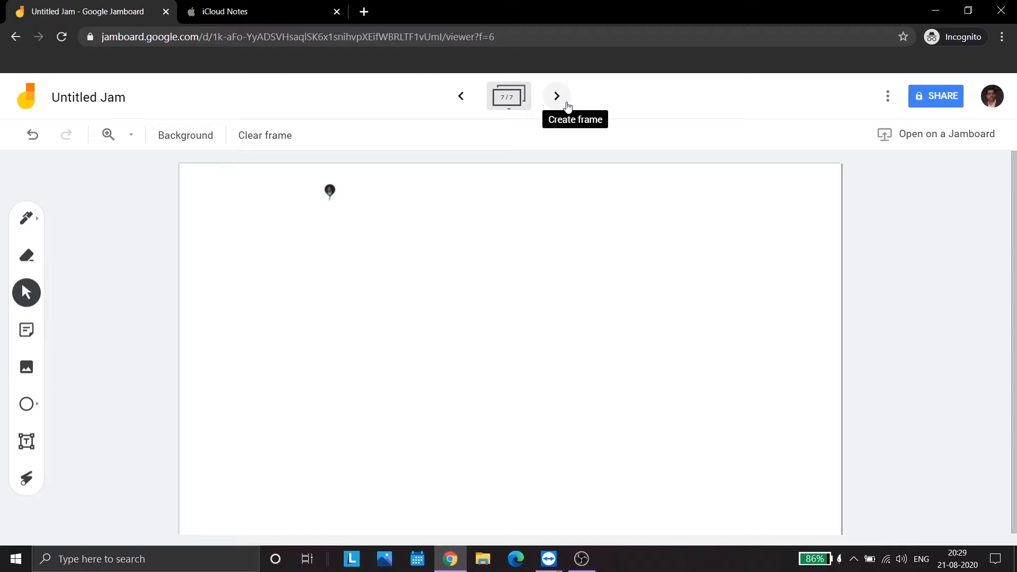
# Step: Write the moment equation 60×3×1.5 + H×6 = 180×3 and solve H = 45 kN
pyautogui.moveTo(327, 194); pyautogui.dragTo(341, 211)
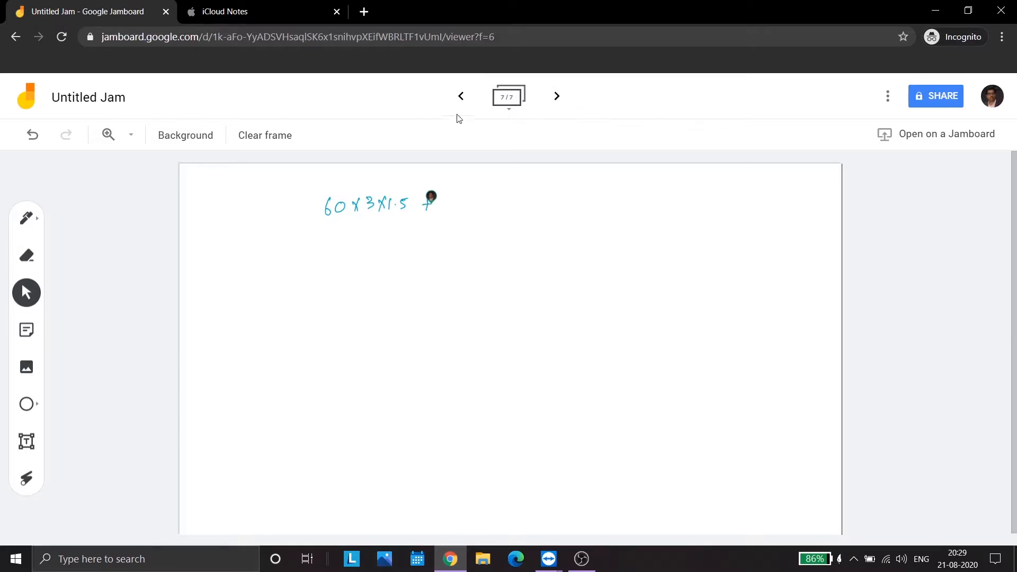
pyautogui.click(461, 95)
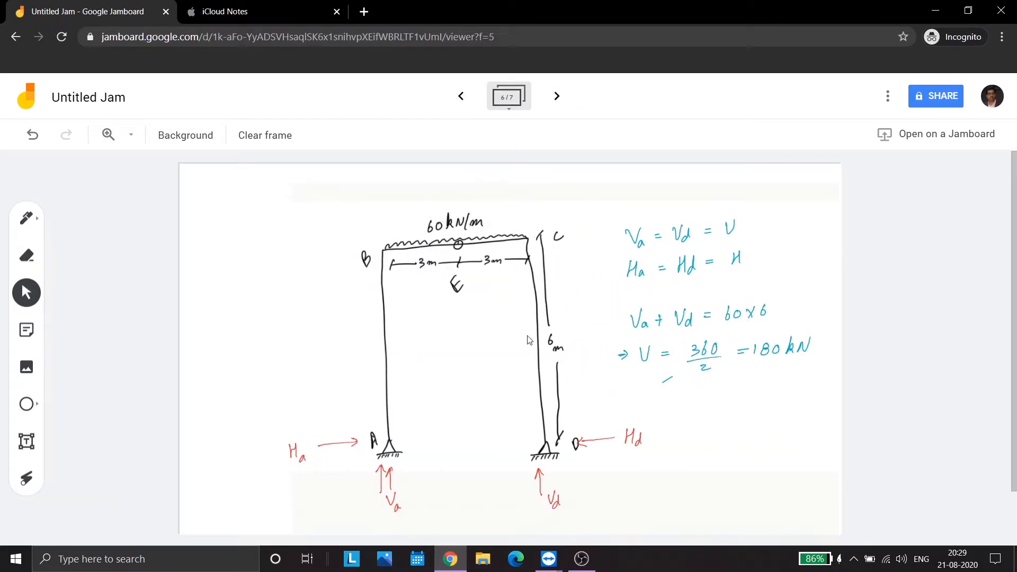
pyautogui.click(556, 96)
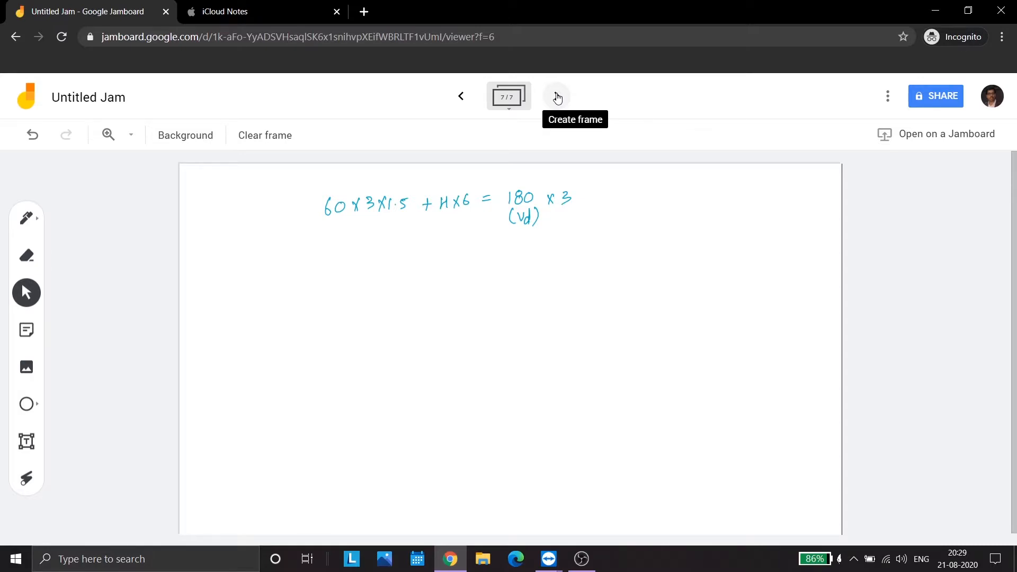
pyautogui.moveTo(340, 265); pyautogui.dragTo(366, 262)
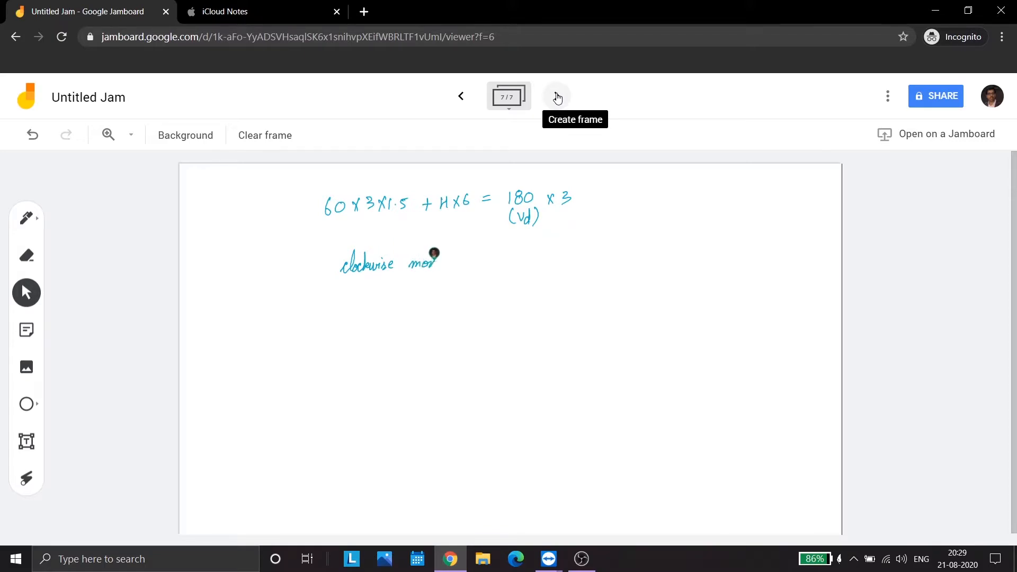
pyautogui.moveTo(428, 260); pyautogui.dragTo(464, 260)
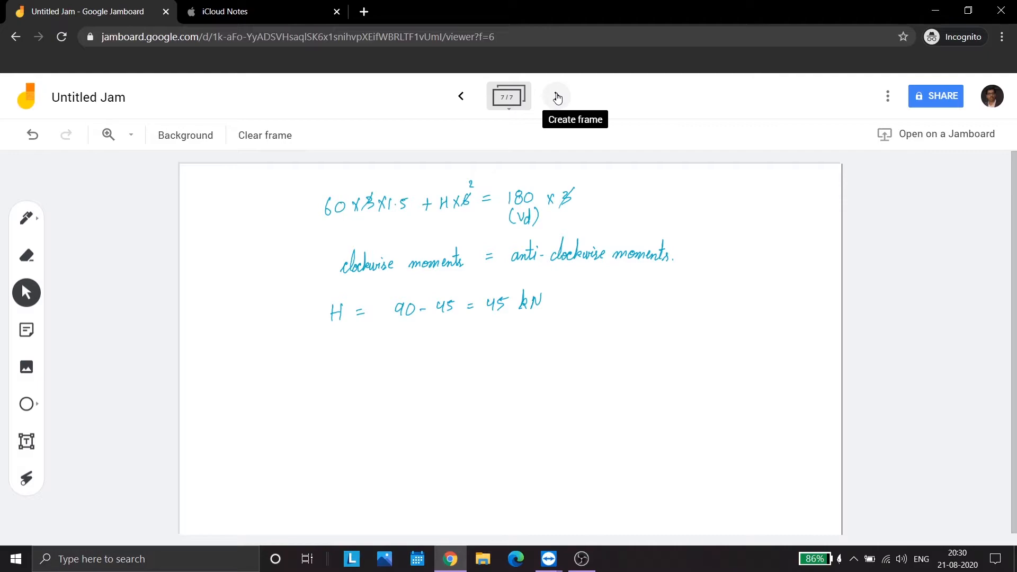
# Step: Draw a double dividing line and write 'B.M. at A = B.M. at D = 0'
pyautogui.moveTo(311, 347); pyautogui.dragTo(622, 347)
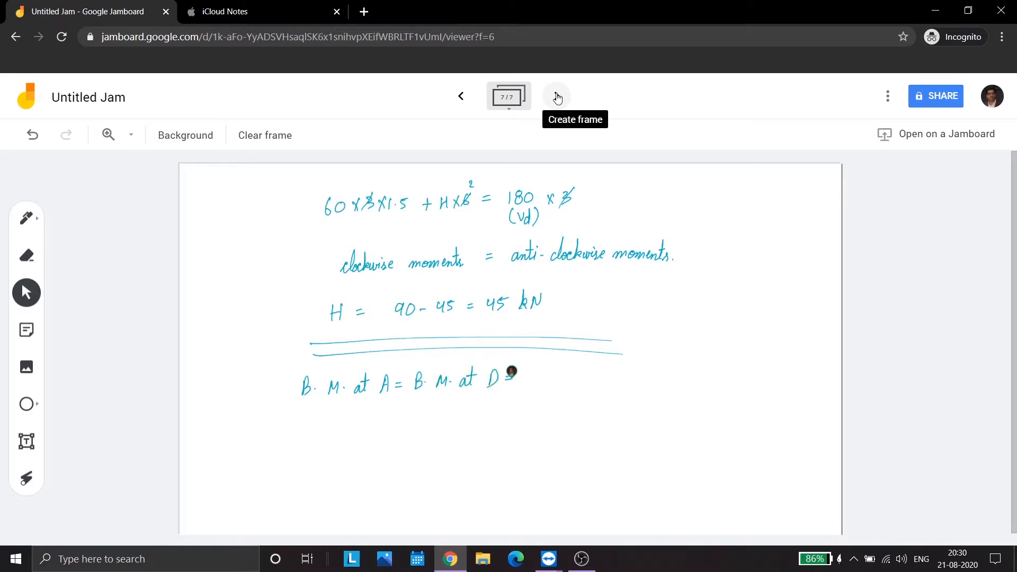
pyautogui.click(460, 96)
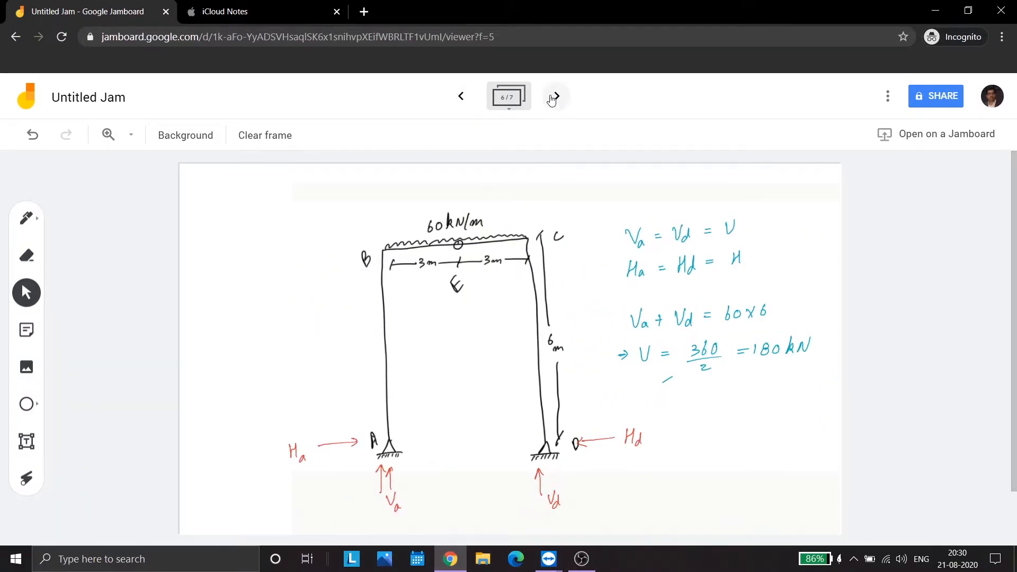
pyautogui.click(555, 96)
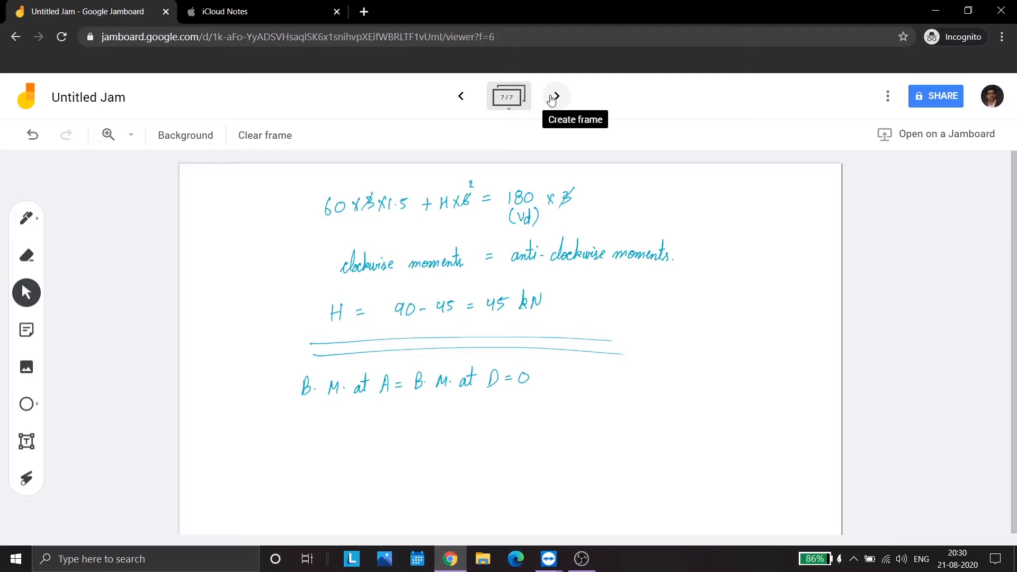
pyautogui.moveTo(295, 435); pyautogui.dragTo(306, 422)
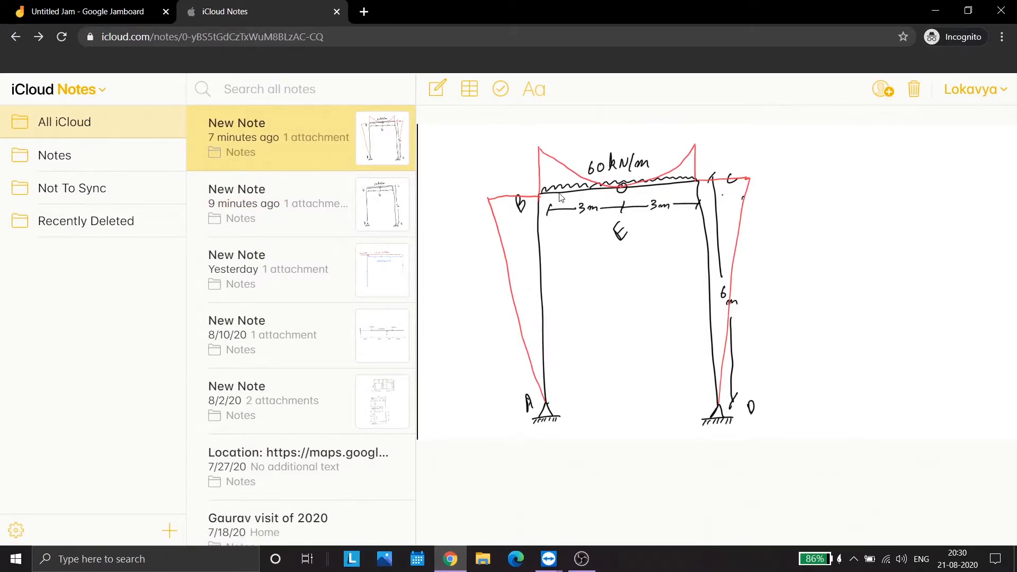
pyautogui.moveTo(480, 203)
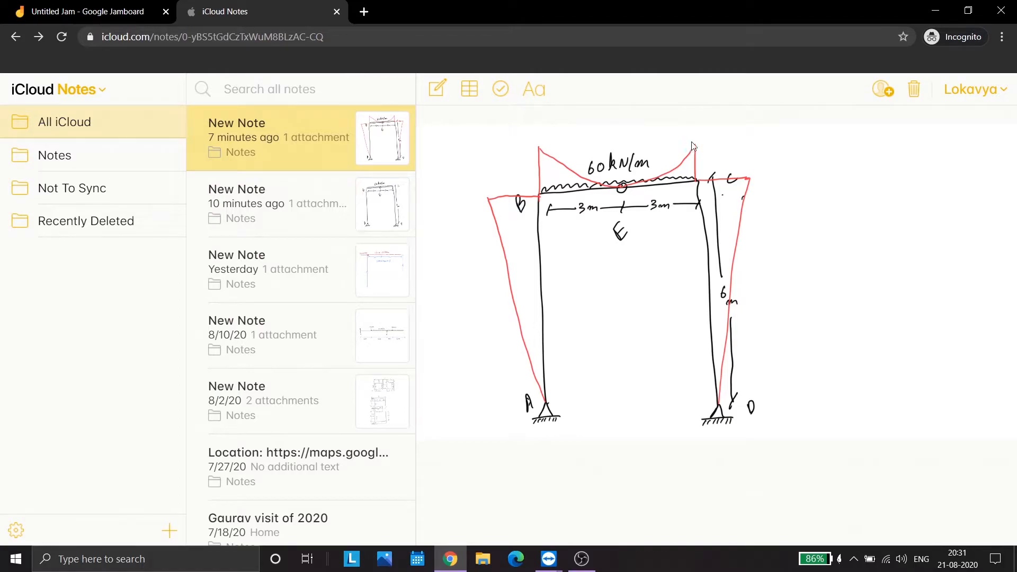
pyautogui.moveTo(741, 183)
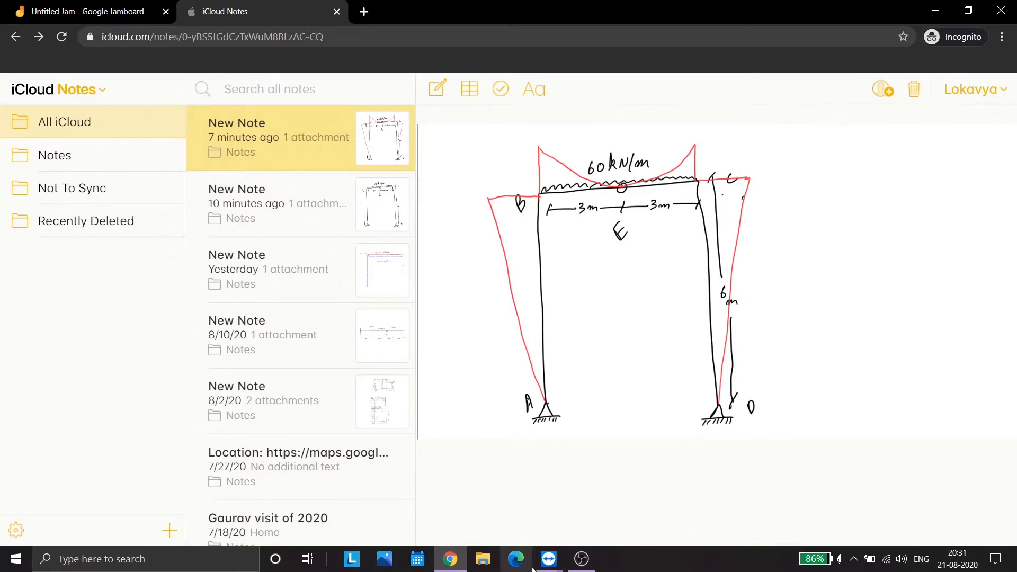
# Step: Start a new structure file from STAAD.Pro's File information page
pyautogui.click(547, 559)
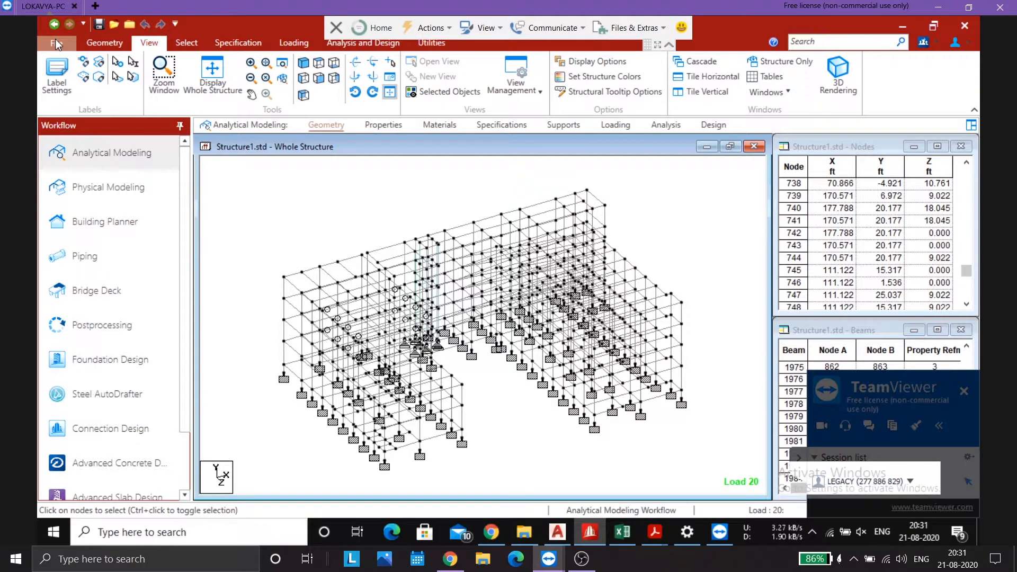
pyautogui.click(55, 42)
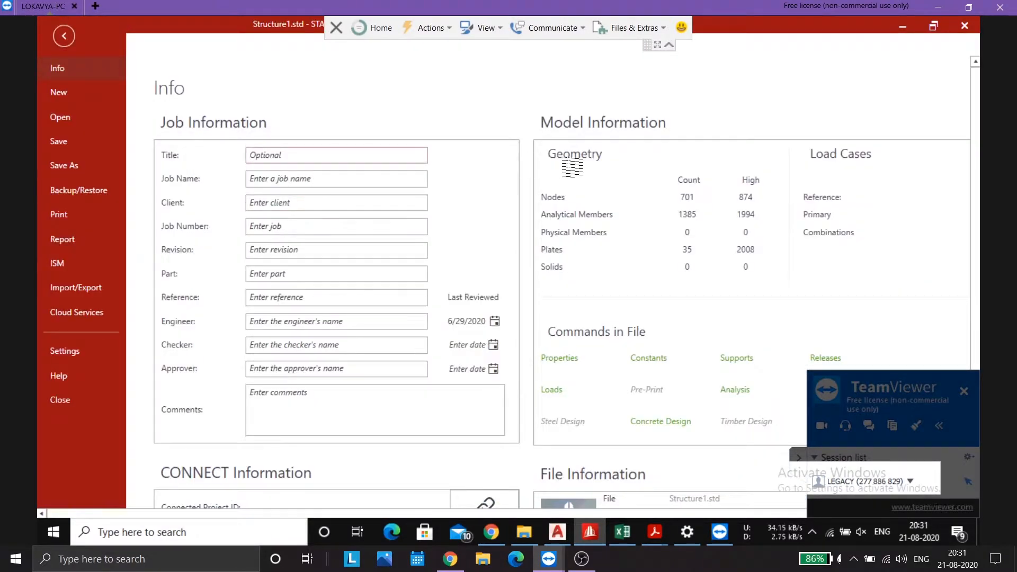
pyautogui.click(58, 92)
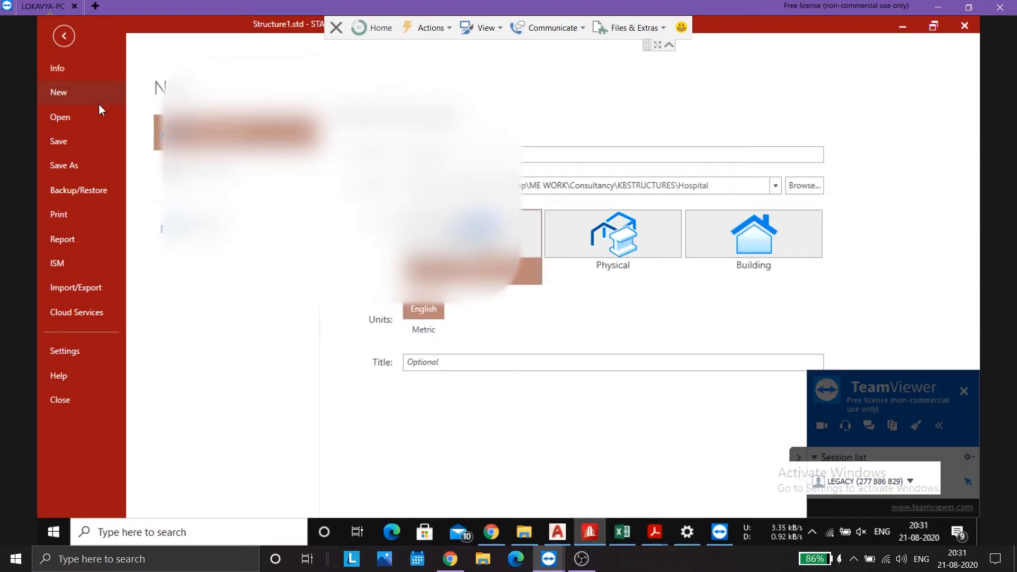
pyautogui.moveTo(96, 95)
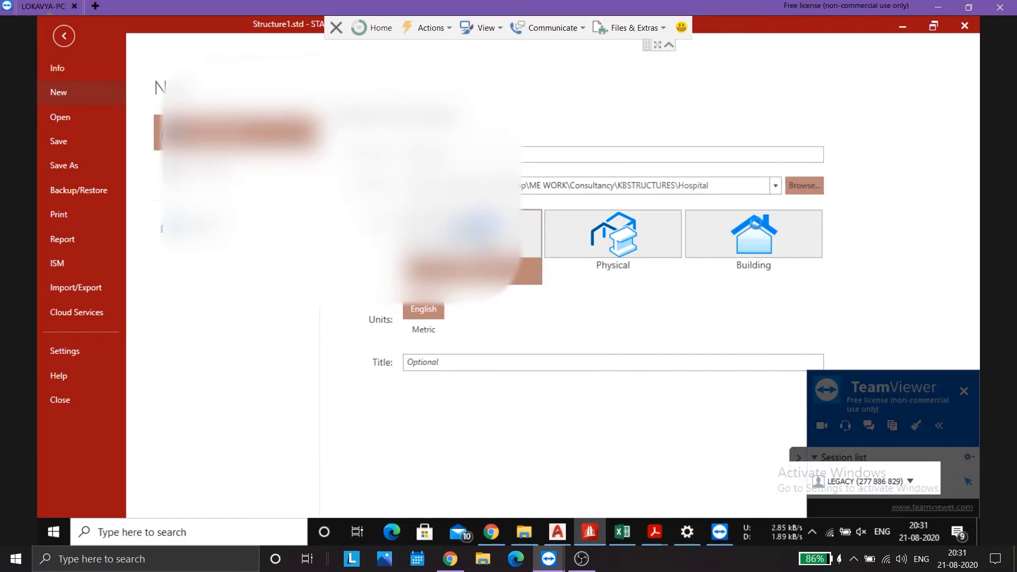
# Step: Create a 'Video' folder on the Desktop and select it as the save location
pyautogui.click(803, 186)
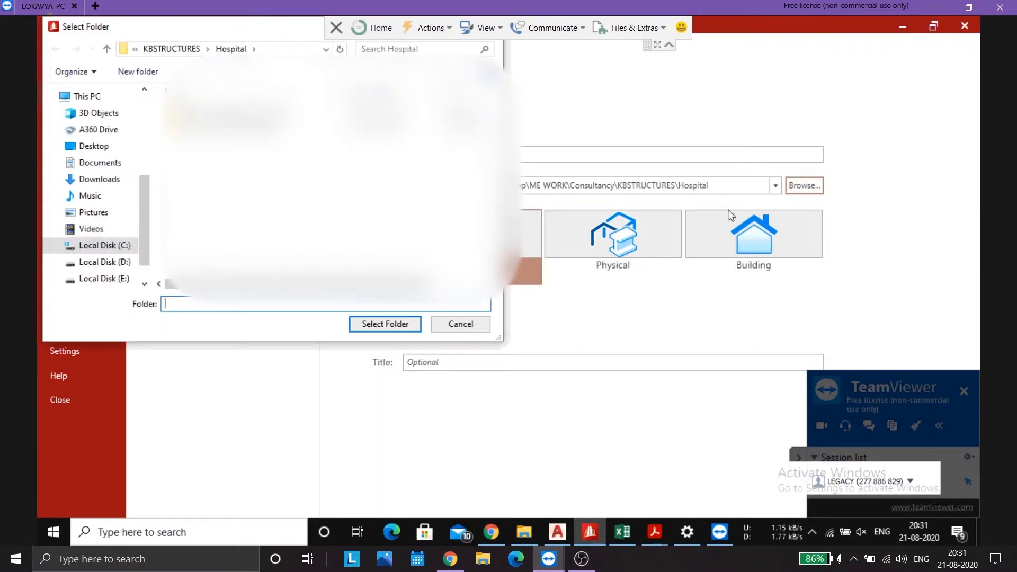
pyautogui.click(171, 49)
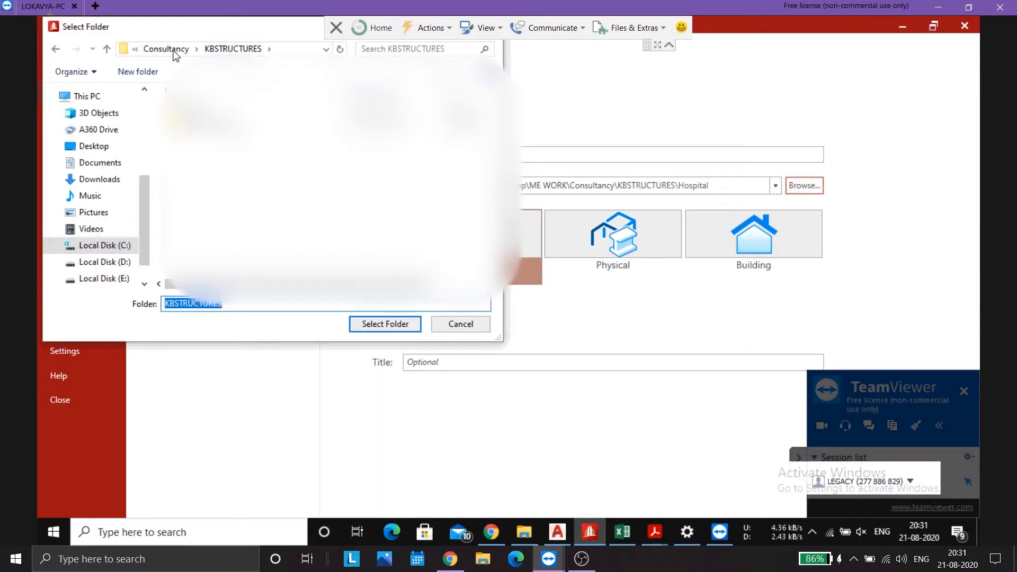
pyautogui.click(158, 48)
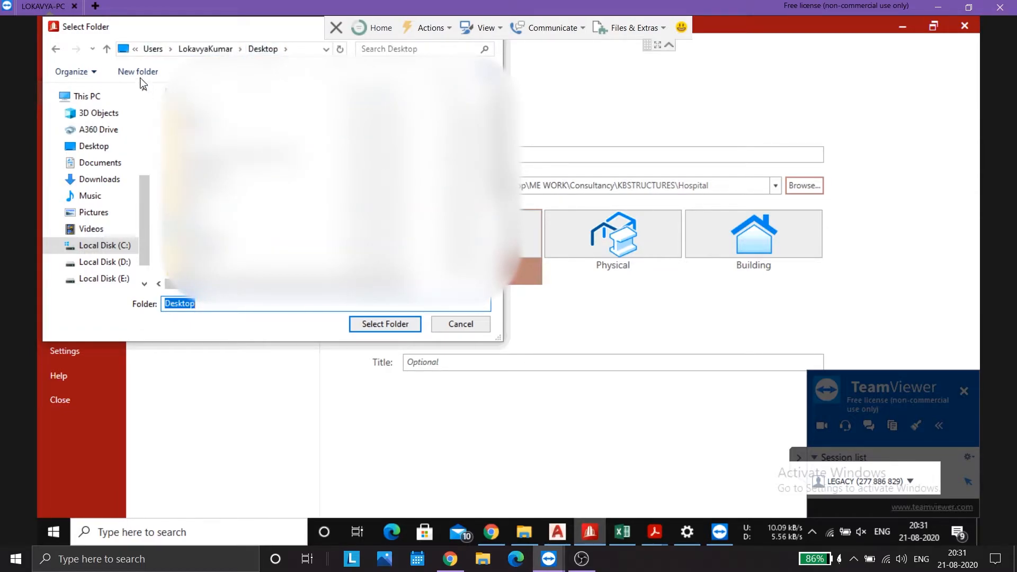
pyautogui.click(137, 71)
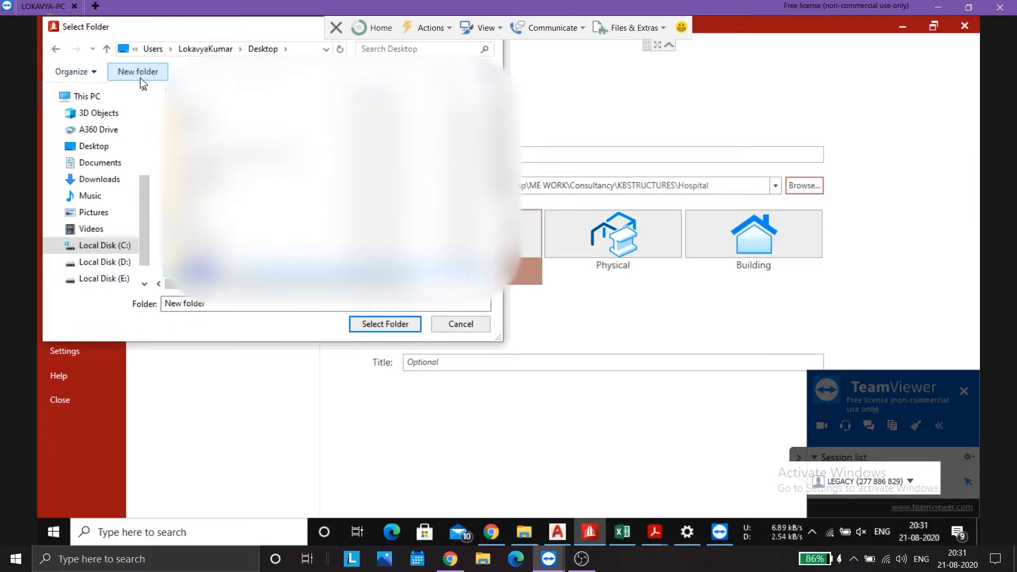
pyautogui.write('Vide')
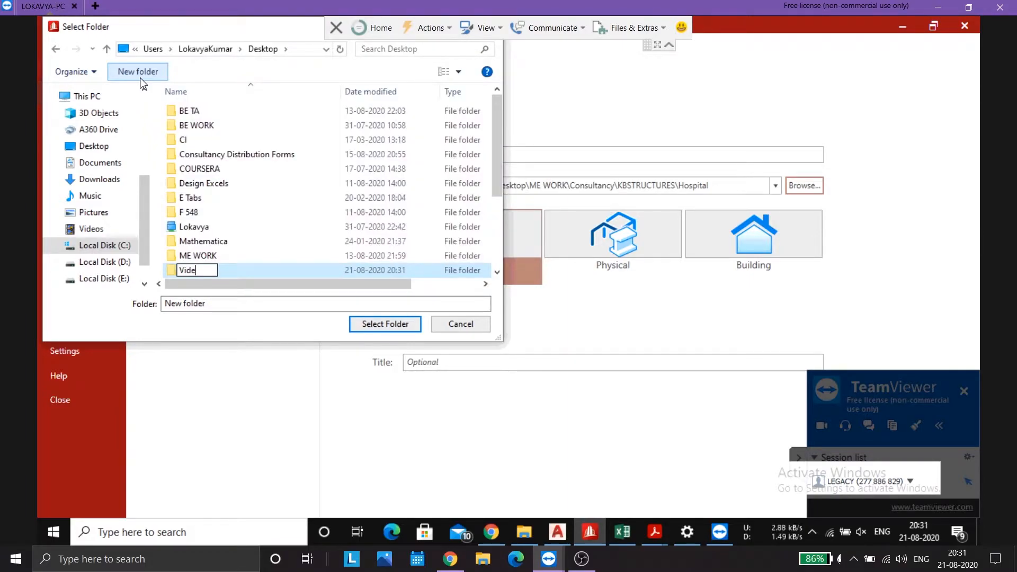
pyautogui.write('o')
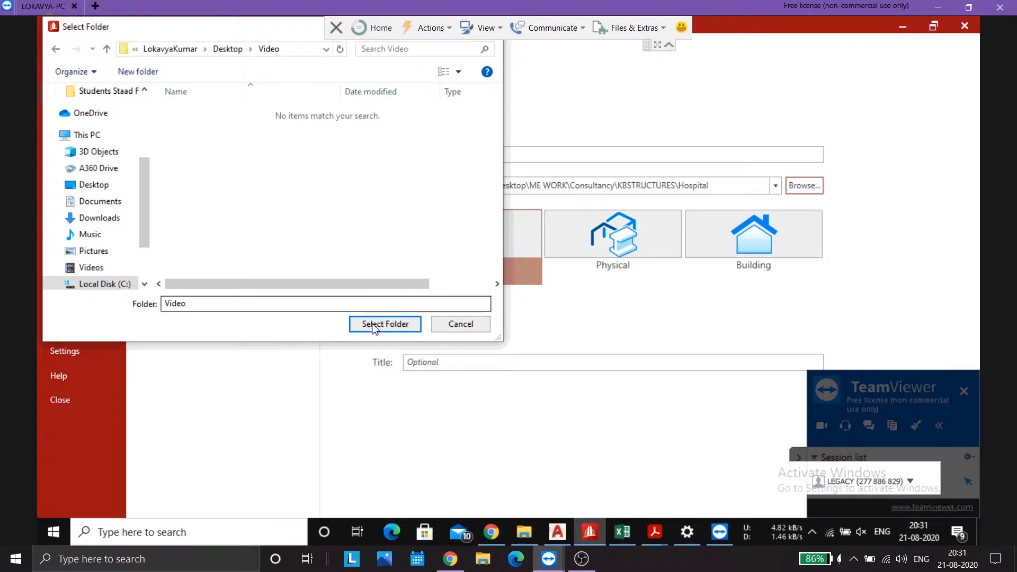
pyautogui.click(384, 324)
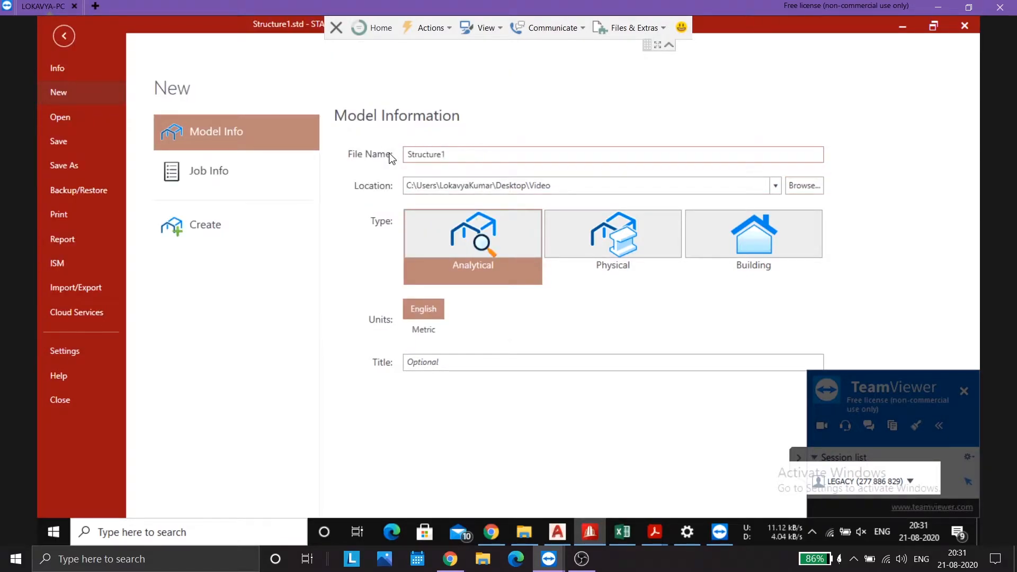
# Step: Name the model 'Portal Frame' with Analytical type and Metric units
pyautogui.write('Portal Frame')
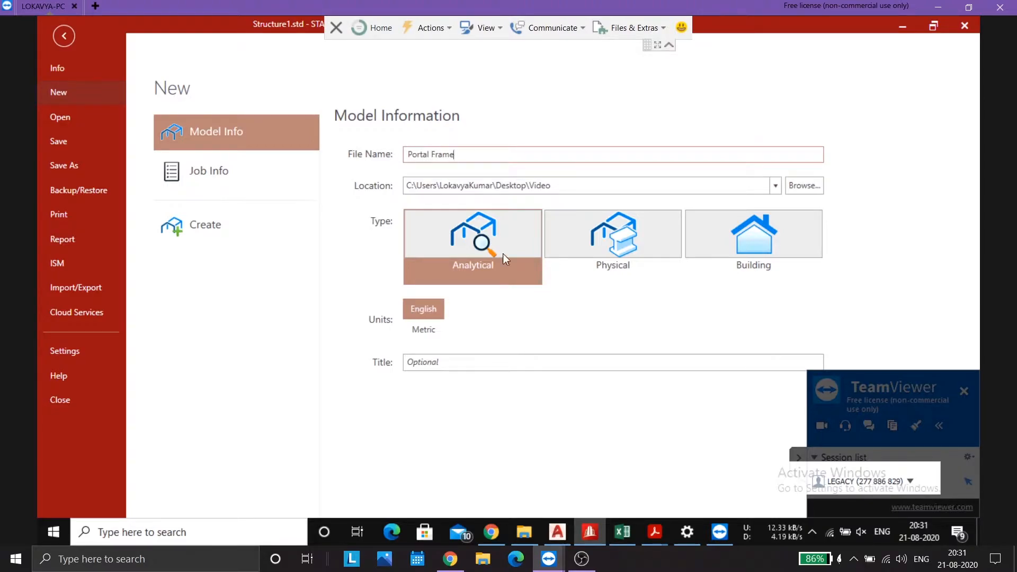
pyautogui.click(423, 329)
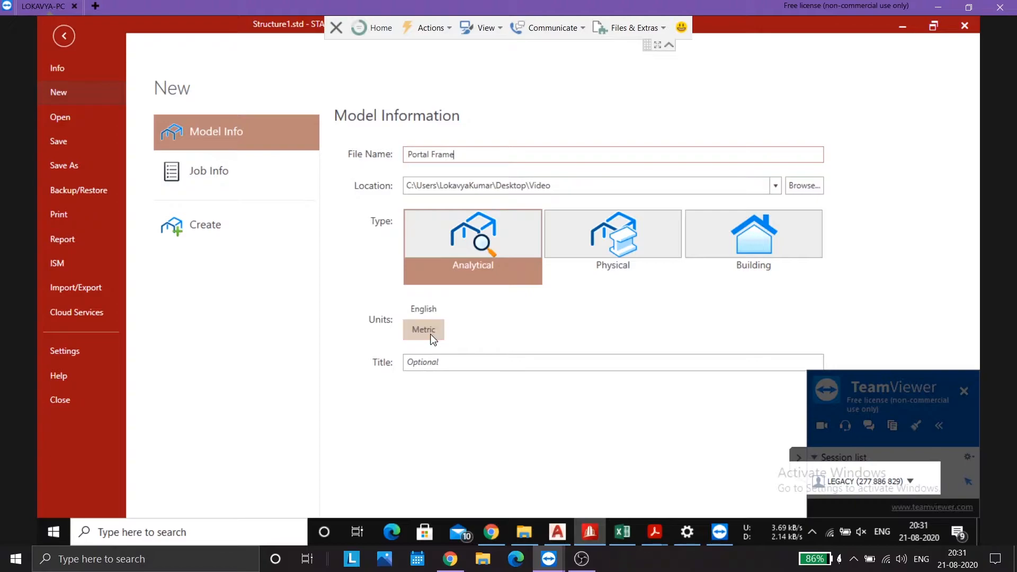
pyautogui.click(422, 330)
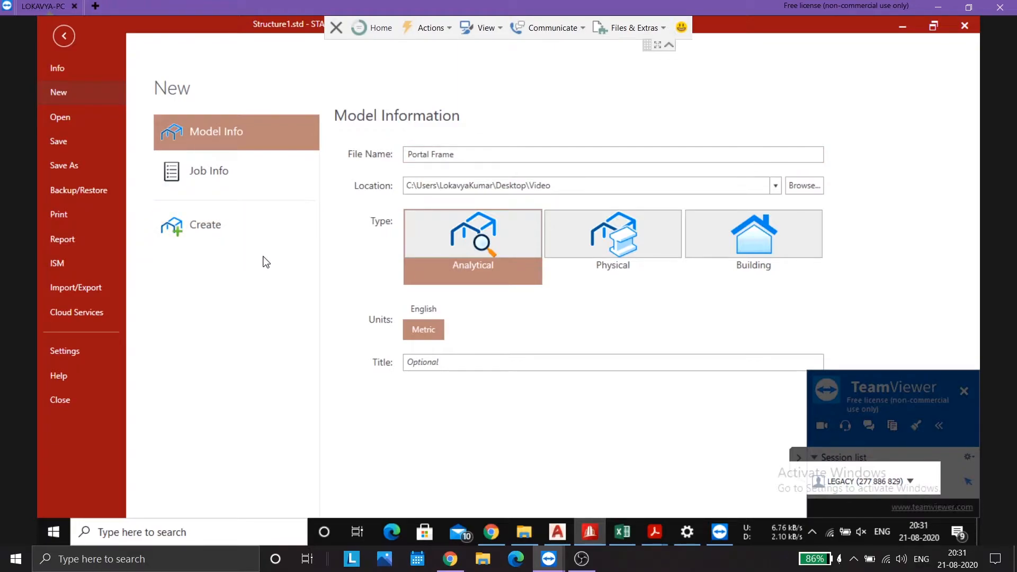
pyautogui.moveTo(282, 266)
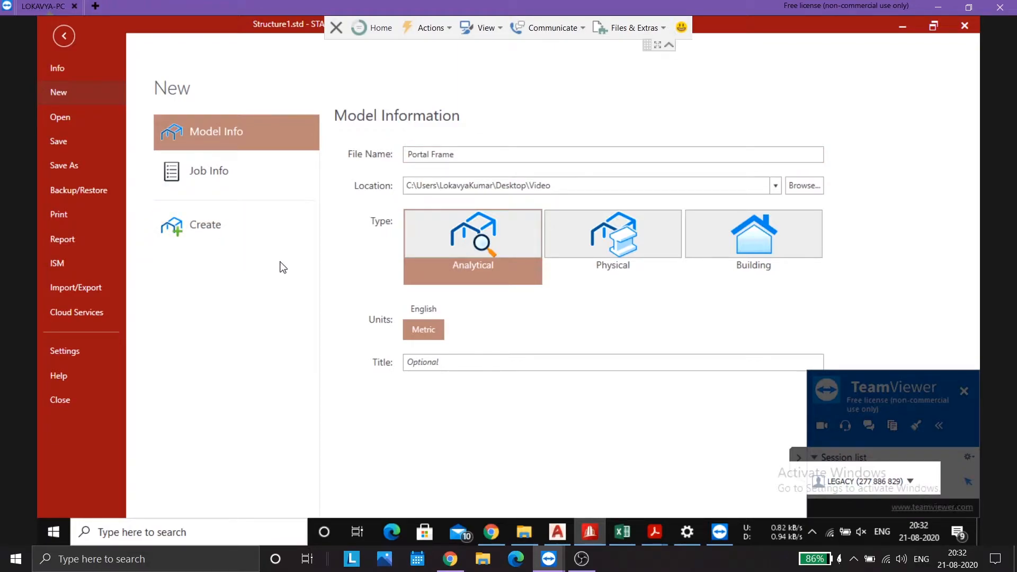
pyautogui.moveTo(483, 322)
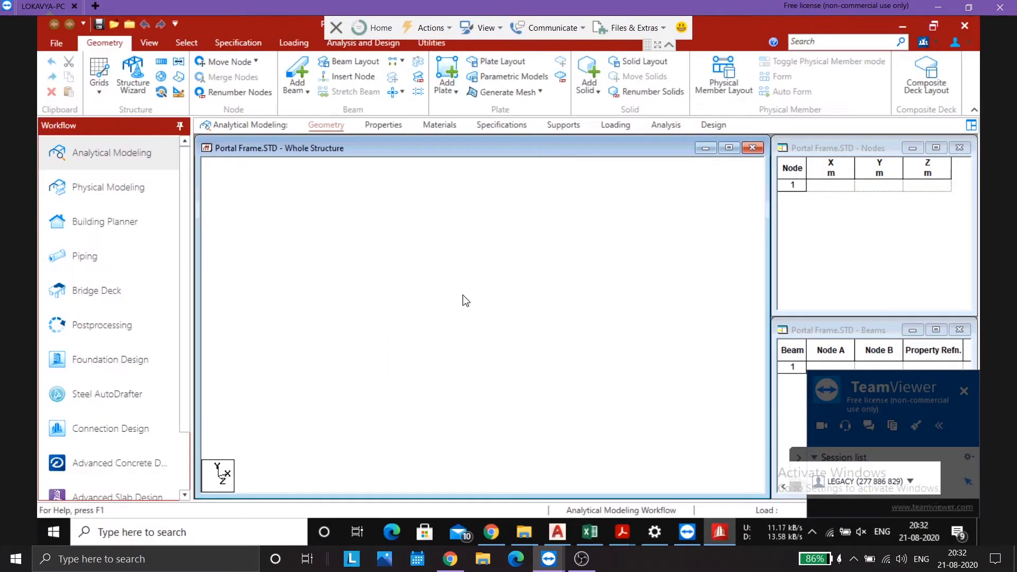
pyautogui.moveTo(842, 280)
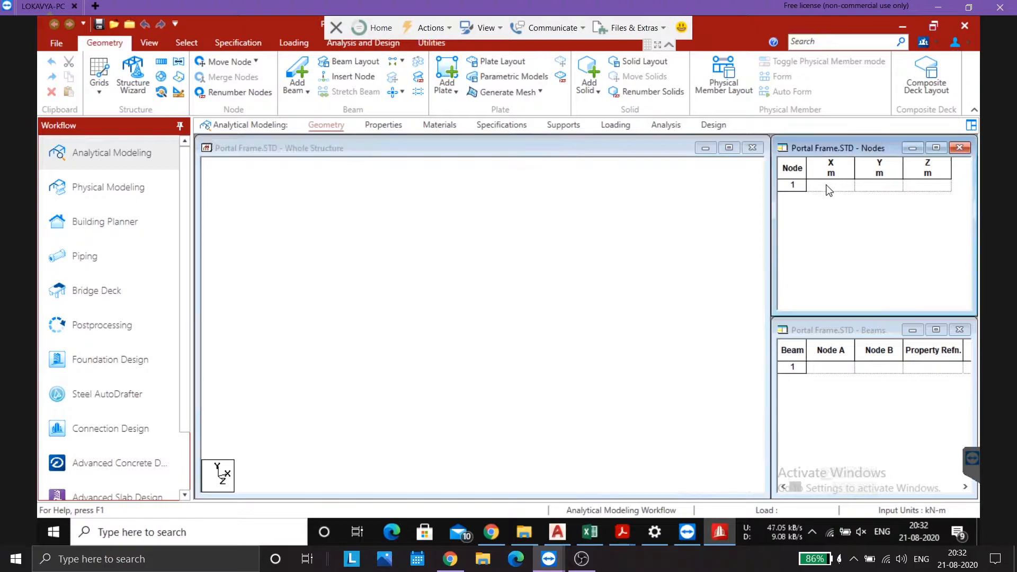
# Step: Enter node coordinates (0,0,0), (0,6,0), (6,6,0), (6,0,0) and (3,6,0)
pyautogui.click(832, 186)
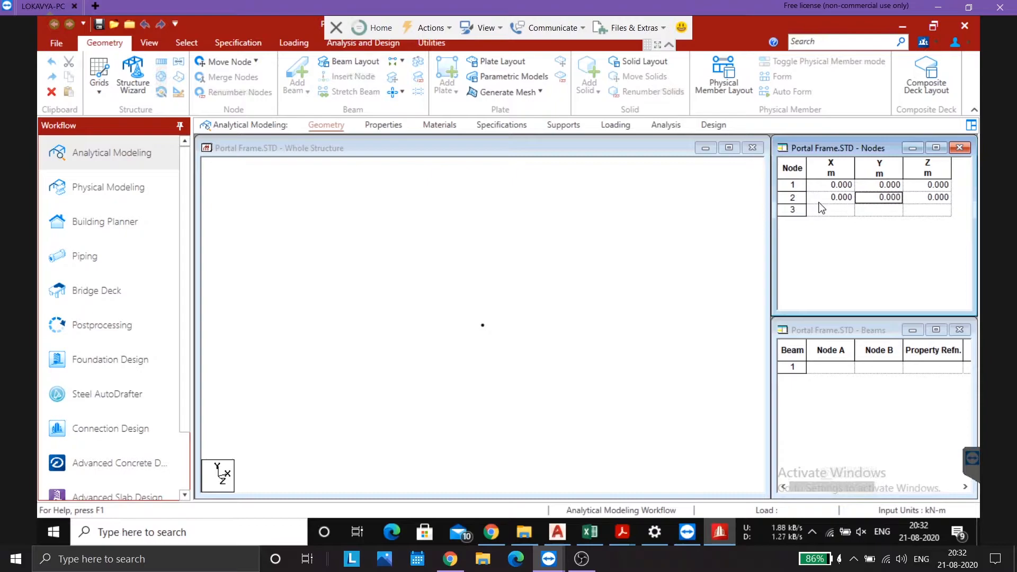
pyautogui.write('6.000')
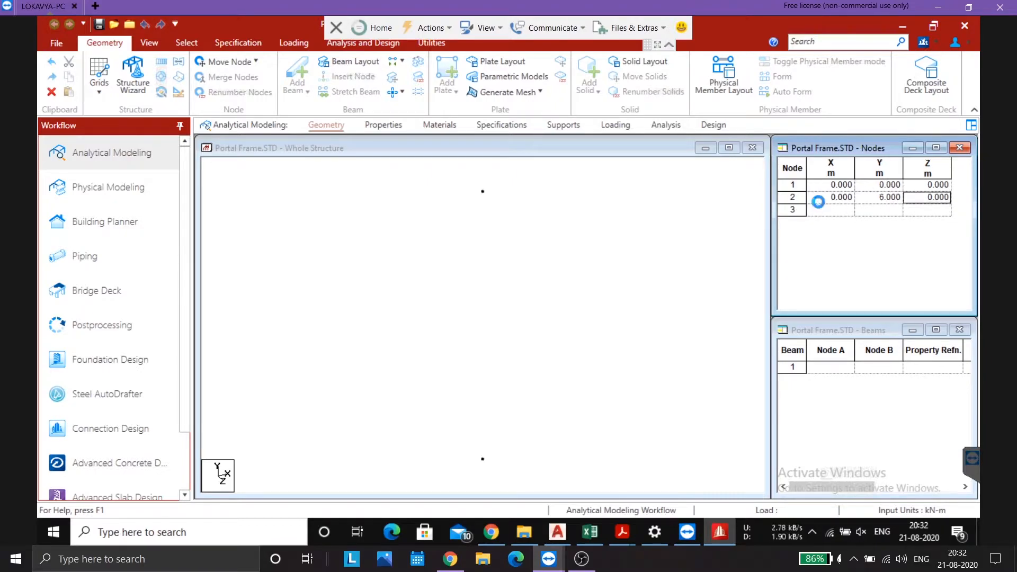
pyautogui.click(830, 210)
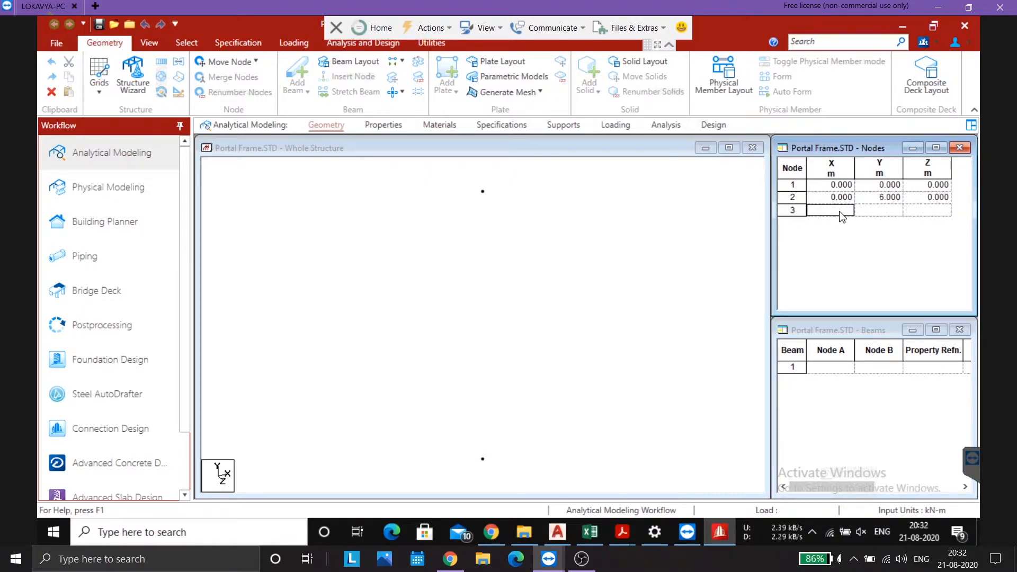
pyautogui.write('6.000')
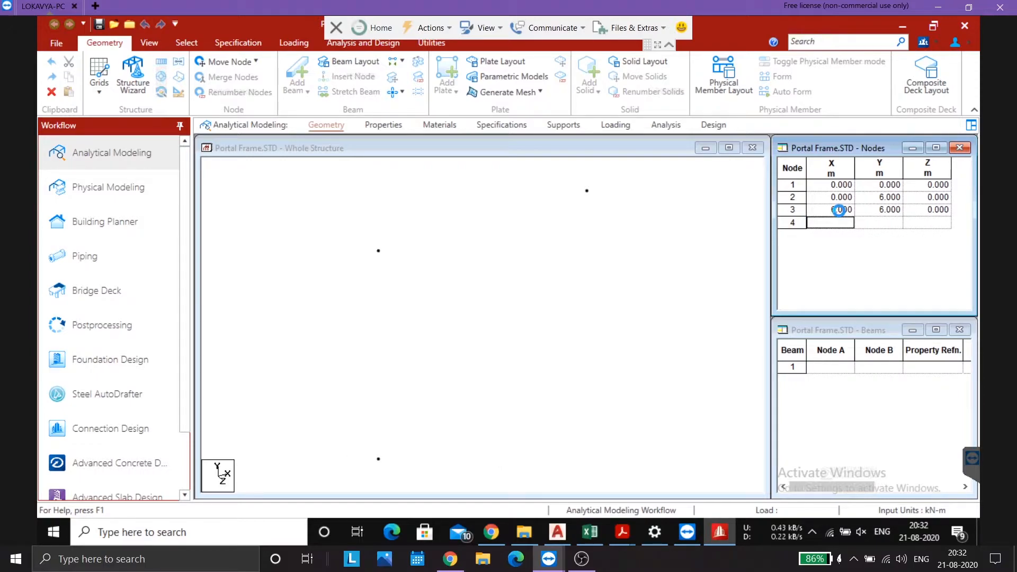
pyautogui.write('6.000')
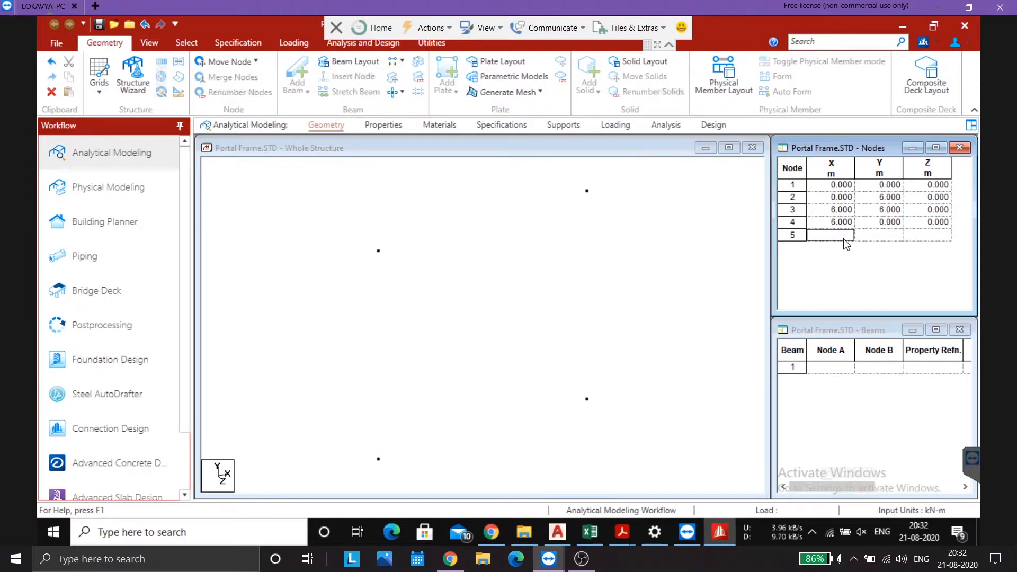
pyautogui.write('3.000')
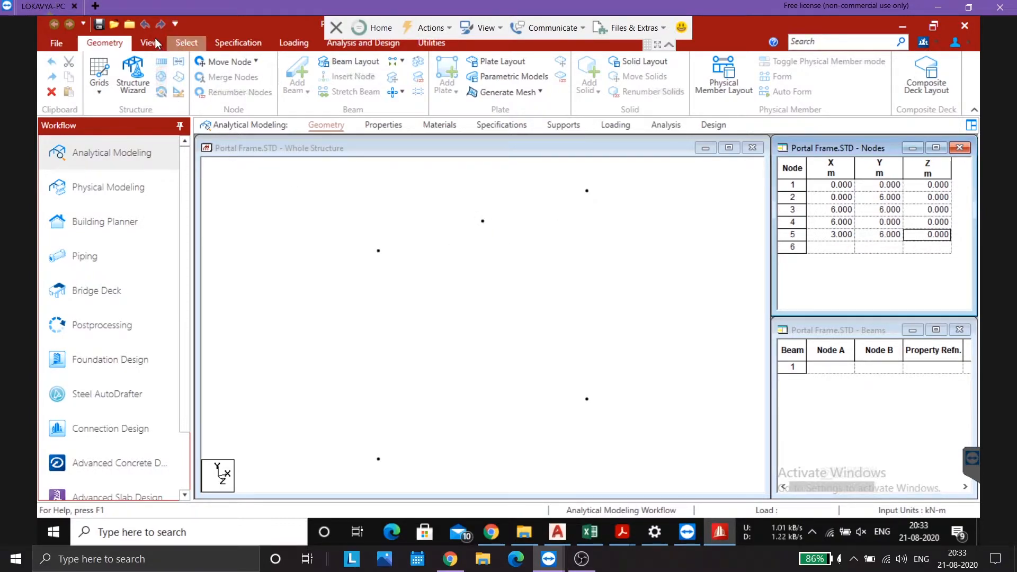
pyautogui.click(149, 43)
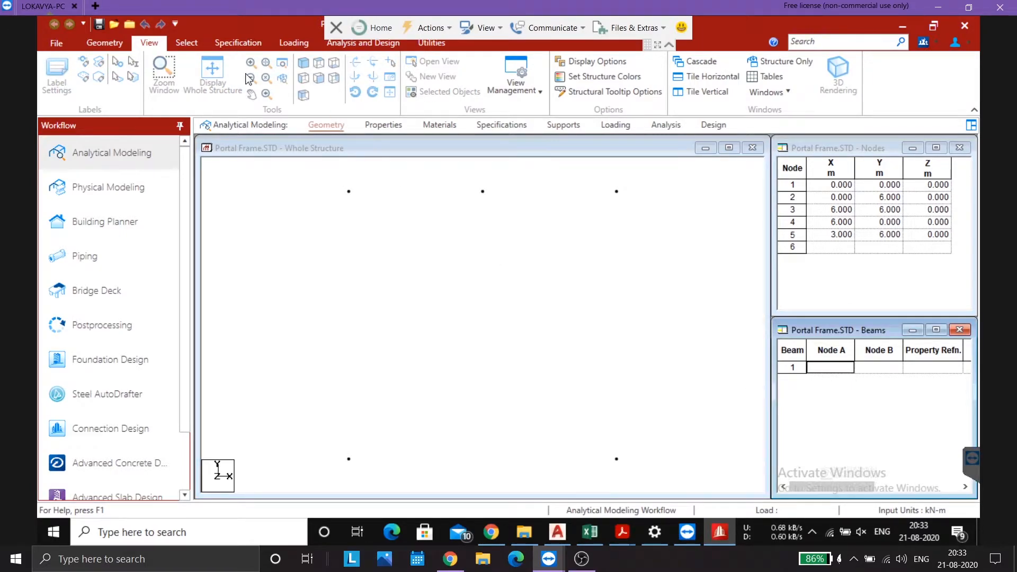
# Step: Add beams joining nodes 1–2, 2–5, 5–3 and 3–4
pyautogui.click(104, 43)
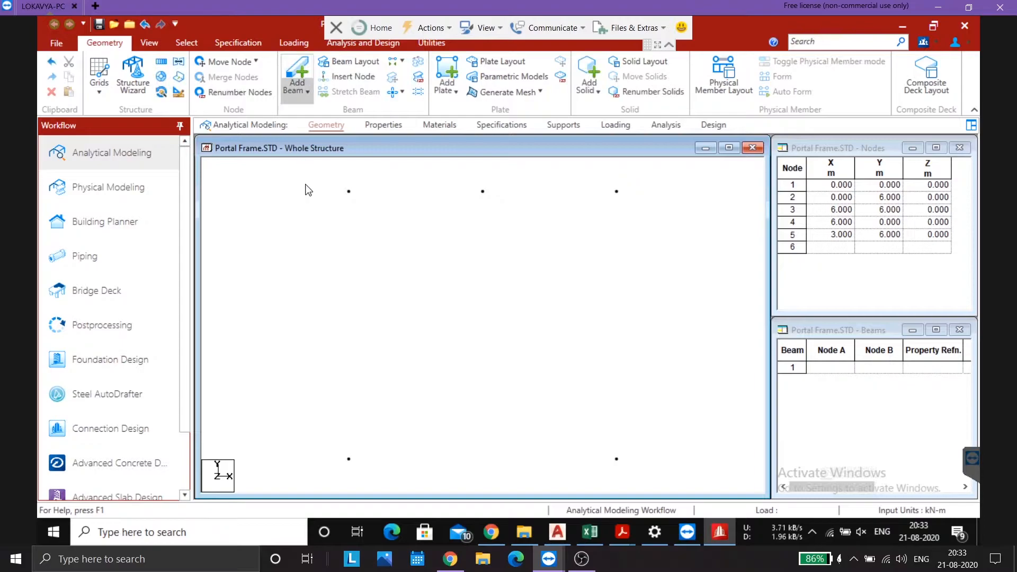
pyautogui.click(296, 72)
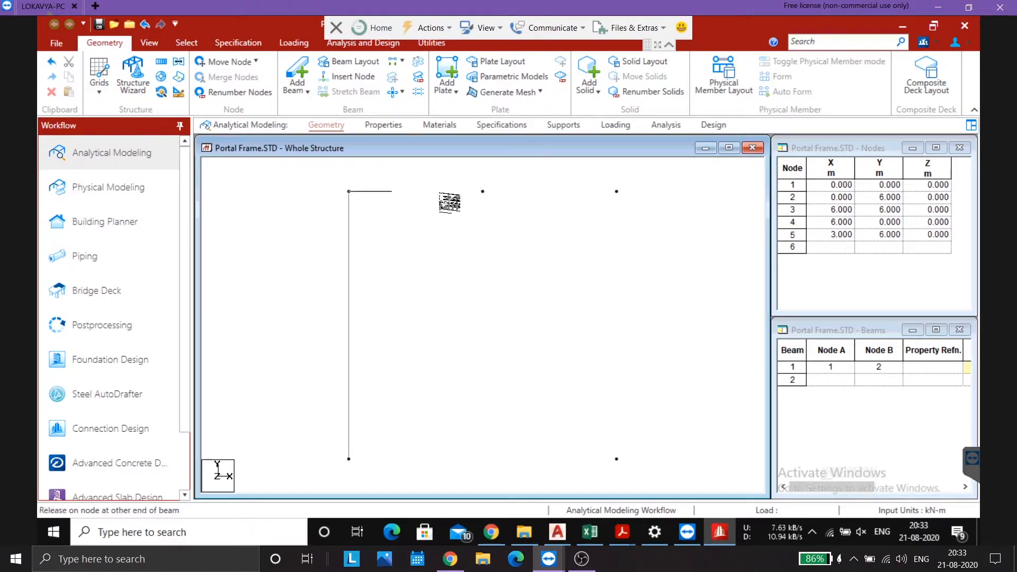
pyautogui.click(483, 192)
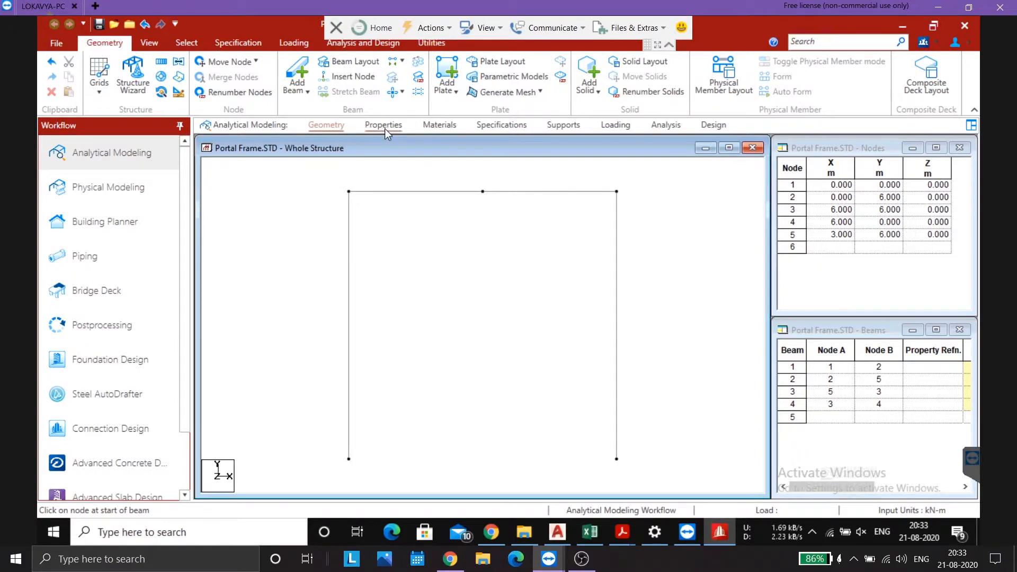
# Step: Define rectangular section R1 with YD 0.45 m and ZD 0.23 m
pyautogui.click(382, 125)
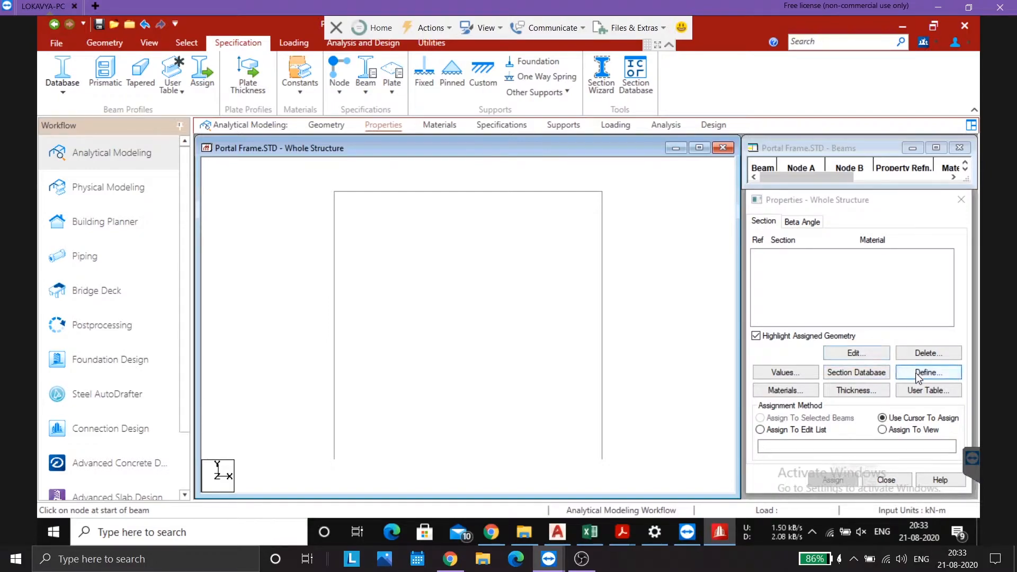
pyautogui.click(927, 372)
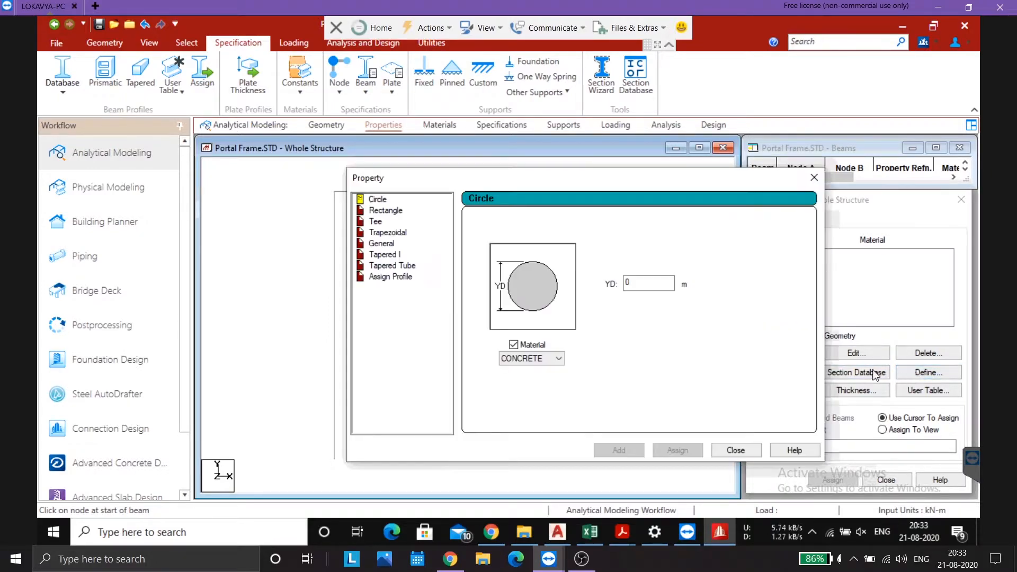
pyautogui.click(384, 211)
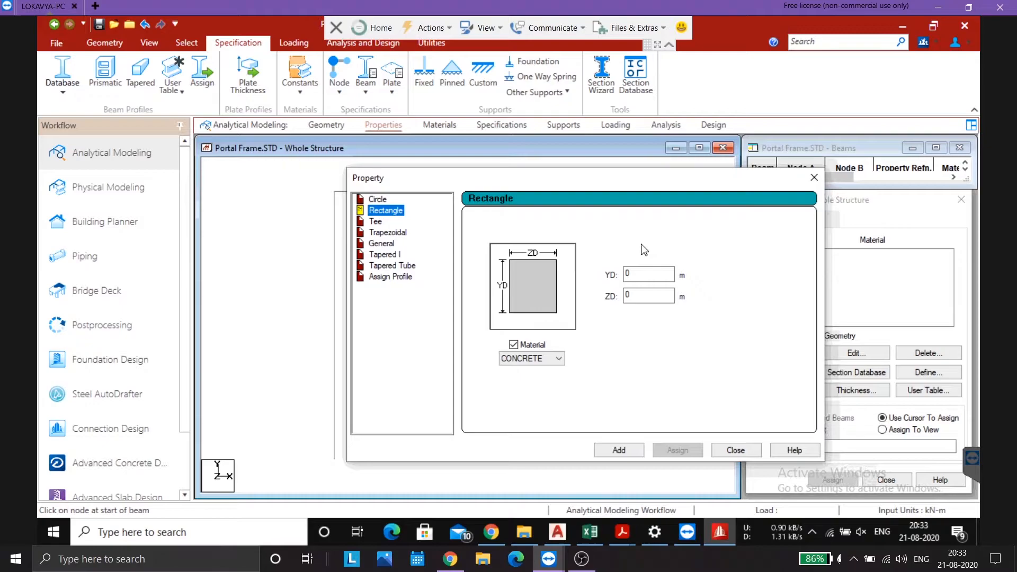
pyautogui.click(649, 273)
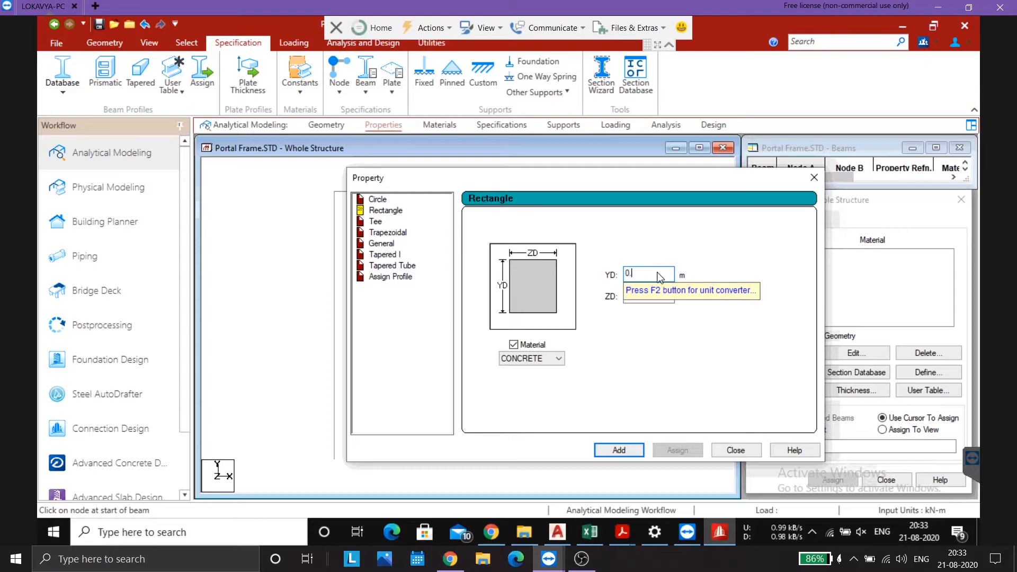
pyautogui.write('0.45')
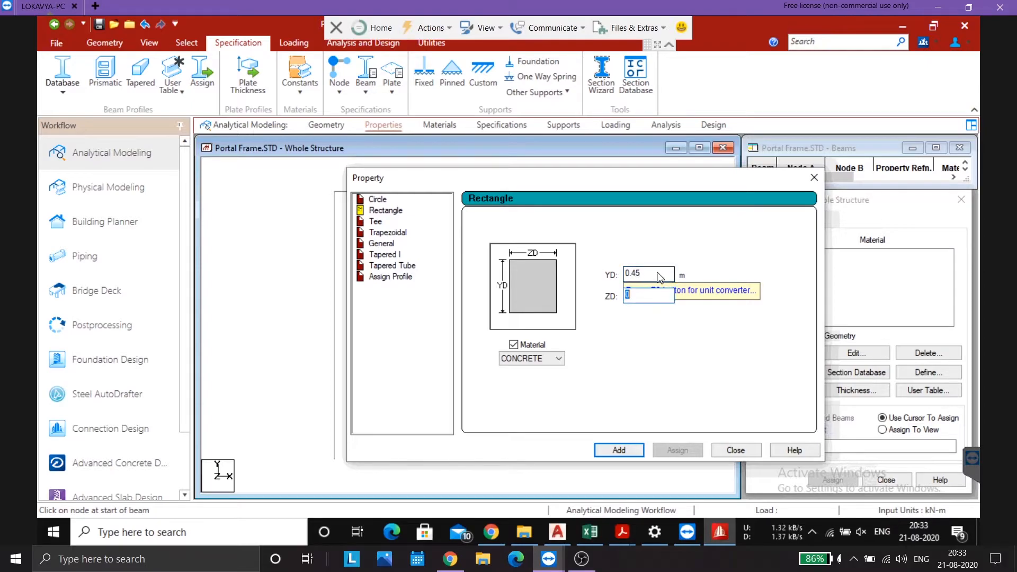
pyautogui.write('0.23')
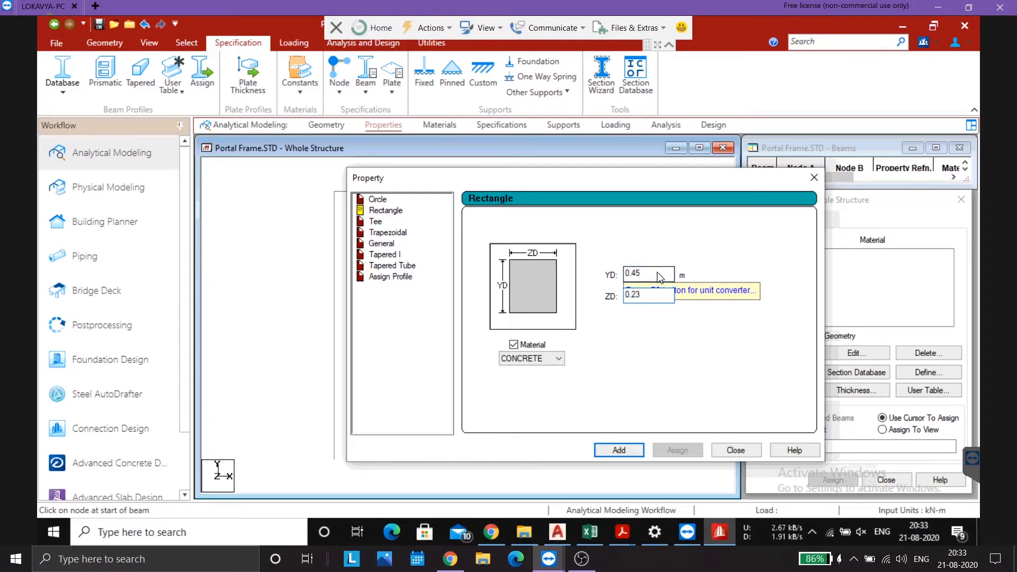
pyautogui.click(618, 450)
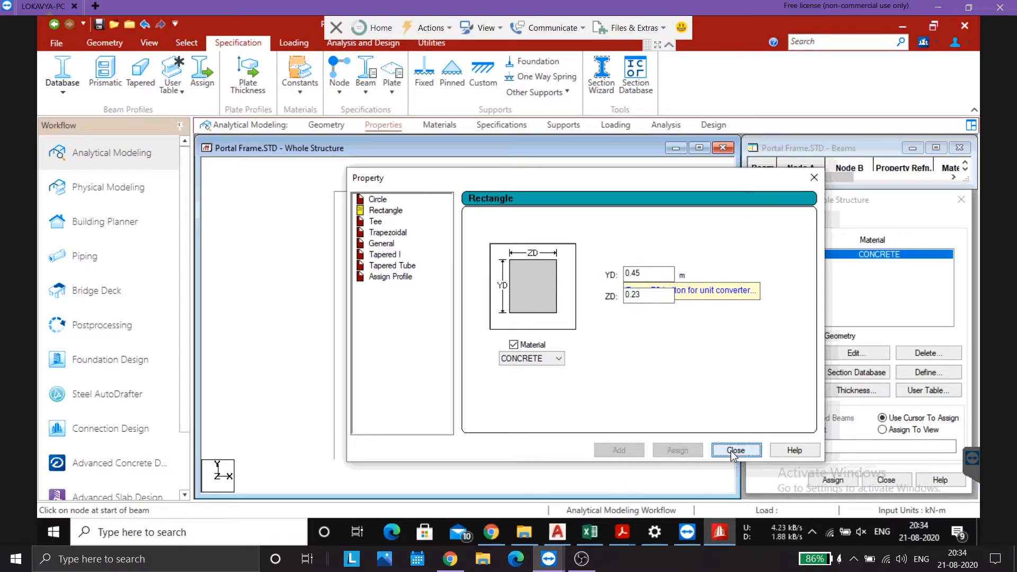
pyautogui.click(734, 450)
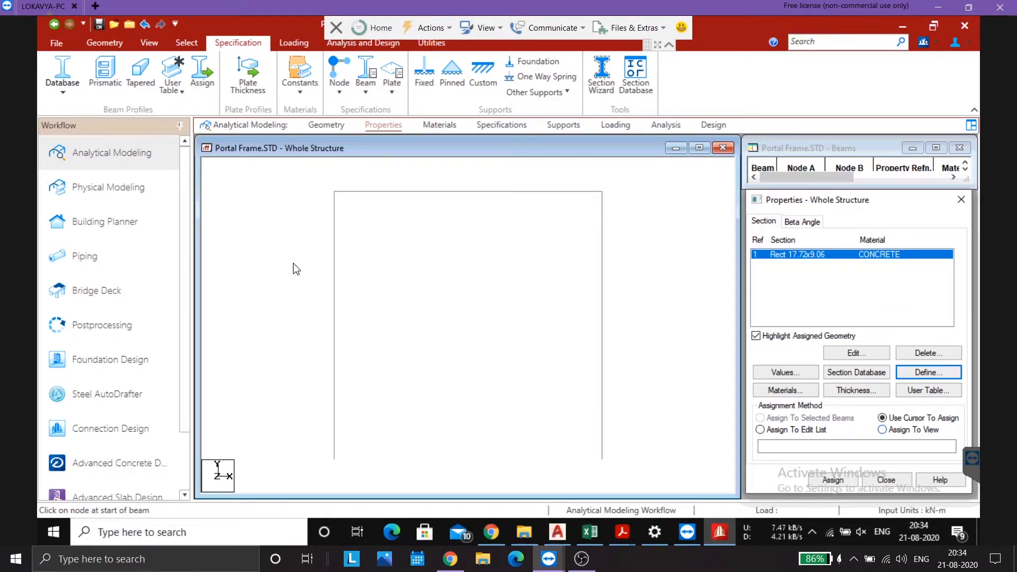
pyautogui.moveTo(609, 425)
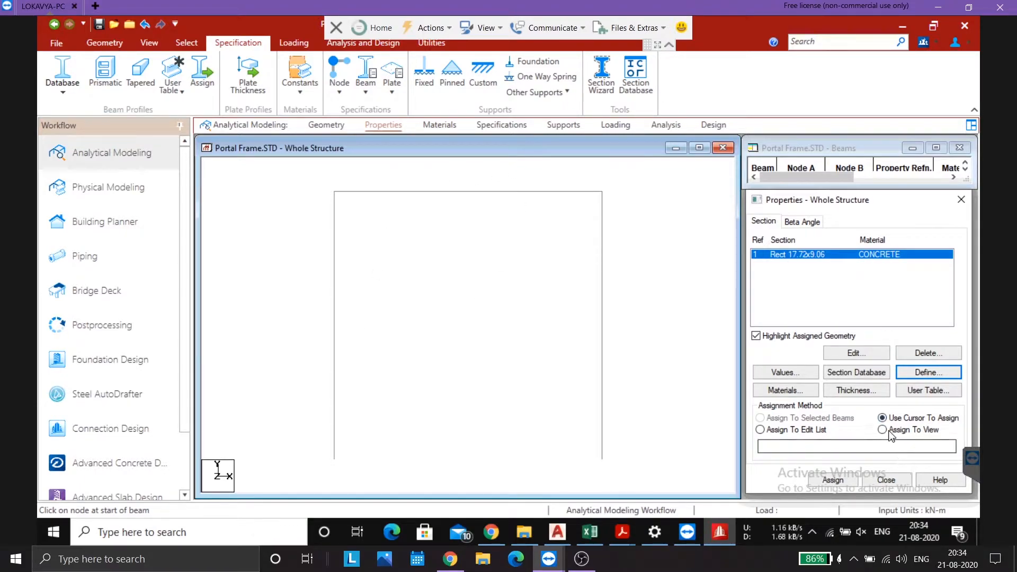
# Step: Assign section R1 to all four beams in view
pyautogui.click(883, 429)
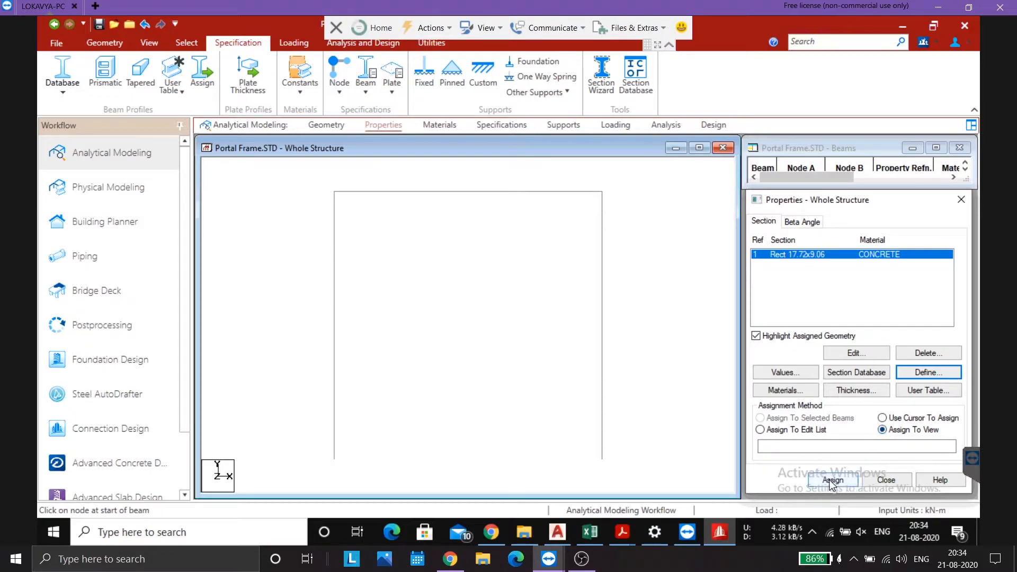
pyautogui.click(833, 480)
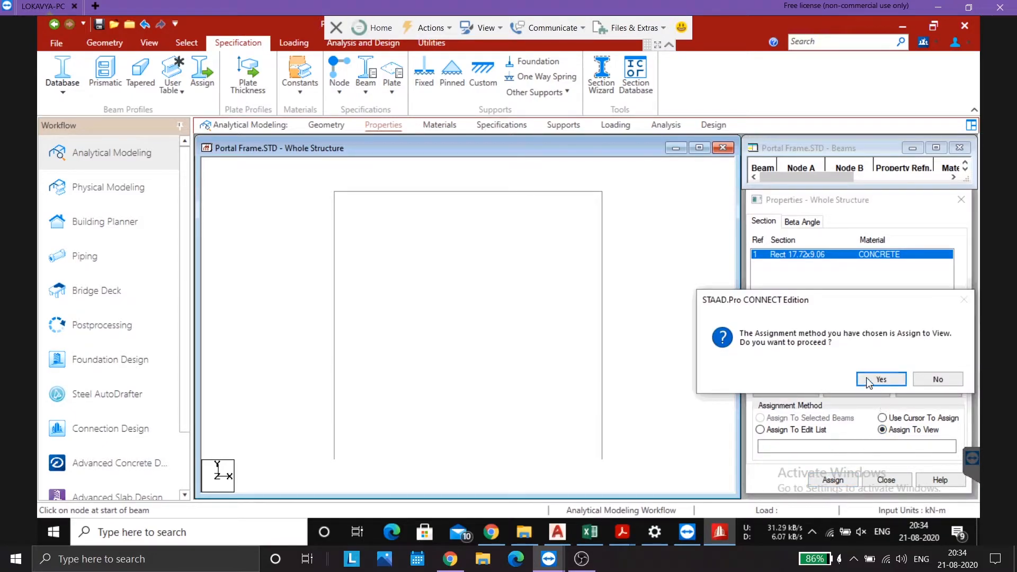
pyautogui.click(880, 379)
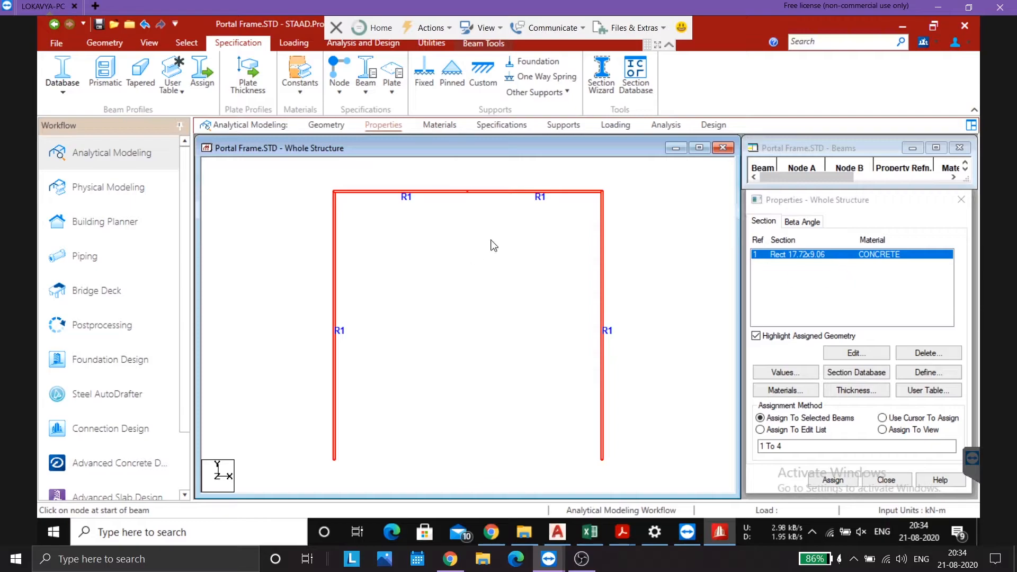
pyautogui.moveTo(440, 130)
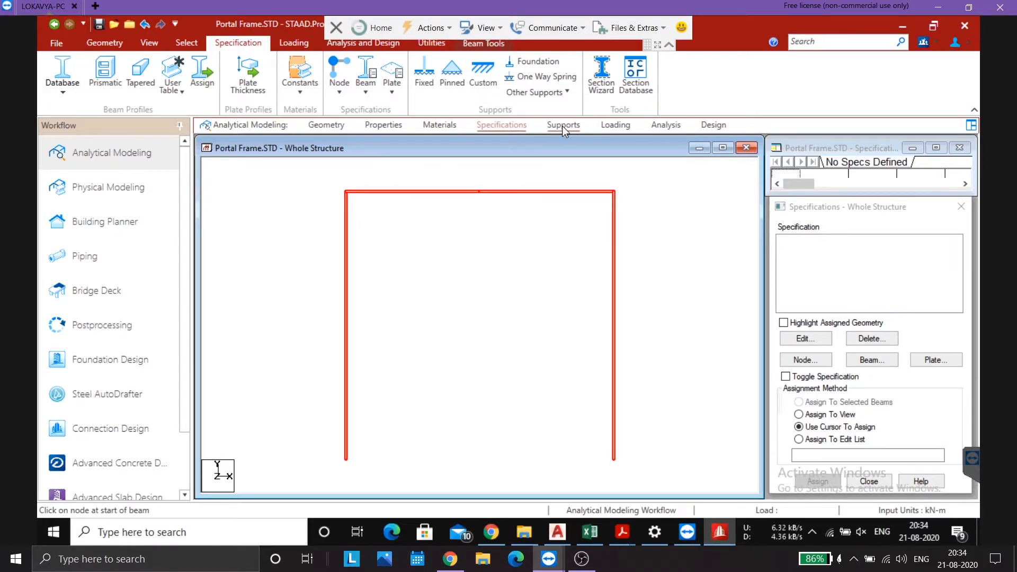
# Step: Create pinned Support 2 and assign it to the column base nodes
pyautogui.click(563, 125)
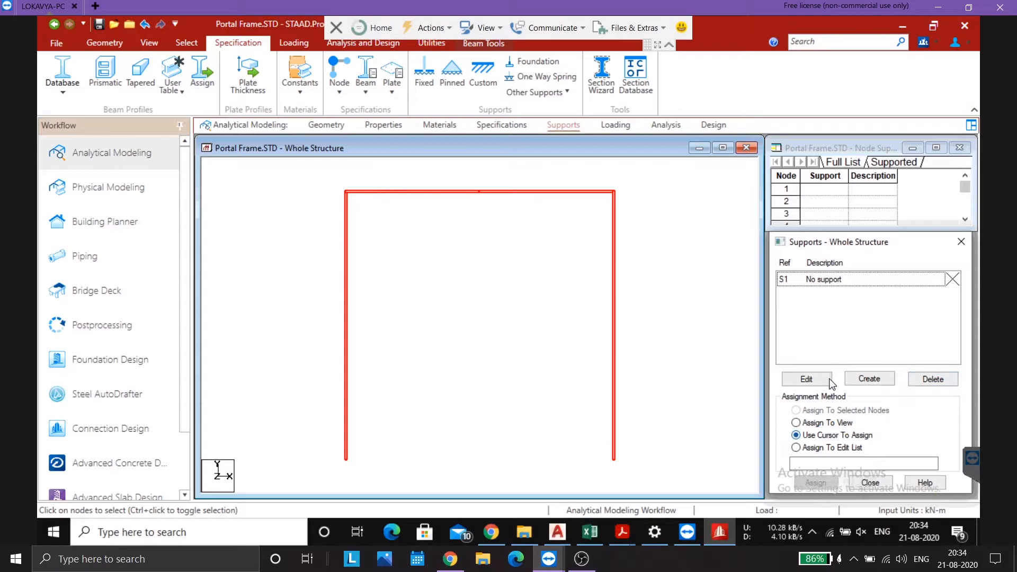
pyautogui.click(868, 379)
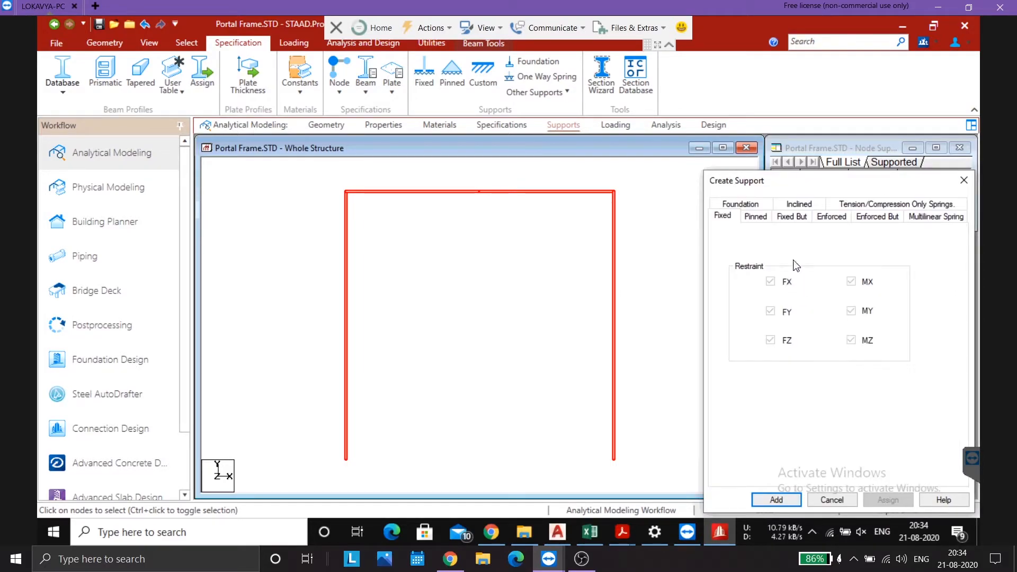
pyautogui.click(755, 216)
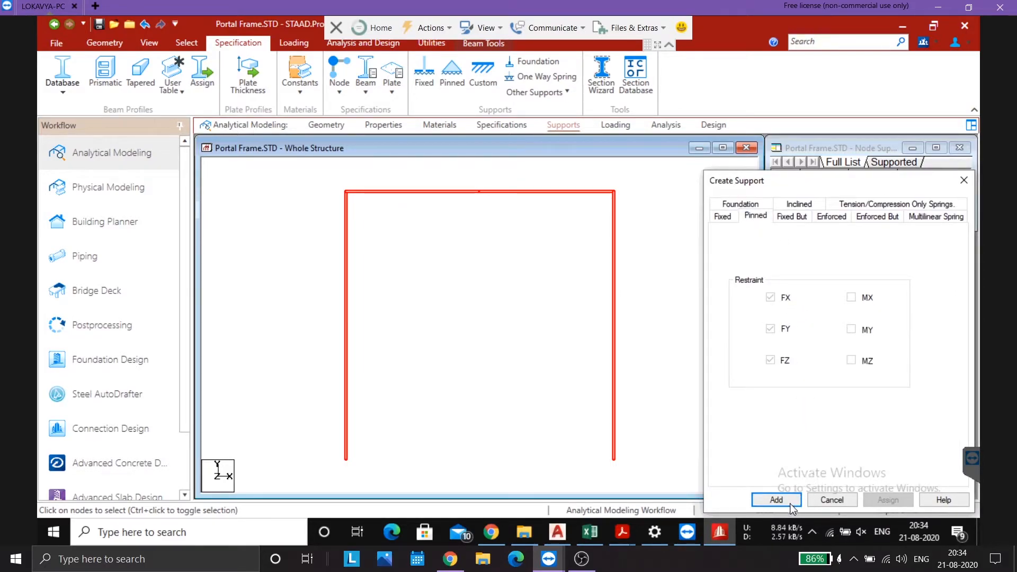
pyautogui.click(776, 499)
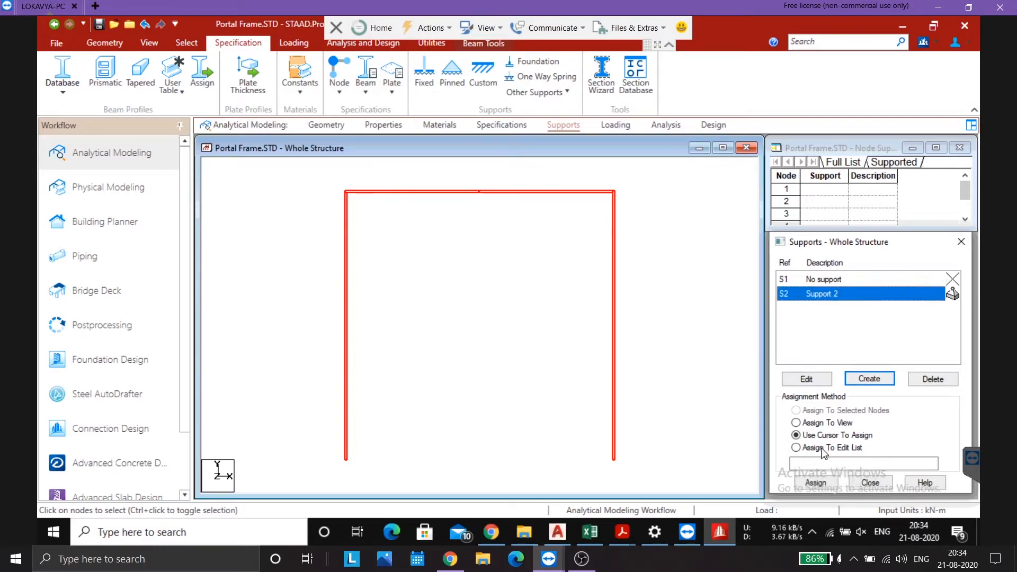
pyautogui.click(815, 482)
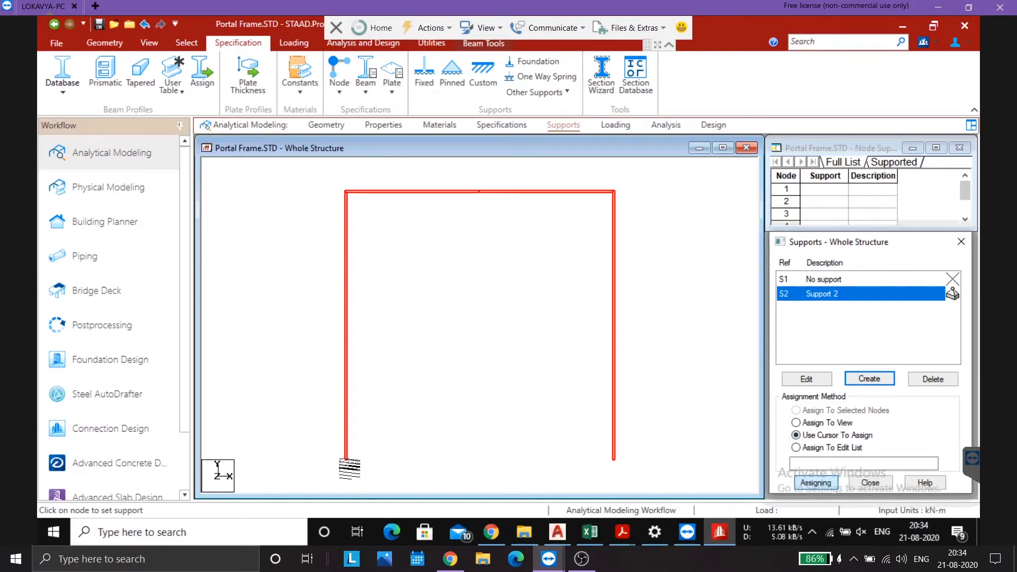
pyautogui.click(345, 464)
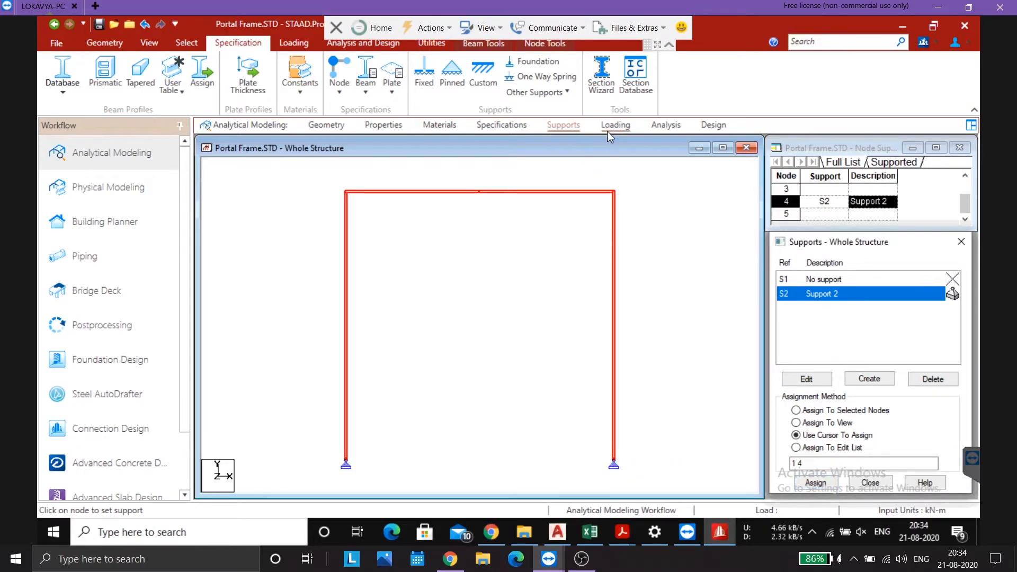
pyautogui.moveTo(619, 182)
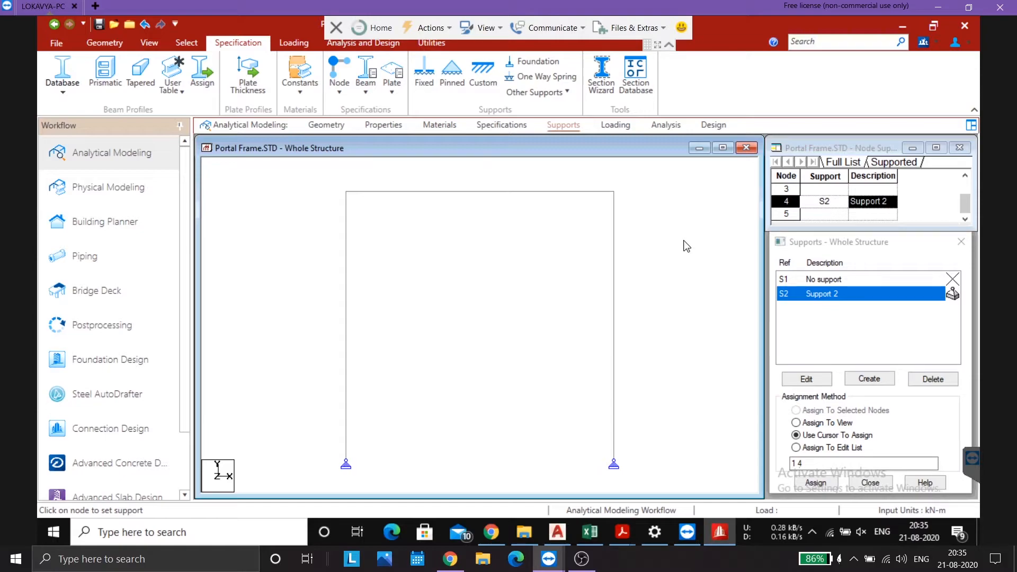
pyautogui.moveTo(645, 248)
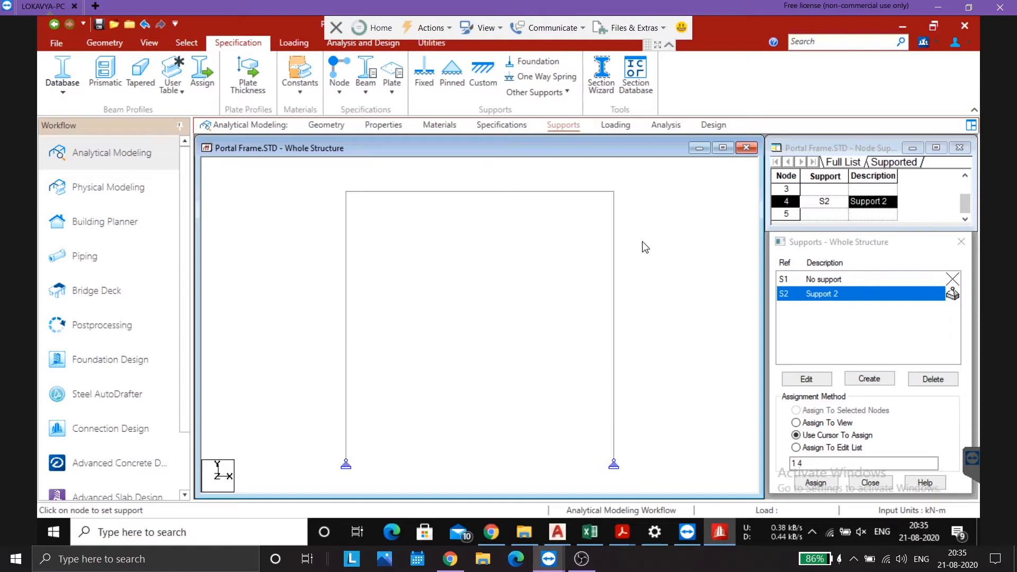
pyautogui.moveTo(570, 224)
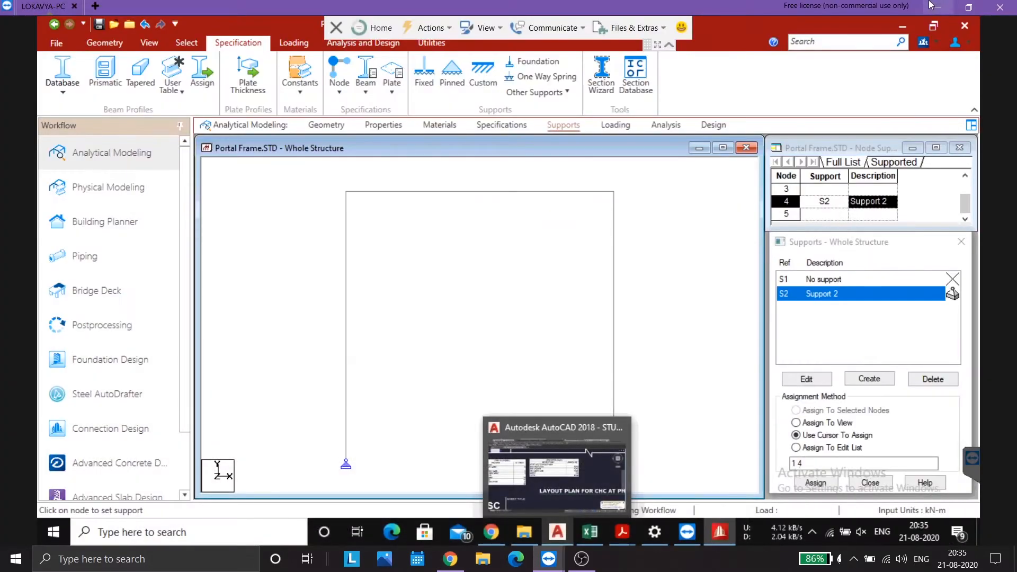
# Step: Define a member start release freeing moments MX, MY and MZ
pyautogui.click(613, 464)
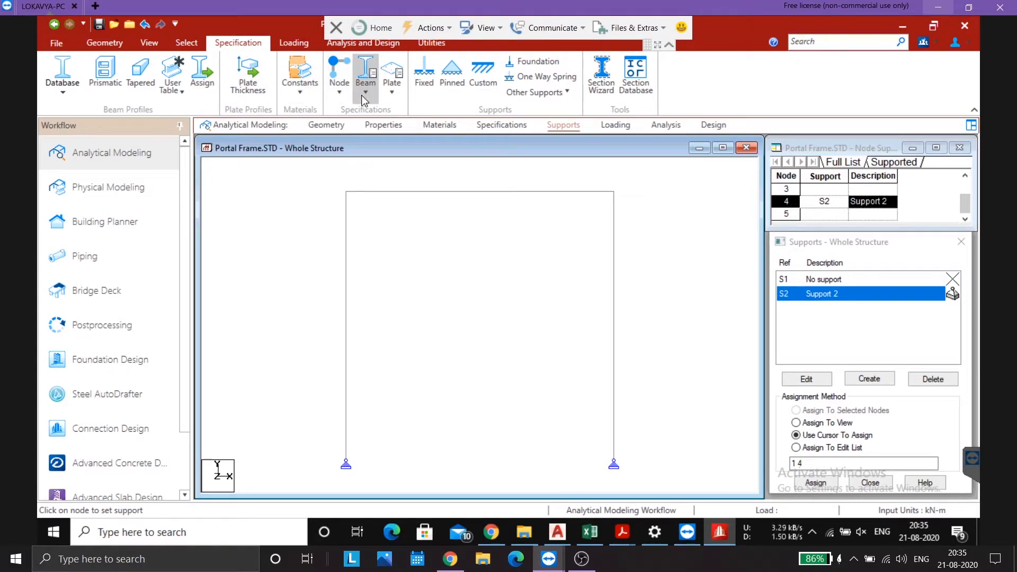
pyautogui.click(365, 71)
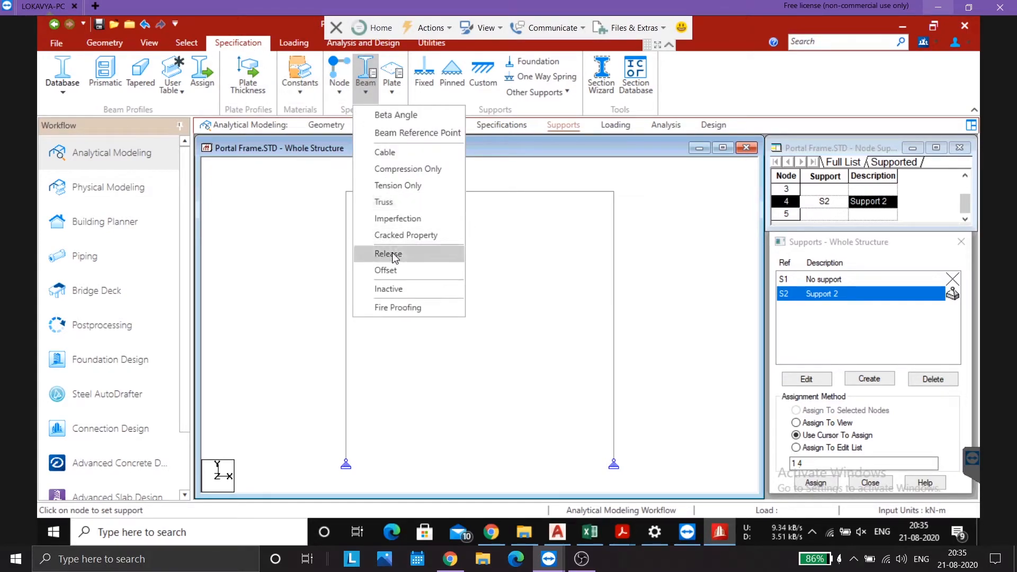
pyautogui.click(387, 254)
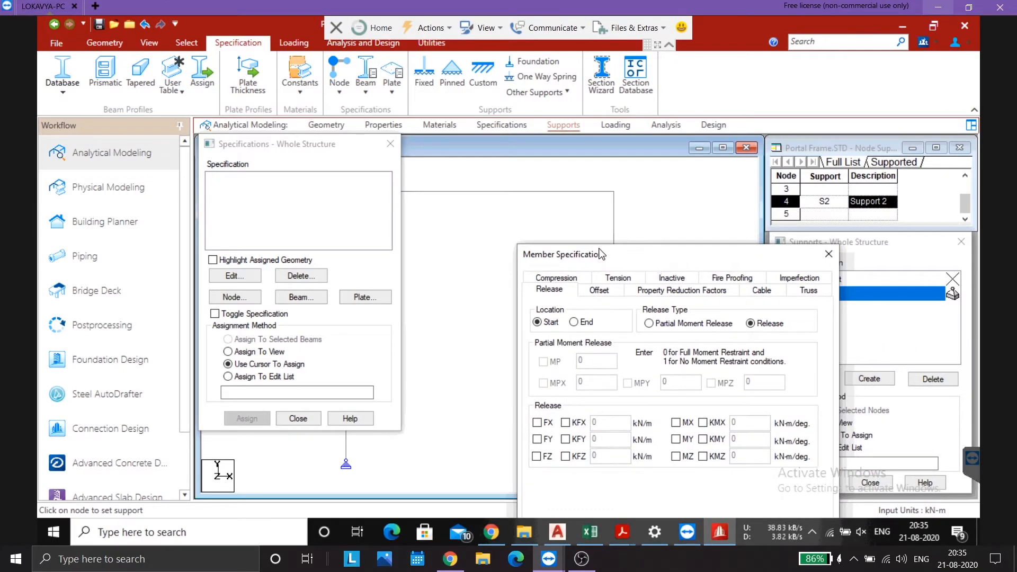
pyautogui.moveTo(548, 194)
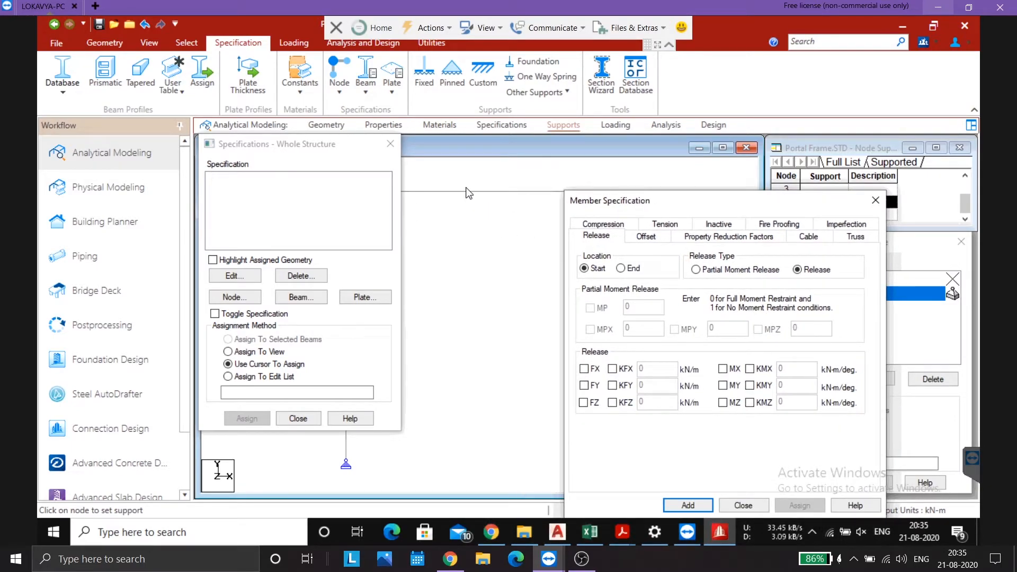
pyautogui.moveTo(591, 259)
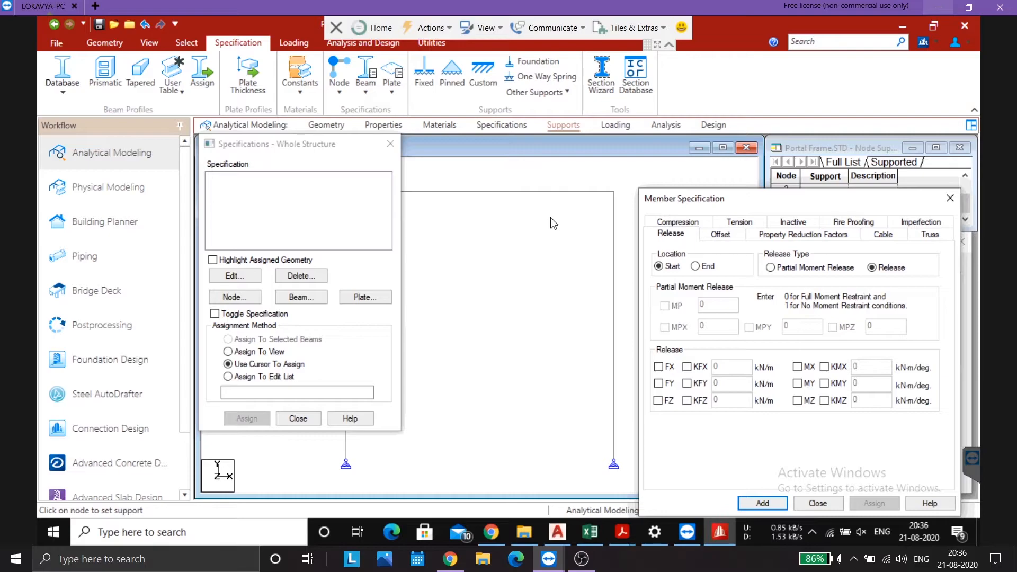
pyautogui.click(695, 266)
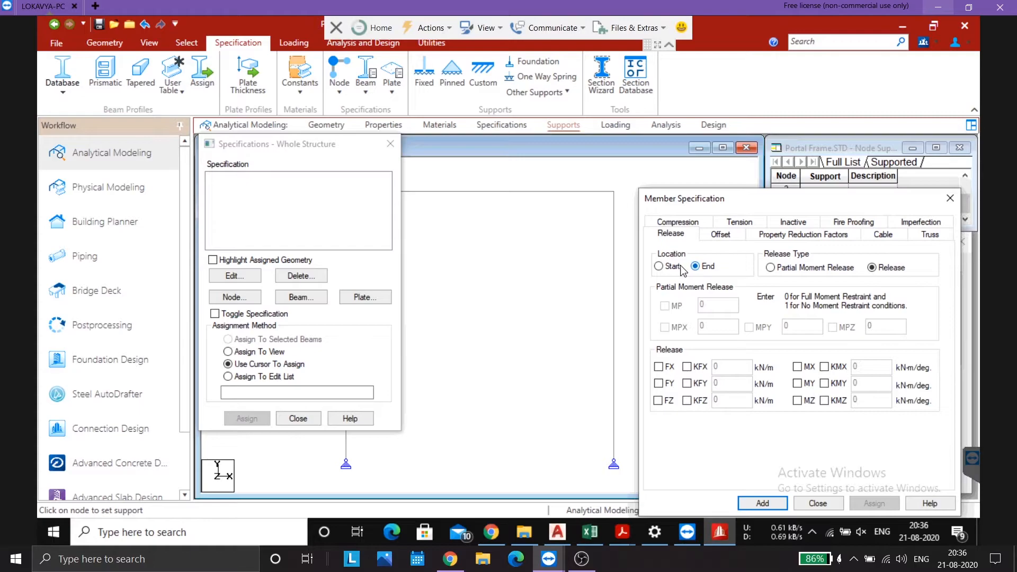
pyautogui.click(659, 266)
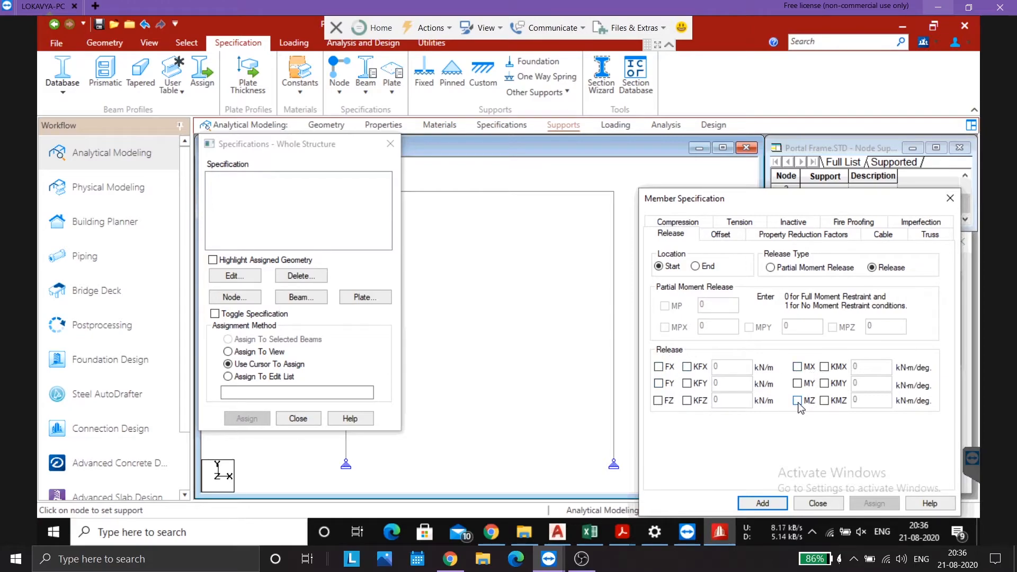
pyautogui.click(797, 401)
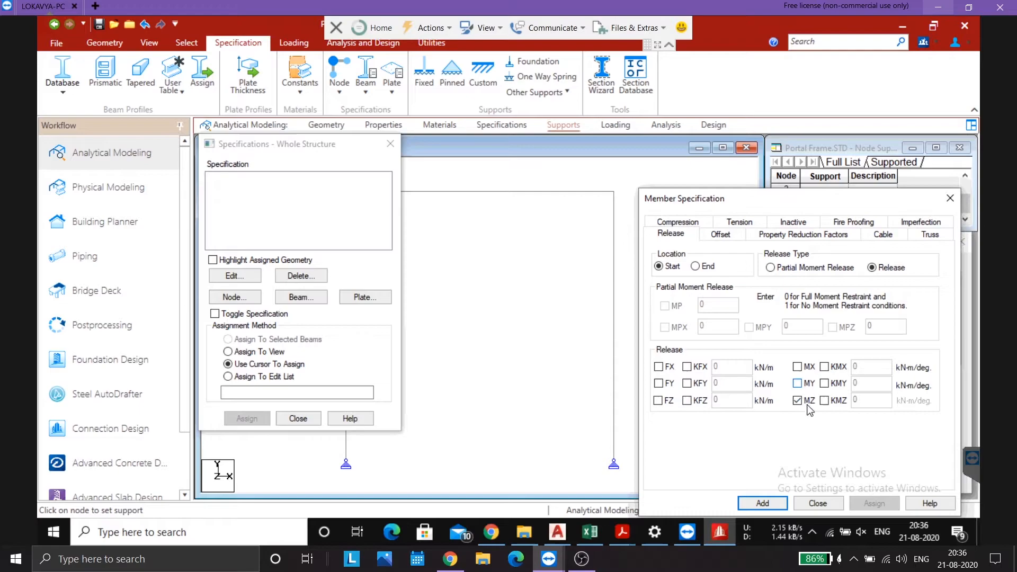
pyautogui.click(798, 384)
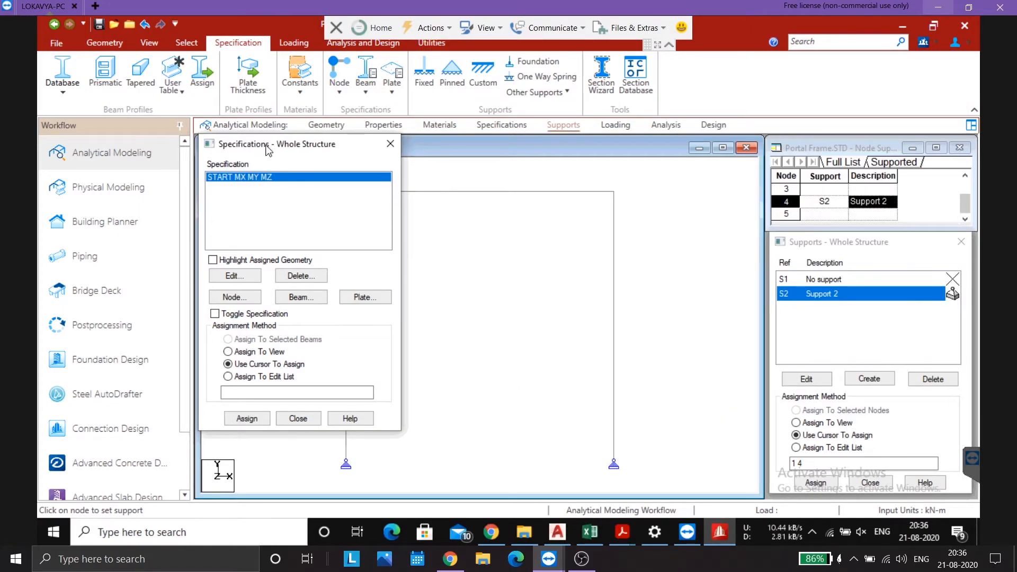
# Step: Assign the start release to the right half of the top beam
pyautogui.moveTo(279, 143); pyautogui.dragTo(817, 154)
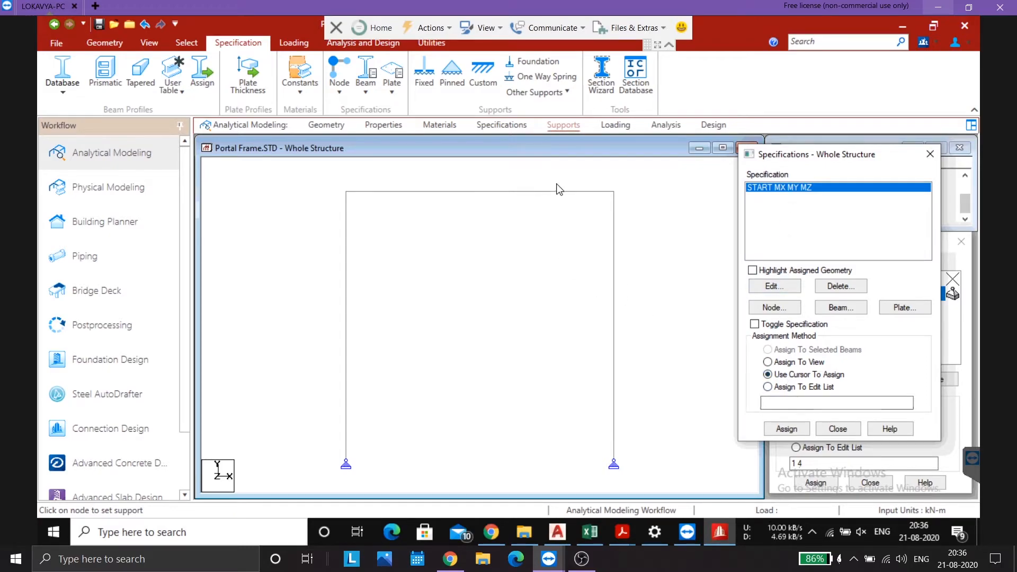
pyautogui.click(545, 191)
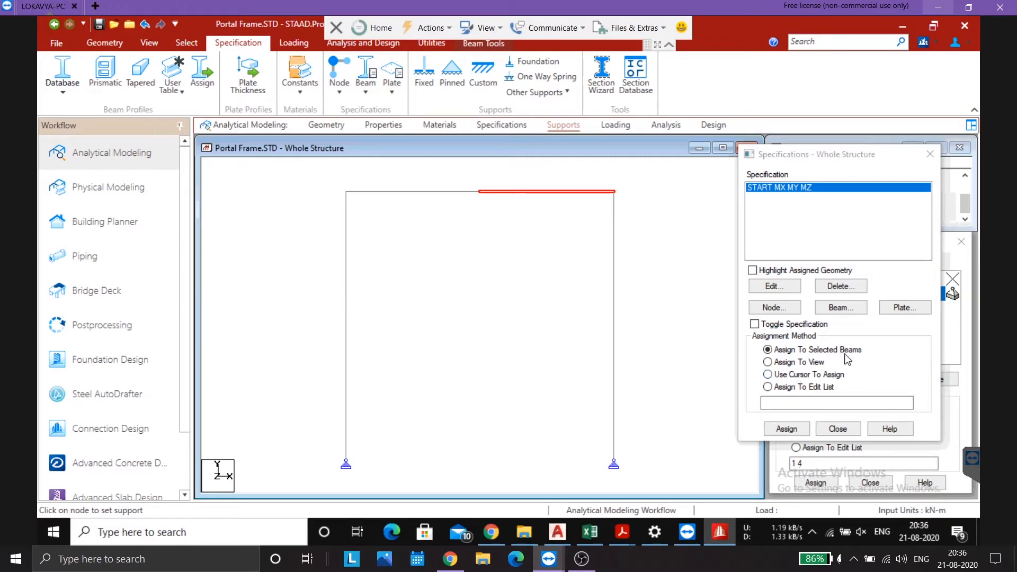
pyautogui.click(786, 428)
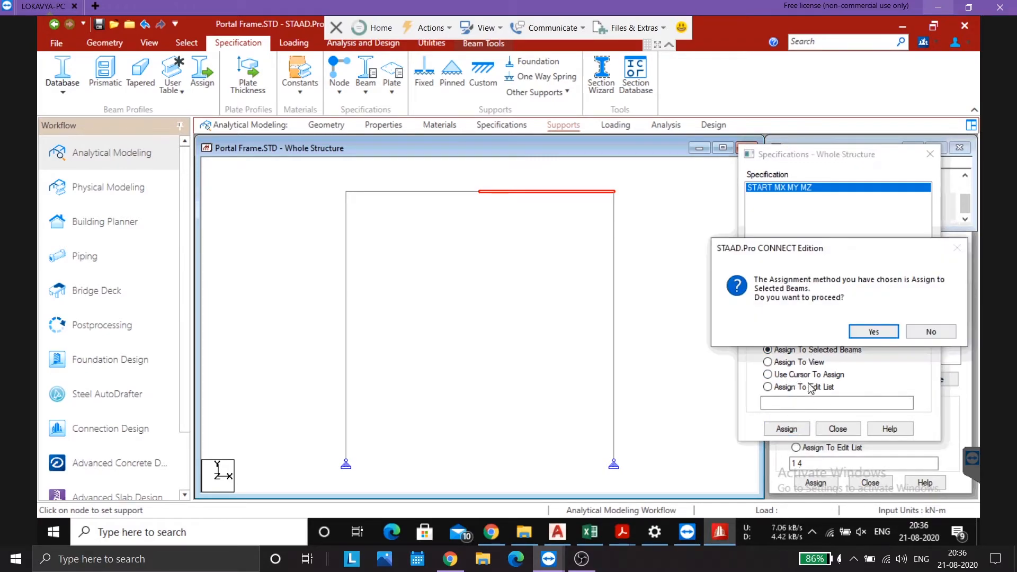
pyautogui.click(873, 331)
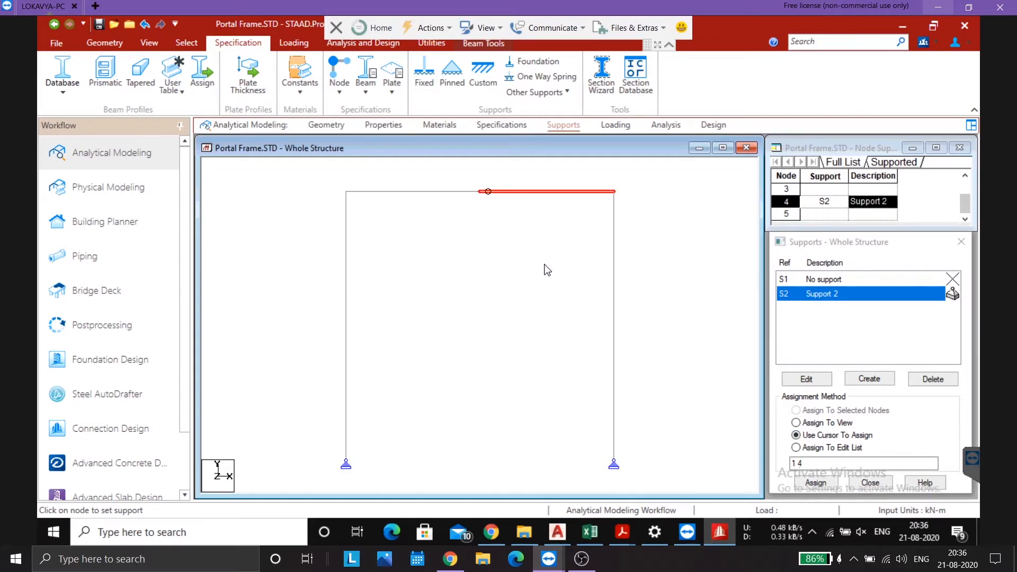
pyautogui.moveTo(642, 223)
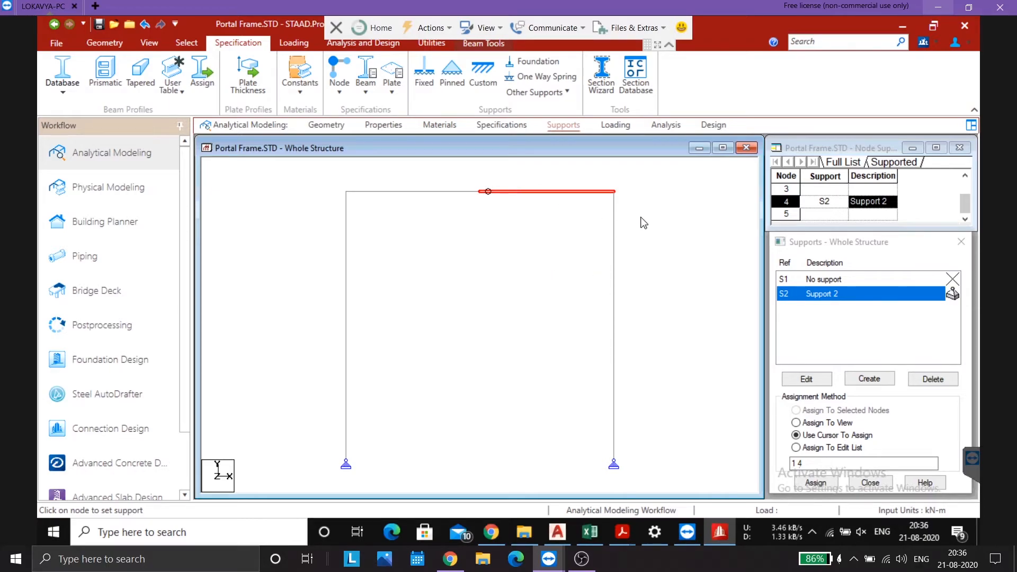
pyautogui.moveTo(561, 178)
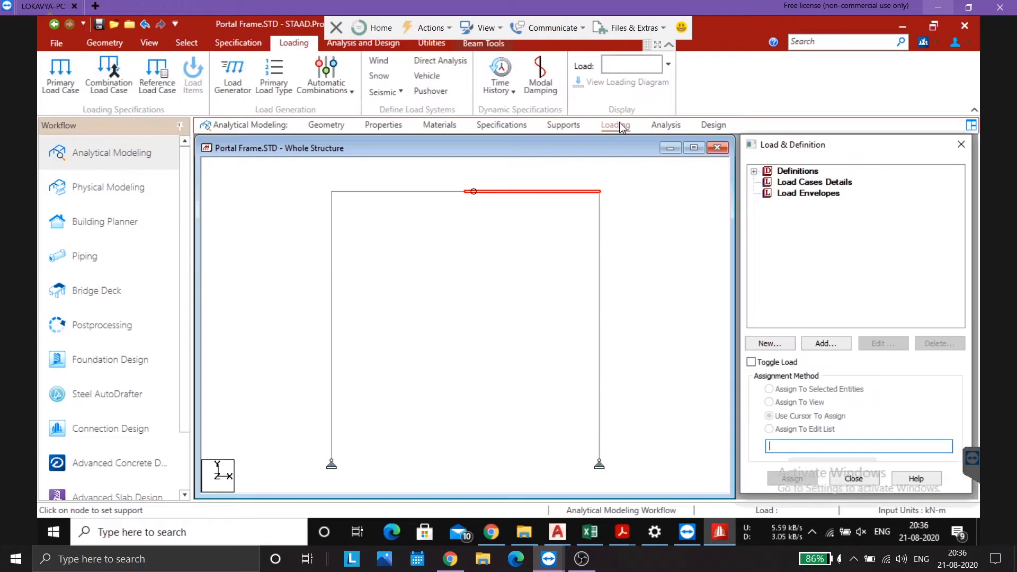
# Step: Create primary load case 1 titled 'Question' under Load Cases Details
pyautogui.click(815, 181)
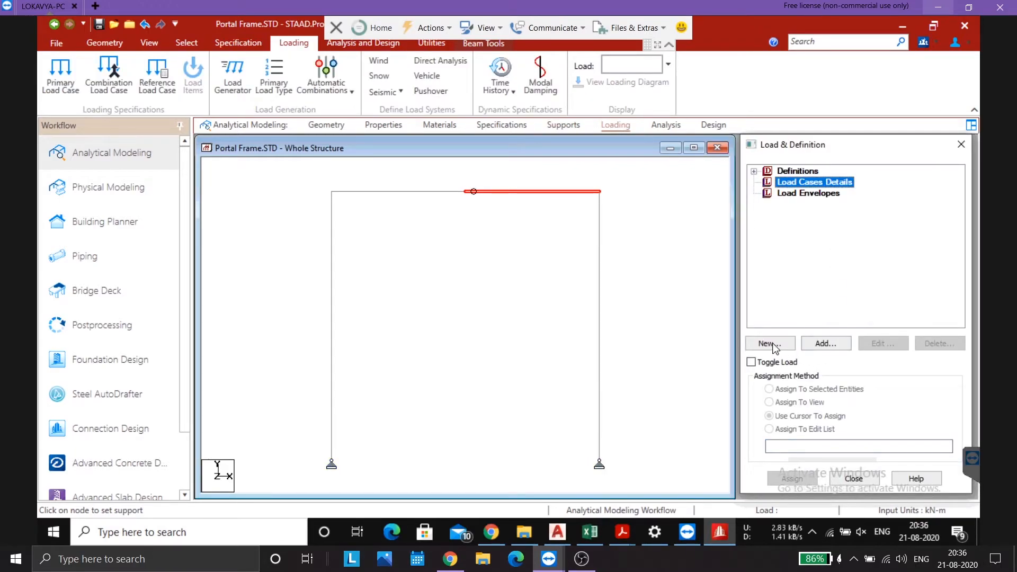
pyautogui.click(770, 344)
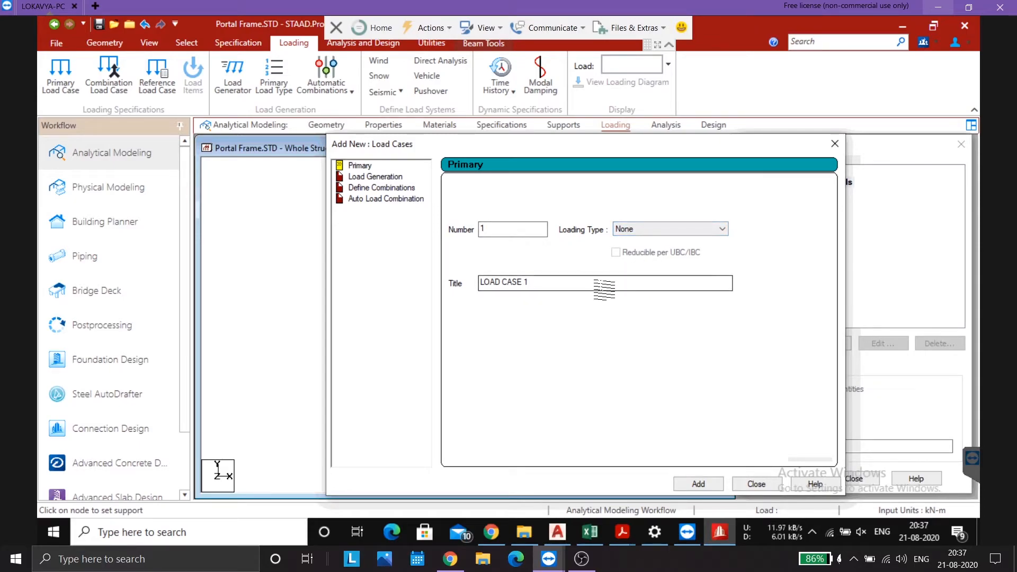
pyautogui.write('Q')
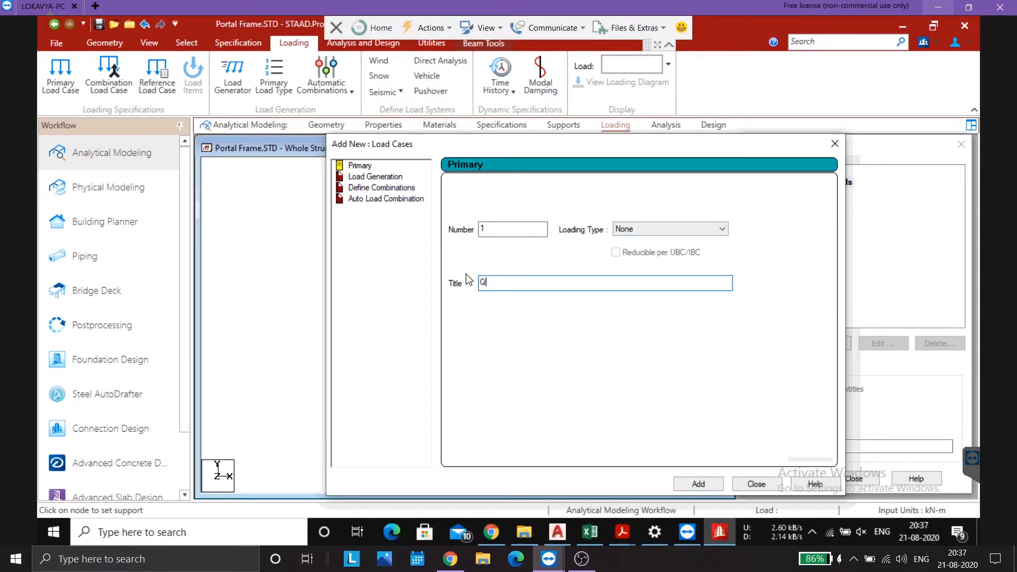
pyautogui.write('uestion')
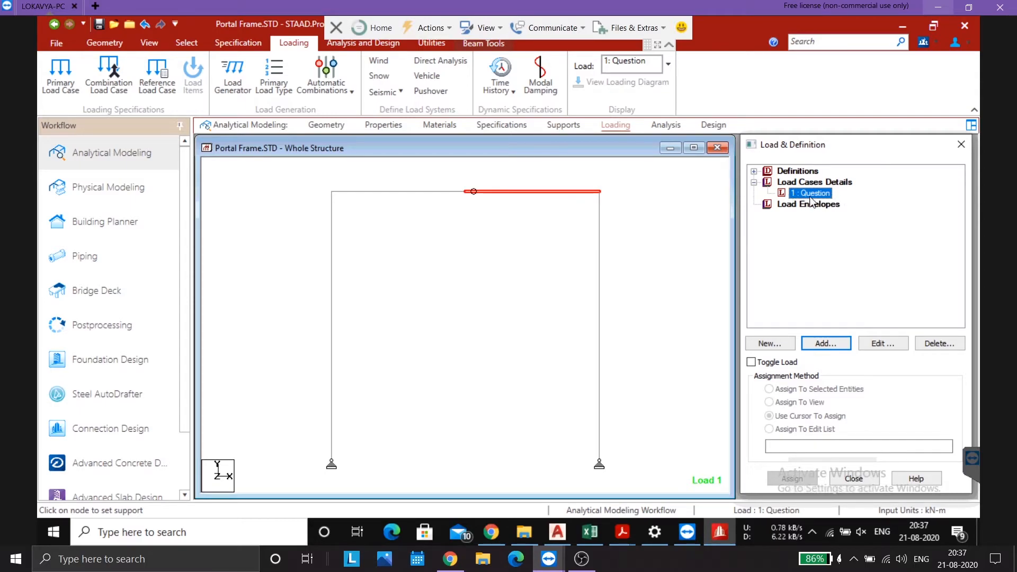
pyautogui.click(826, 343)
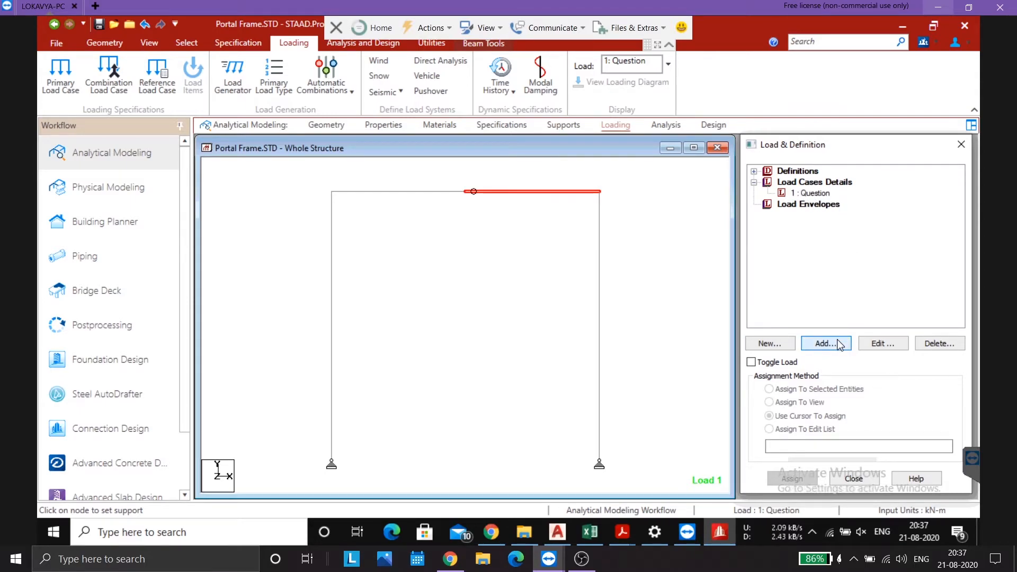
# Step: Add a uniform member force of -60 kN/m in global Y to load case Question
pyautogui.click(824, 343)
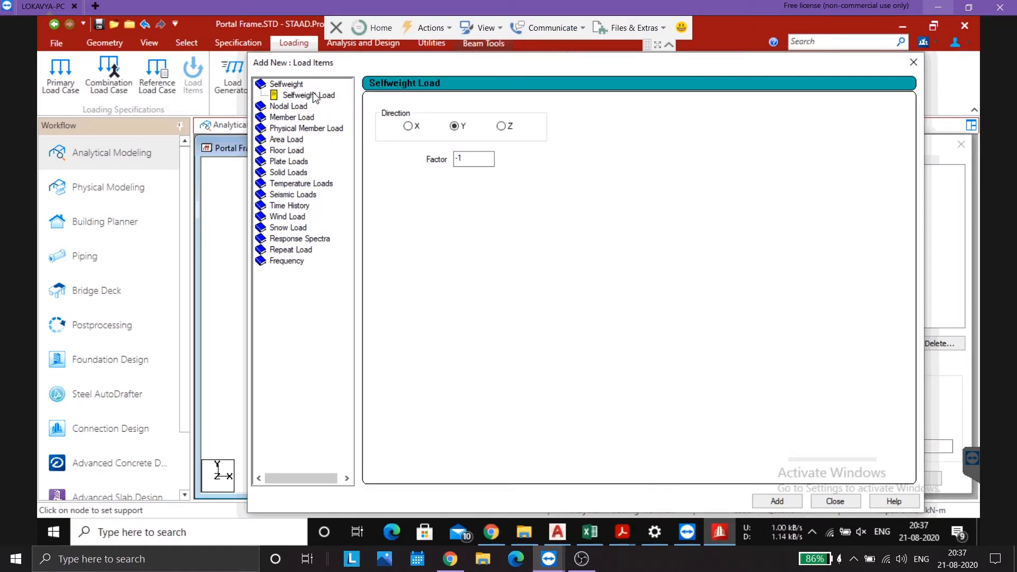
pyautogui.click(288, 96)
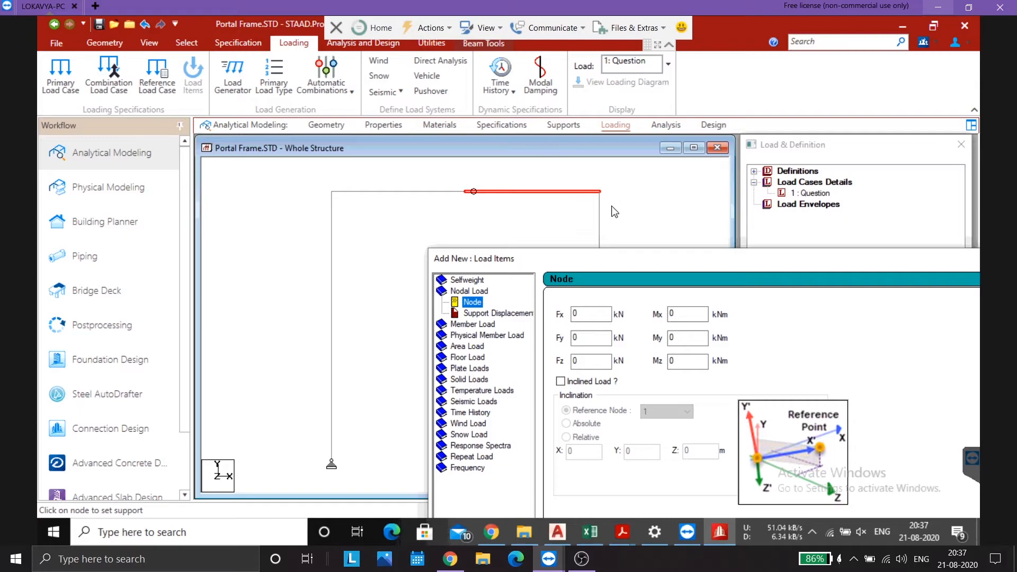
pyautogui.moveTo(526, 206)
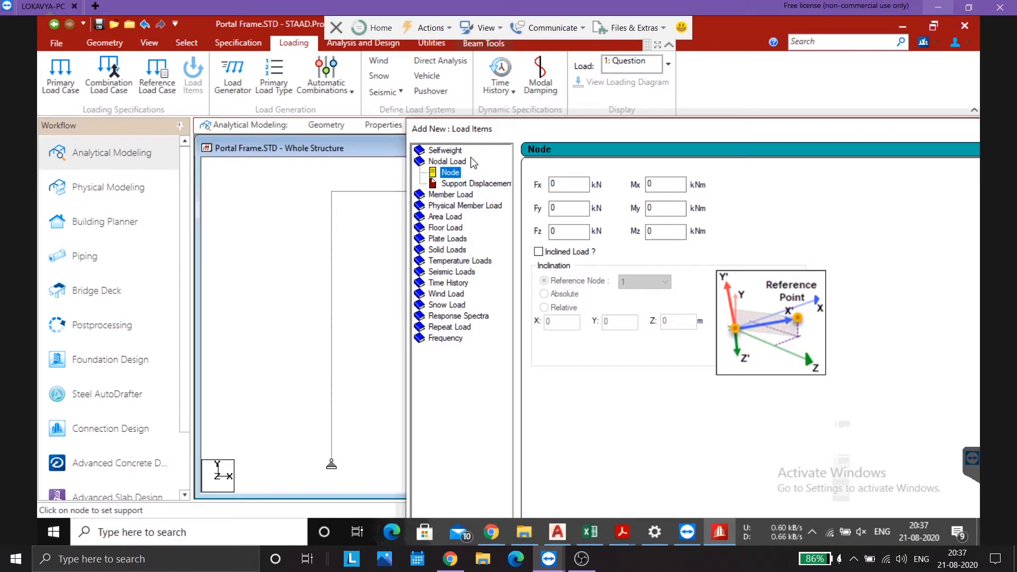
pyautogui.click(451, 194)
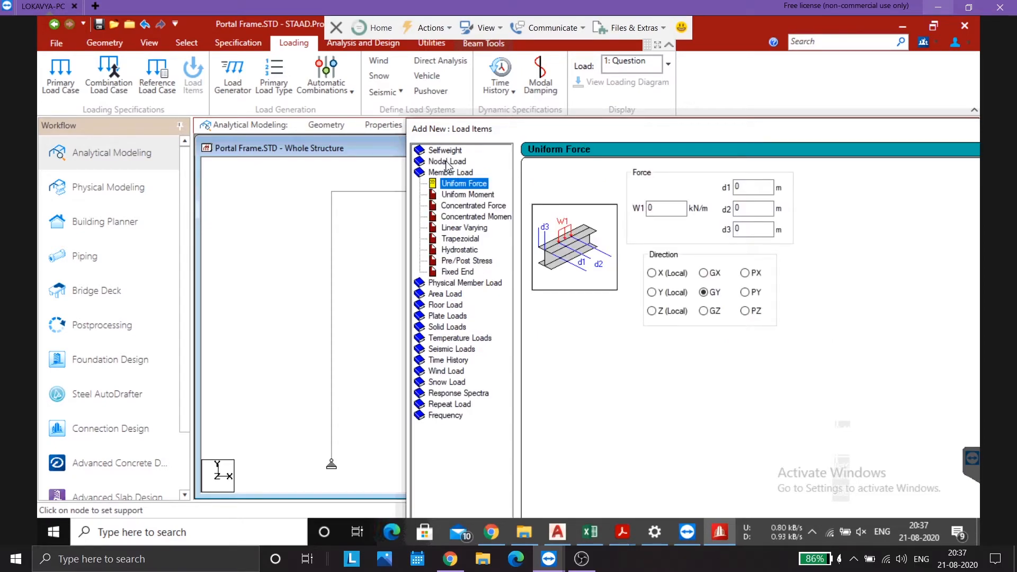
pyautogui.moveTo(477, 216)
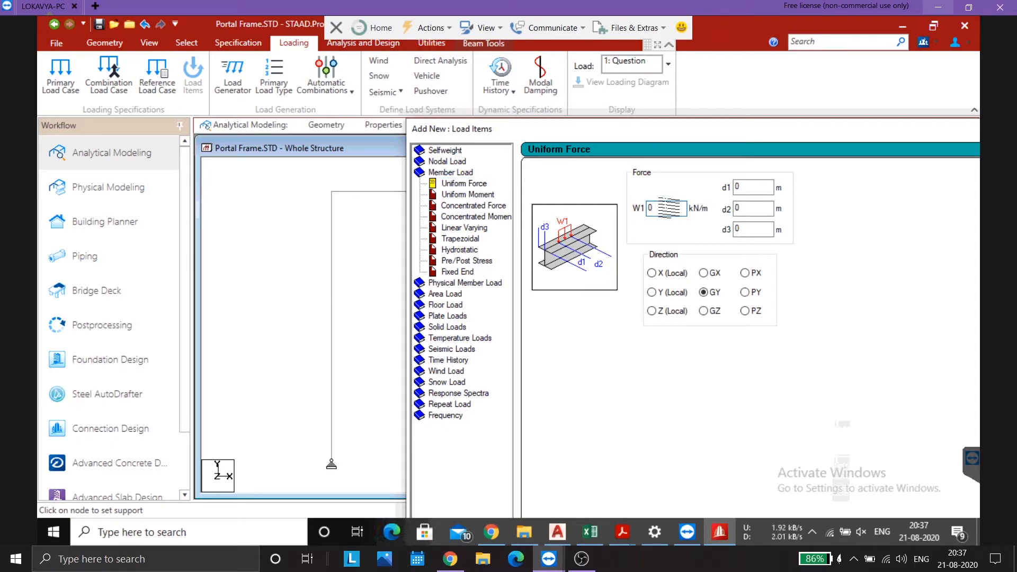
pyautogui.click(665, 208)
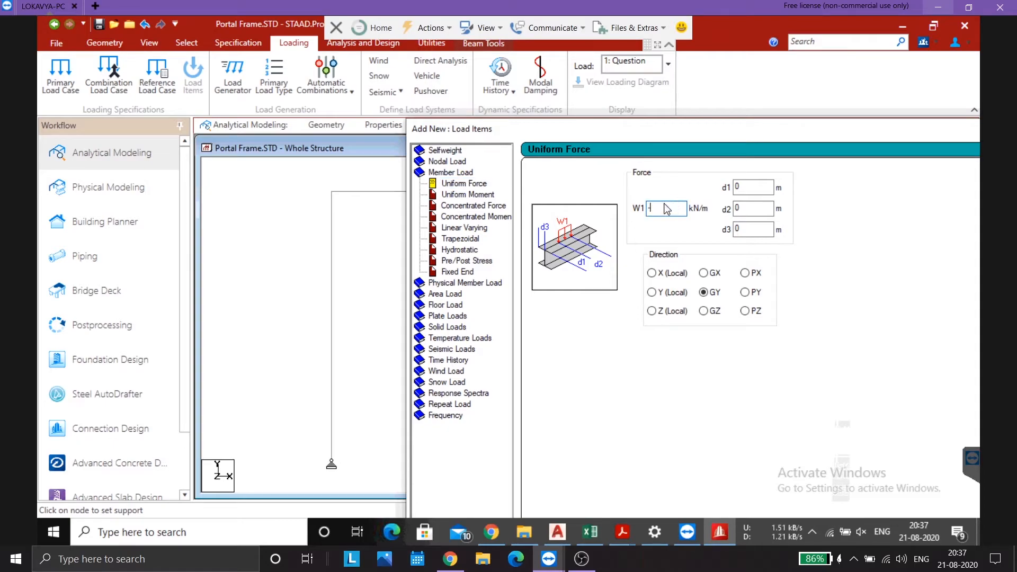
pyautogui.write('-60')
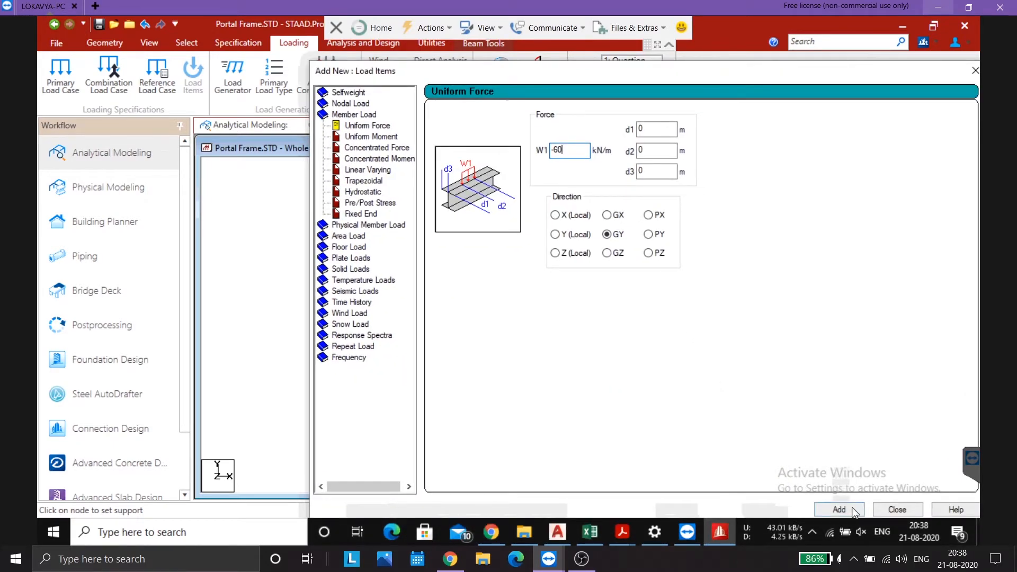
pyautogui.click(839, 509)
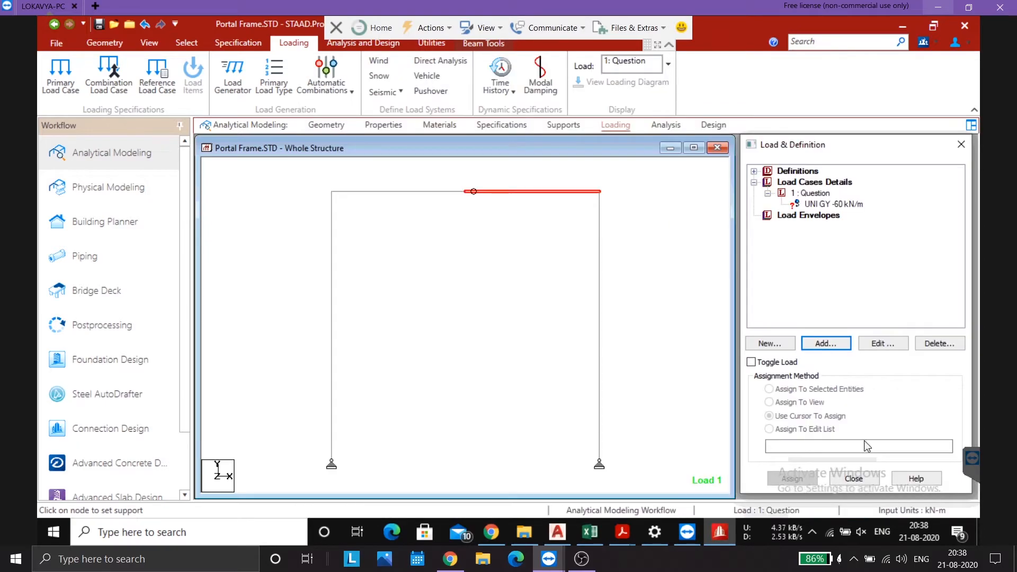
# Step: Assign the UNI GY -60 kN/m load to beams 2 and 3, then clear the selection
pyautogui.click(832, 204)
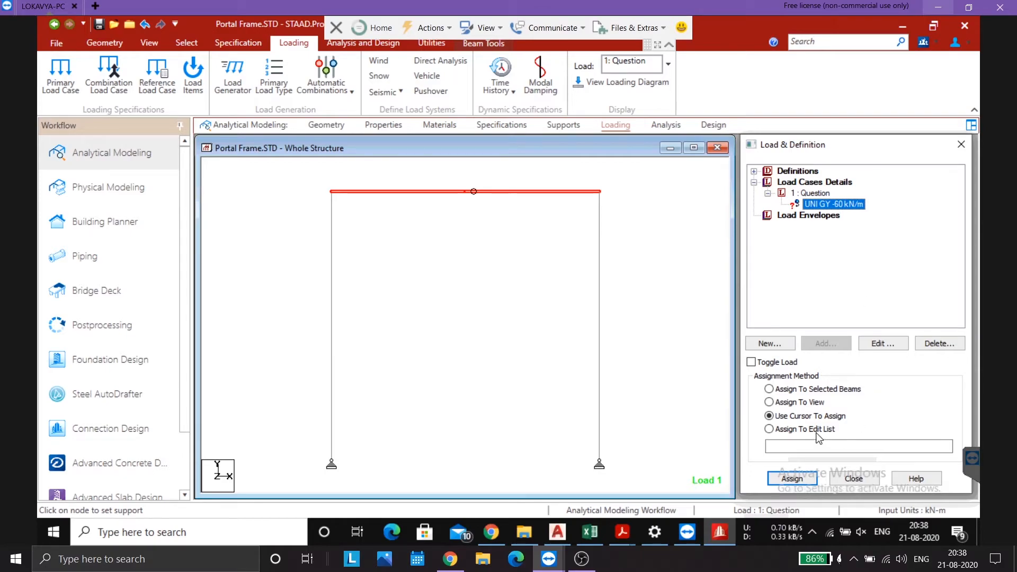
pyautogui.click(768, 389)
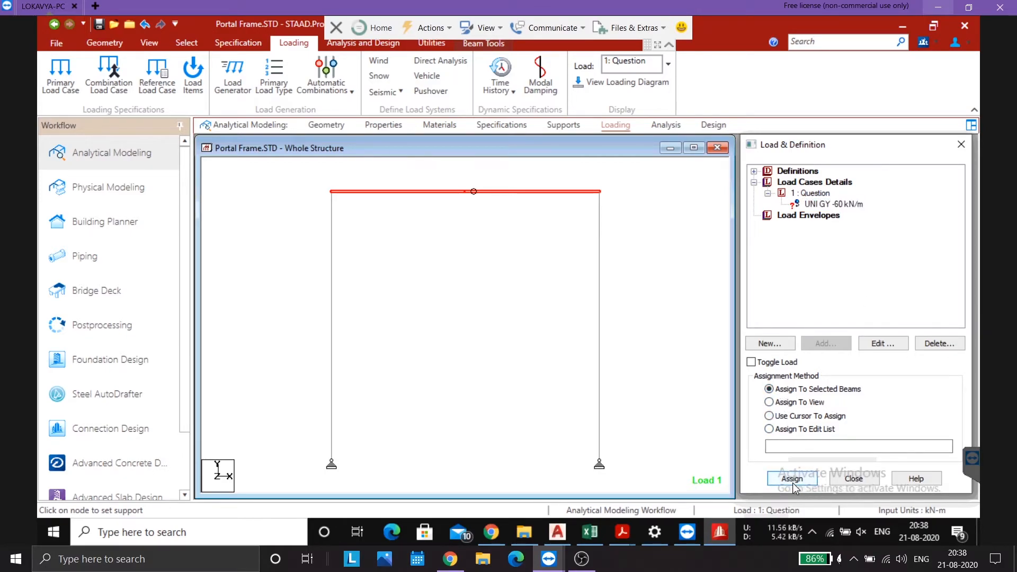
pyautogui.click(791, 478)
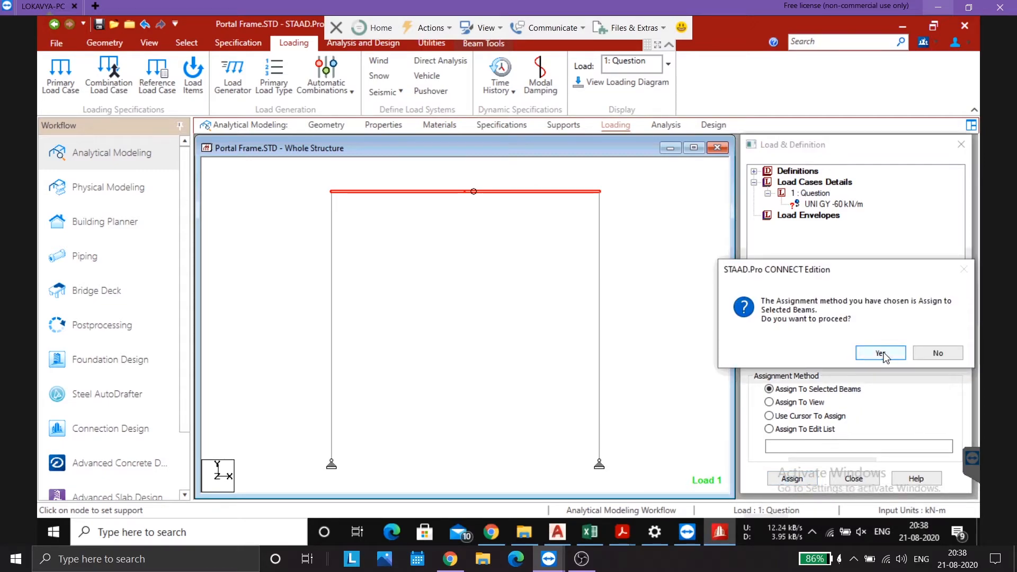
pyautogui.click(878, 352)
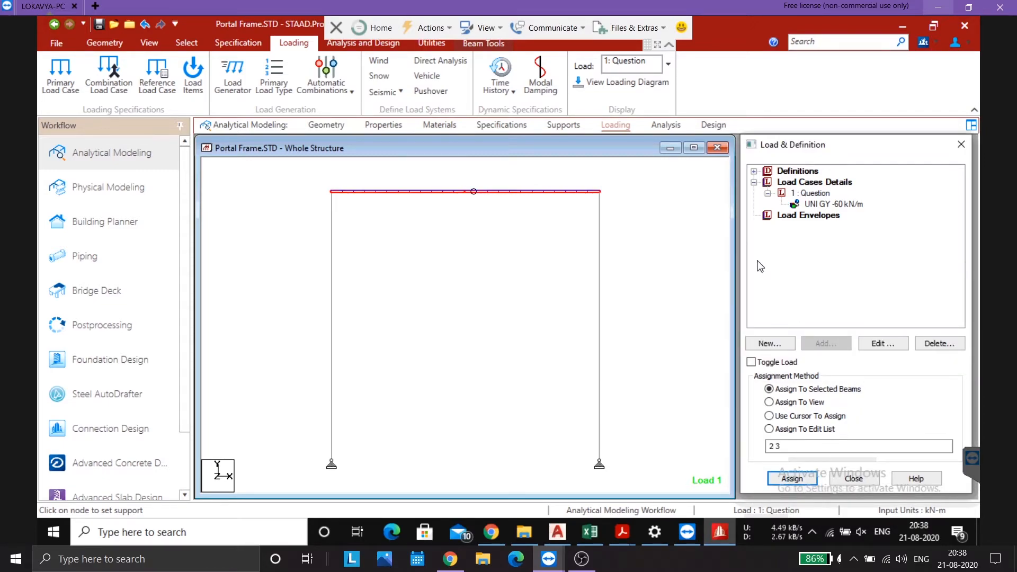
pyautogui.moveTo(662, 223)
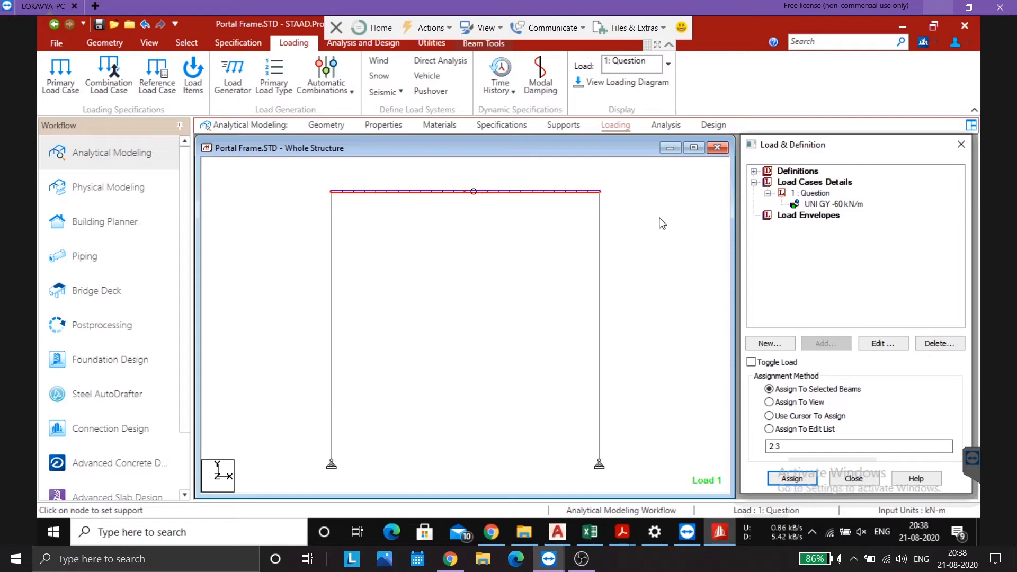
pyautogui.click(769, 416)
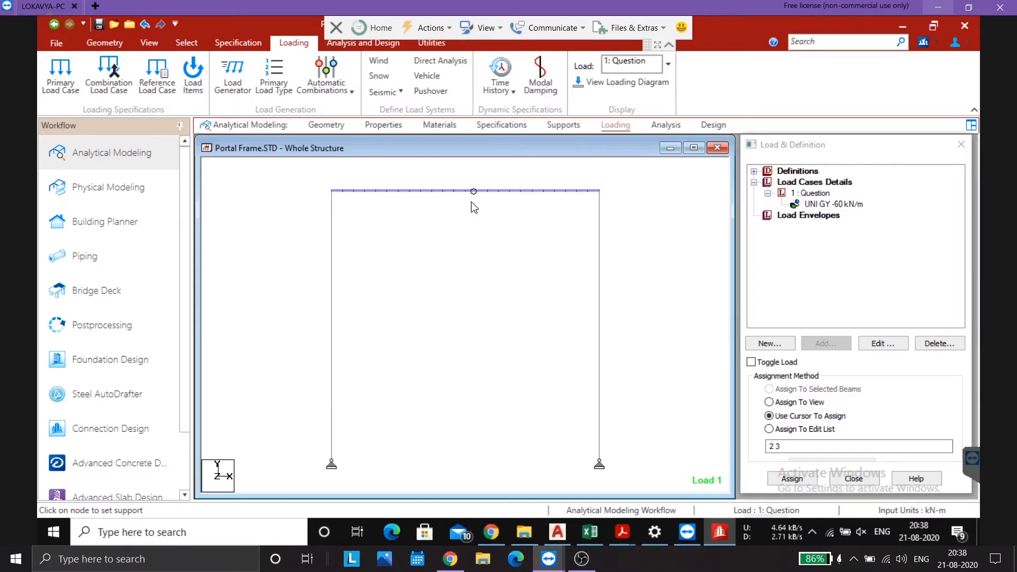
pyautogui.moveTo(518, 196)
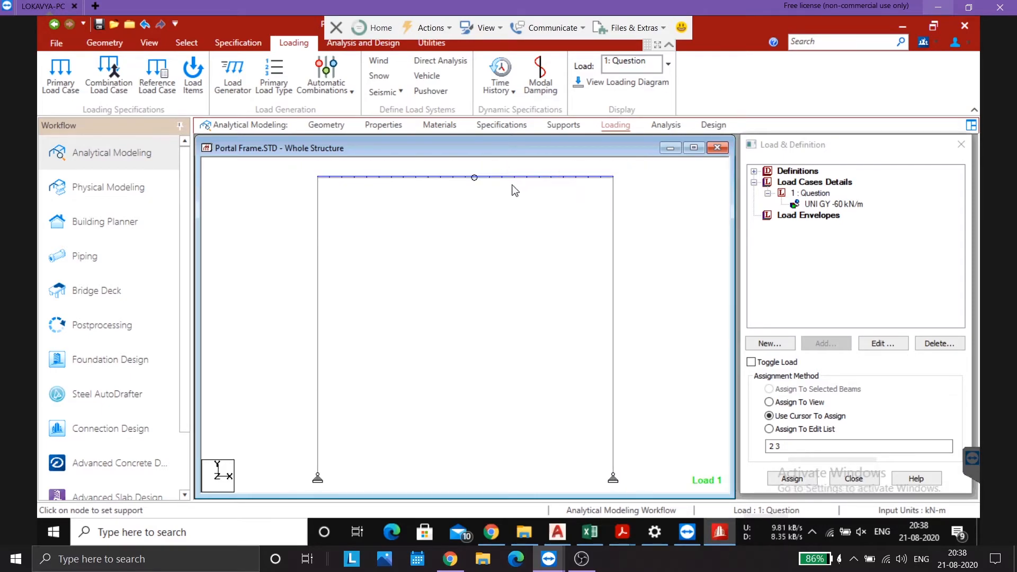
# Step: Set the distributed-force diagram scale to 160000 so the load arrows show clearly
pyautogui.rightClick(515, 190)
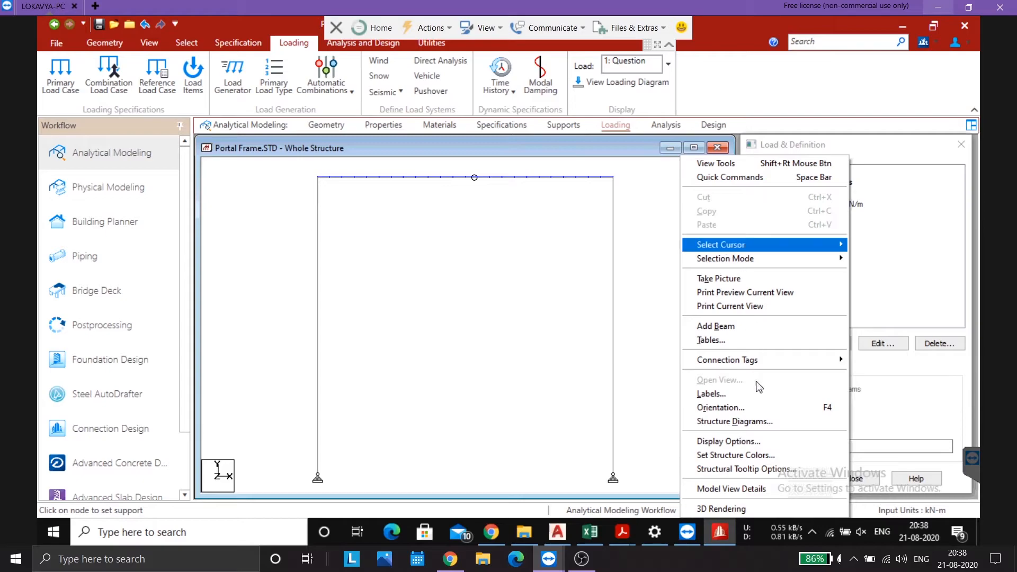
pyautogui.moveTo(748, 421)
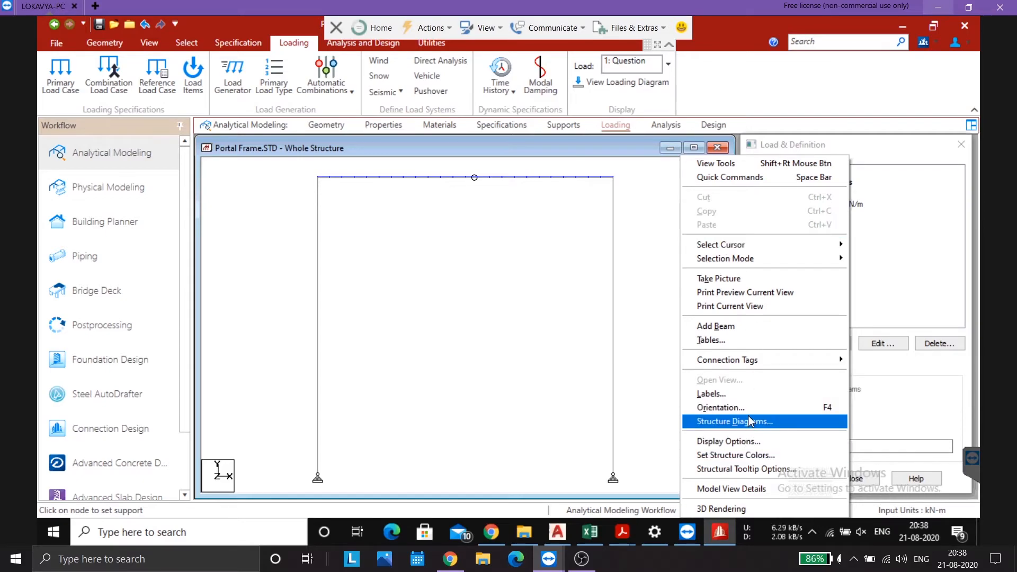
pyautogui.click(734, 422)
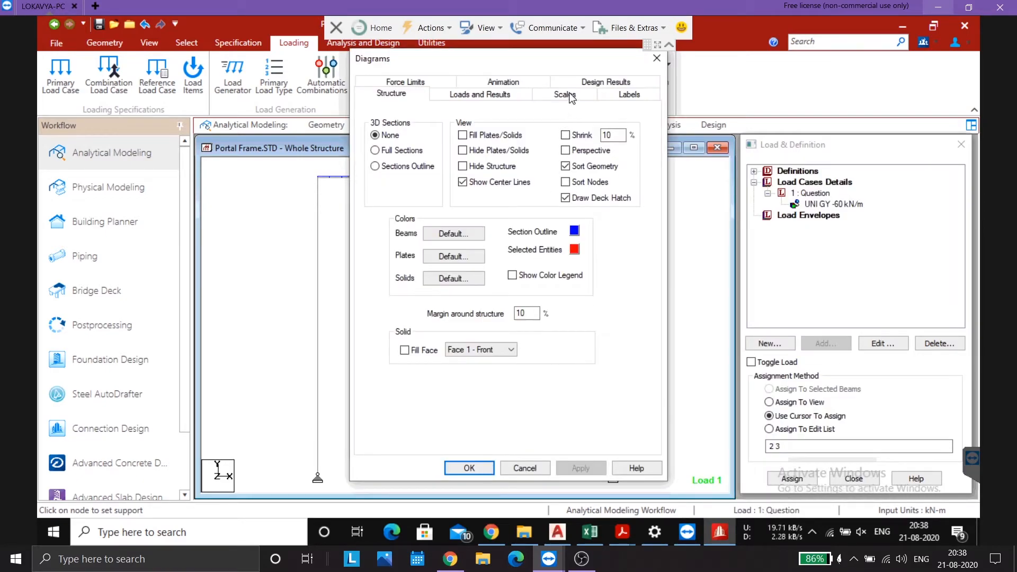
pyautogui.click(564, 94)
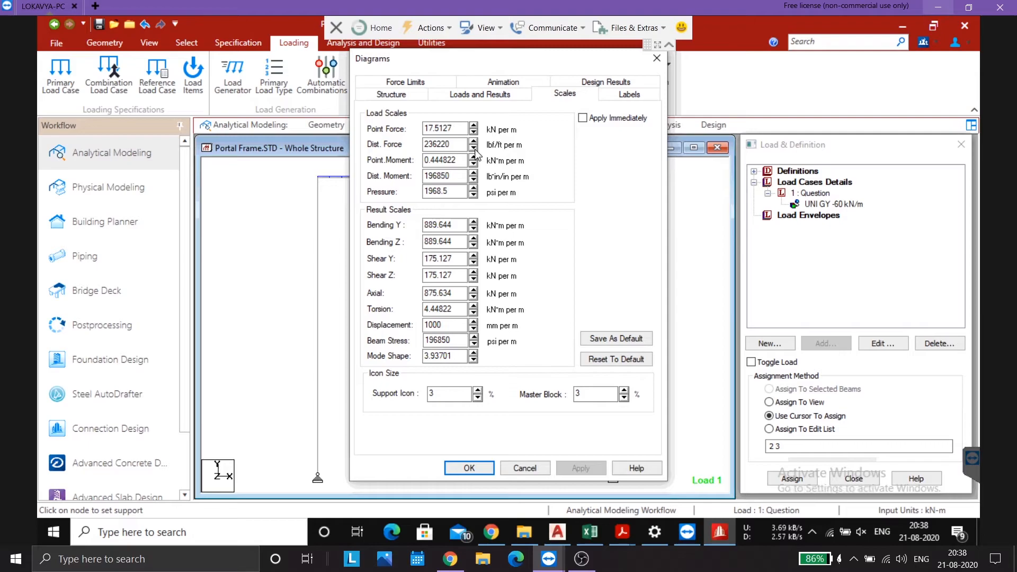
pyautogui.write('160000')
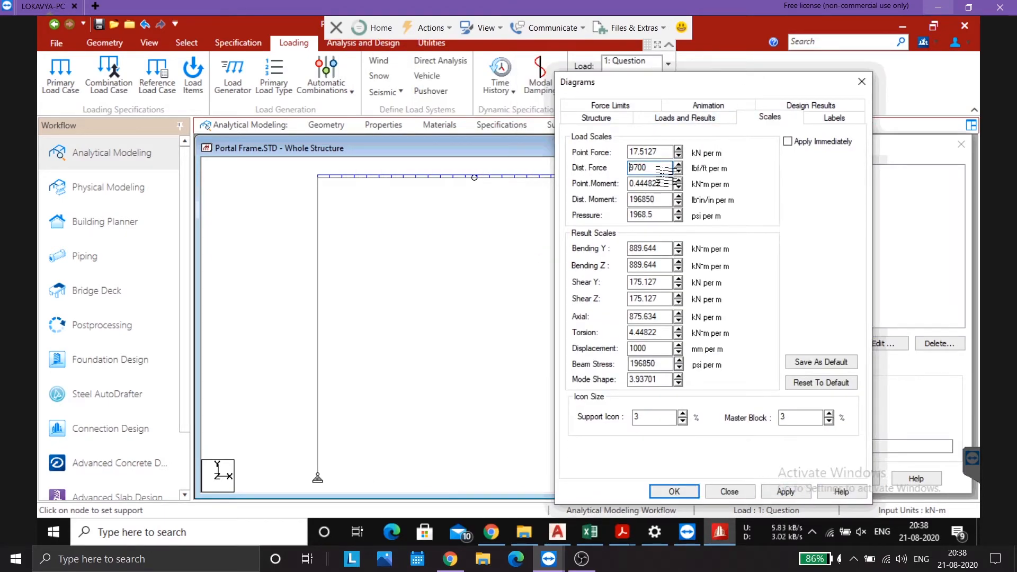
pyautogui.click(674, 491)
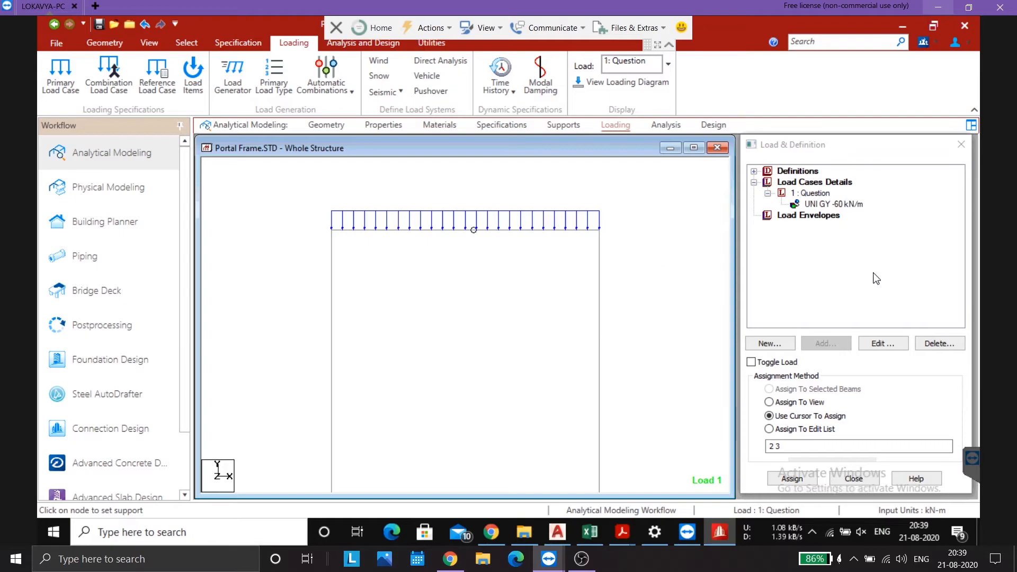
pyautogui.click(832, 203)
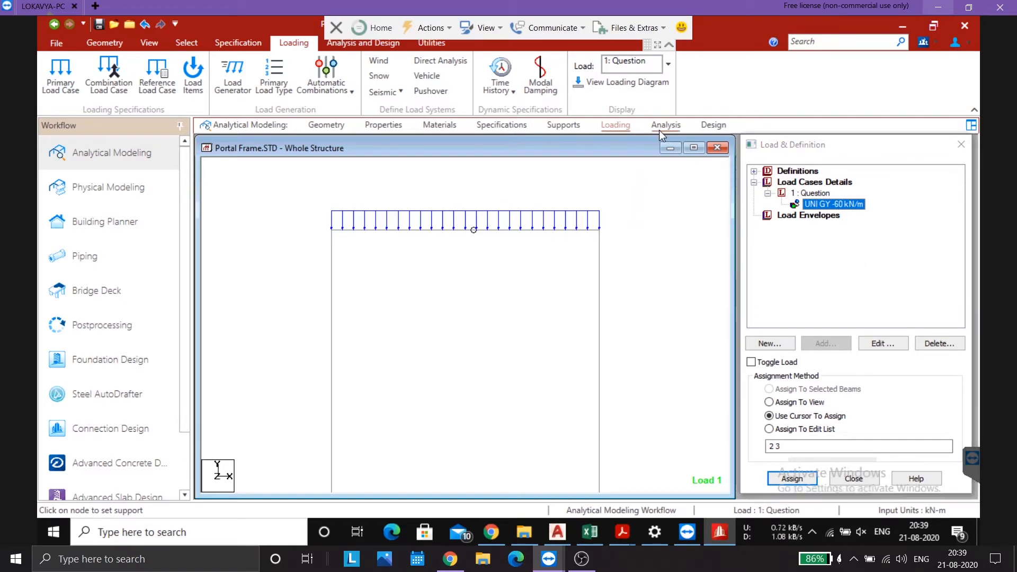
# Step: Add a PERFORM ANALYSIS PRINT ALL command, save the model and run the analysis
pyautogui.click(665, 125)
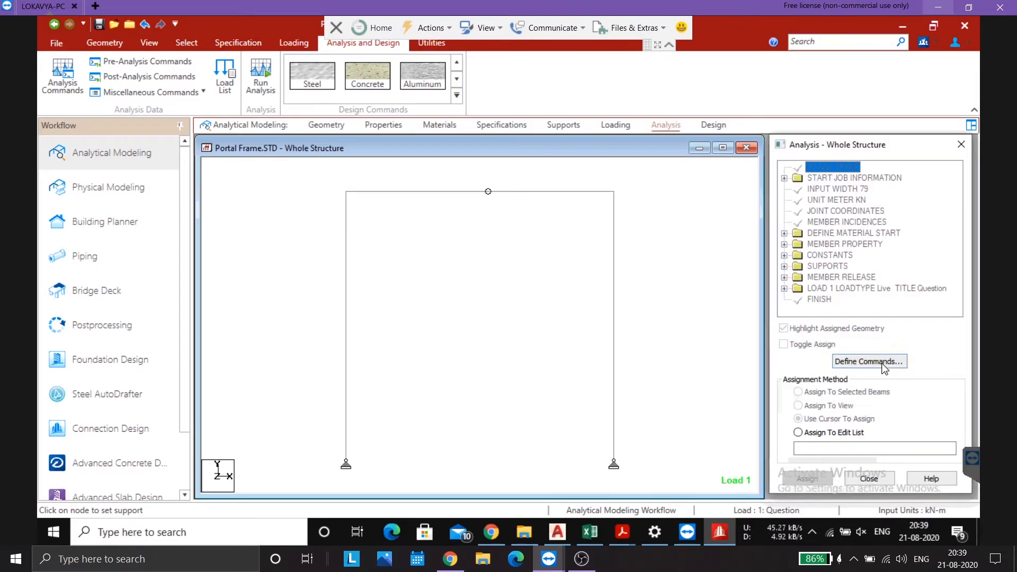
pyautogui.click(868, 361)
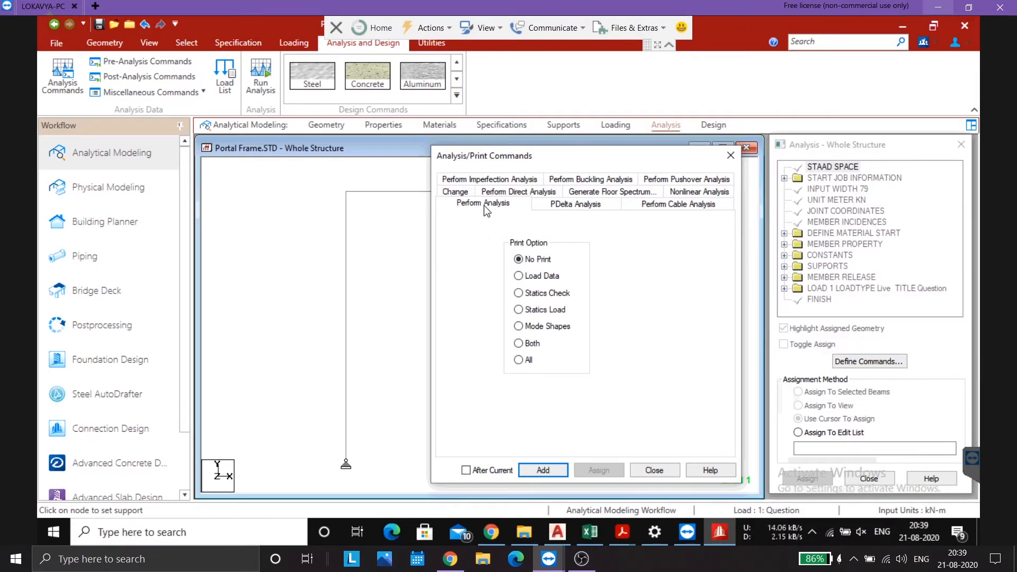
pyautogui.click(518, 360)
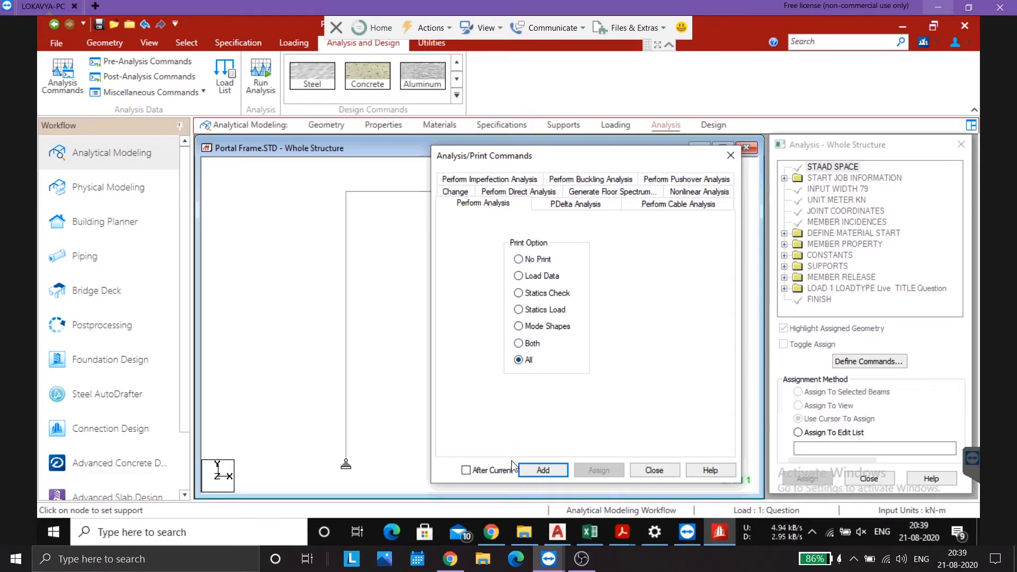
pyautogui.click(542, 470)
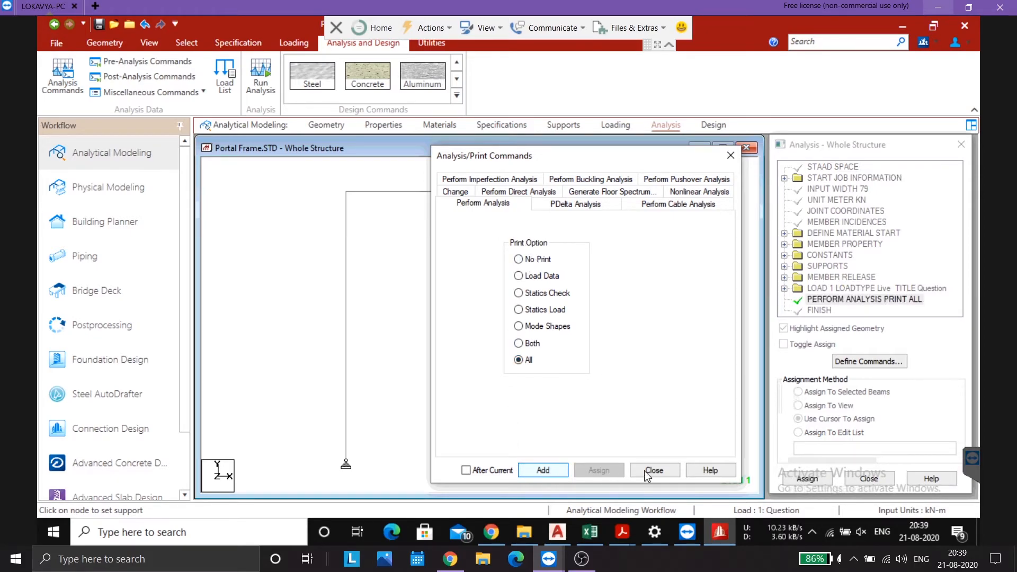
pyautogui.click(654, 470)
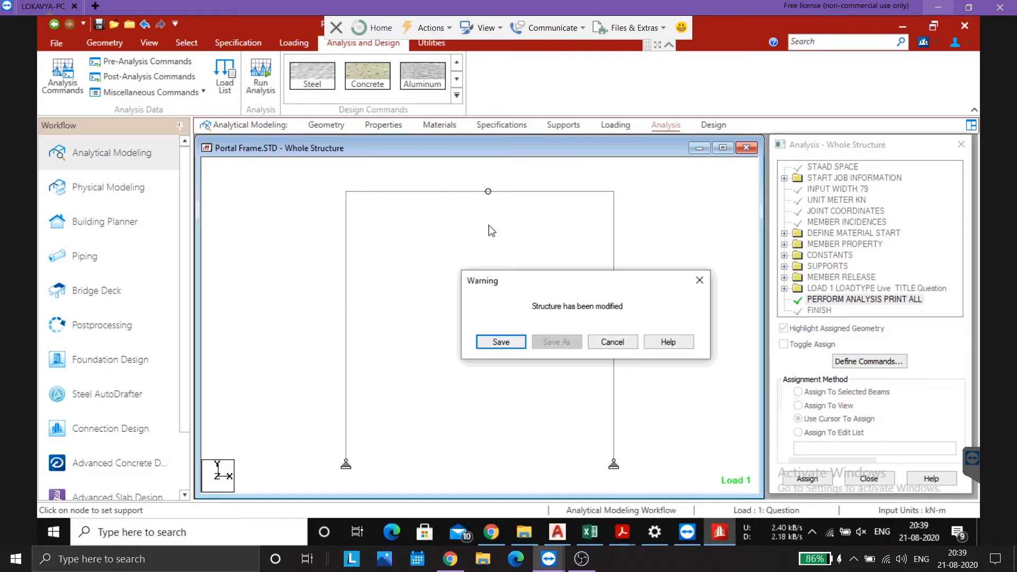
pyautogui.click(500, 342)
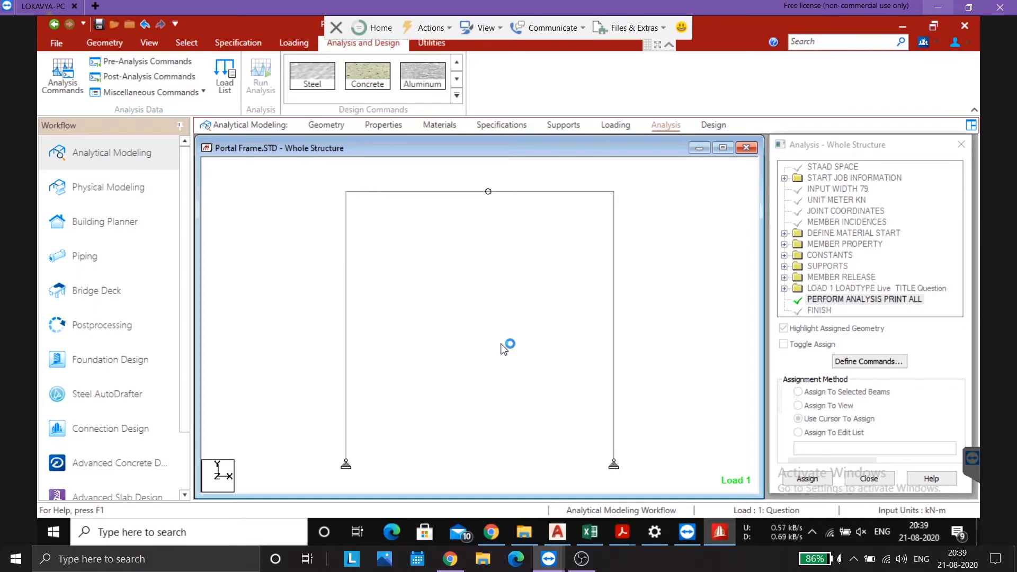
pyautogui.click(260, 73)
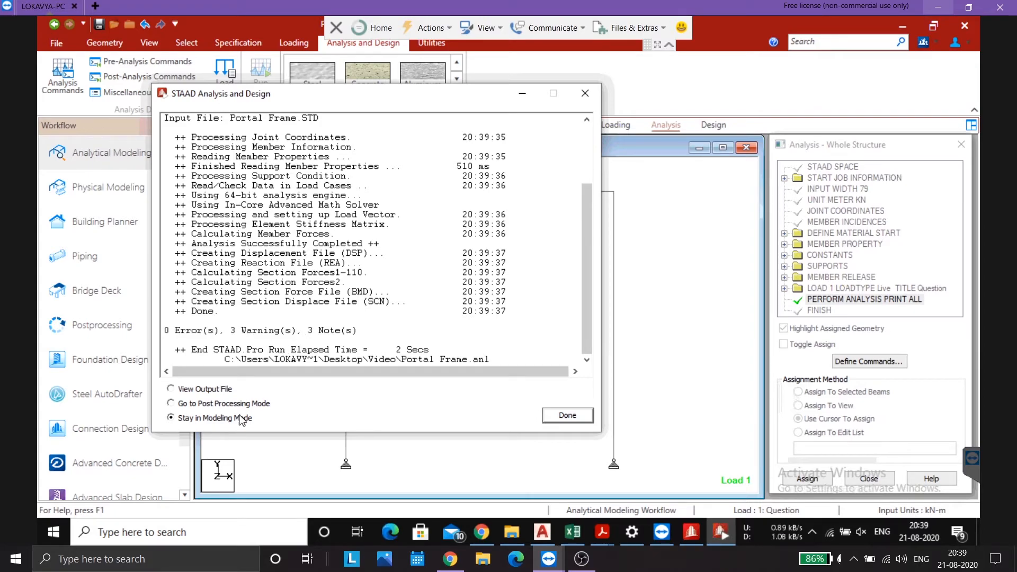
# Step: Enter post-processing and show support reactions of X ±45 kN and Y 180 kN
pyautogui.click(170, 403)
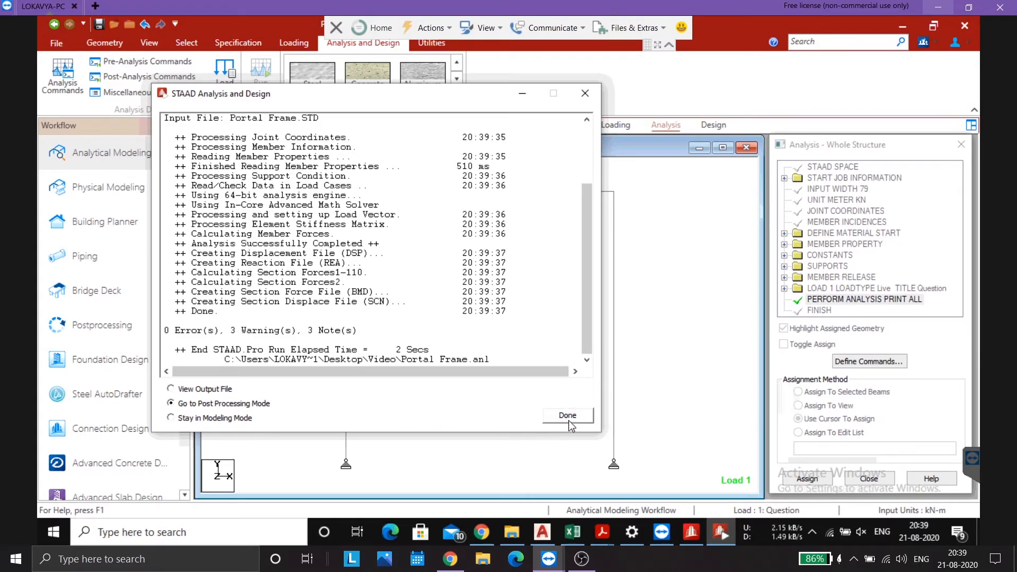
pyautogui.click(567, 415)
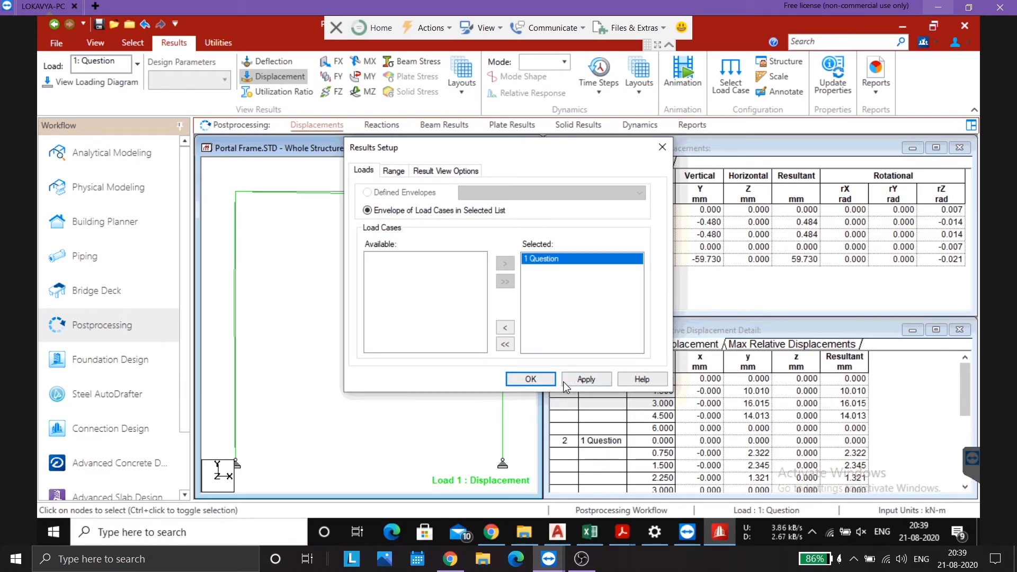
pyautogui.click(530, 379)
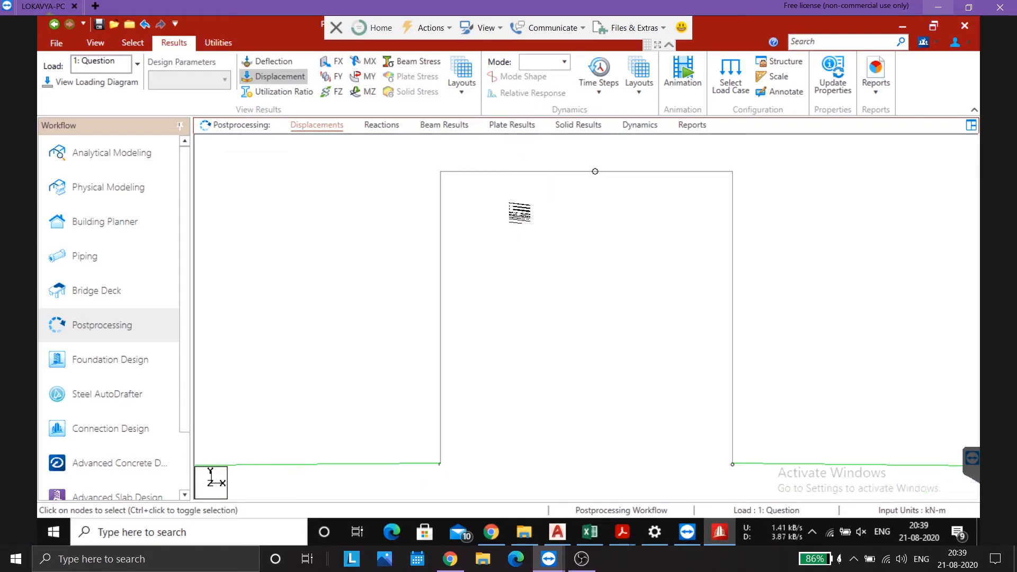
pyautogui.click(279, 77)
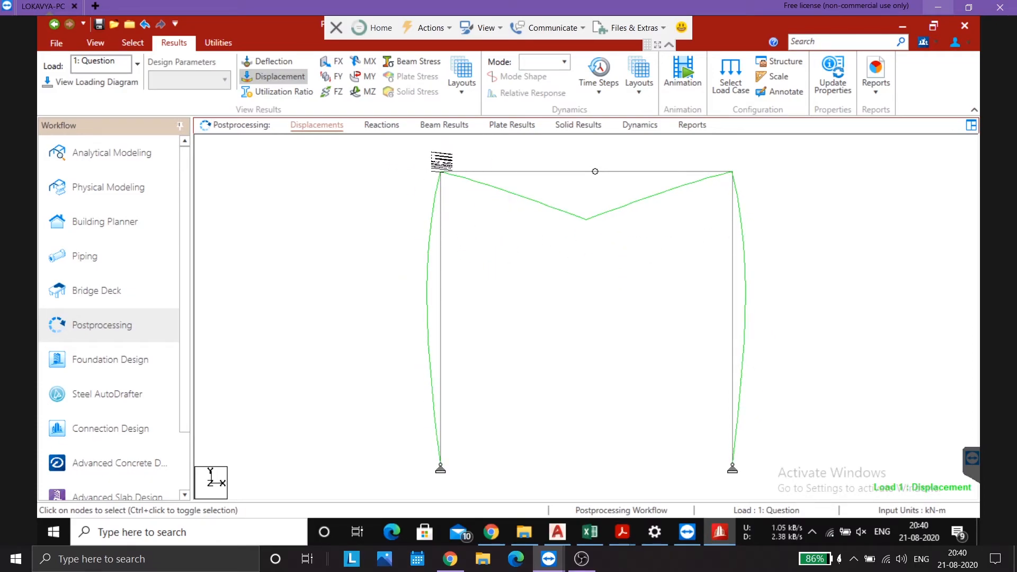
pyautogui.click(382, 124)
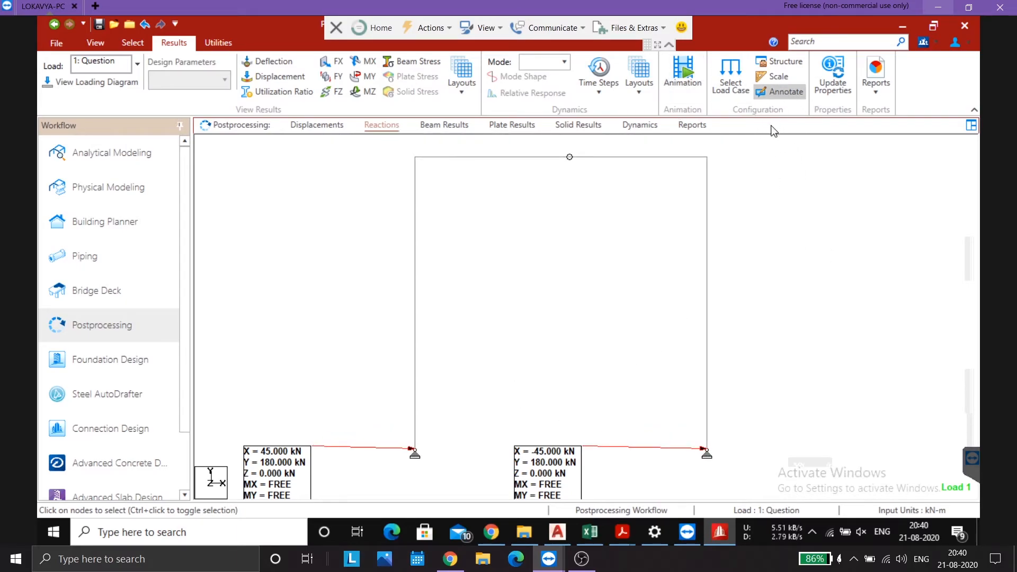
# Step: Annotate reactions with only Global X (±45 kN) and Global Y (180 kN) values
pyautogui.click(785, 92)
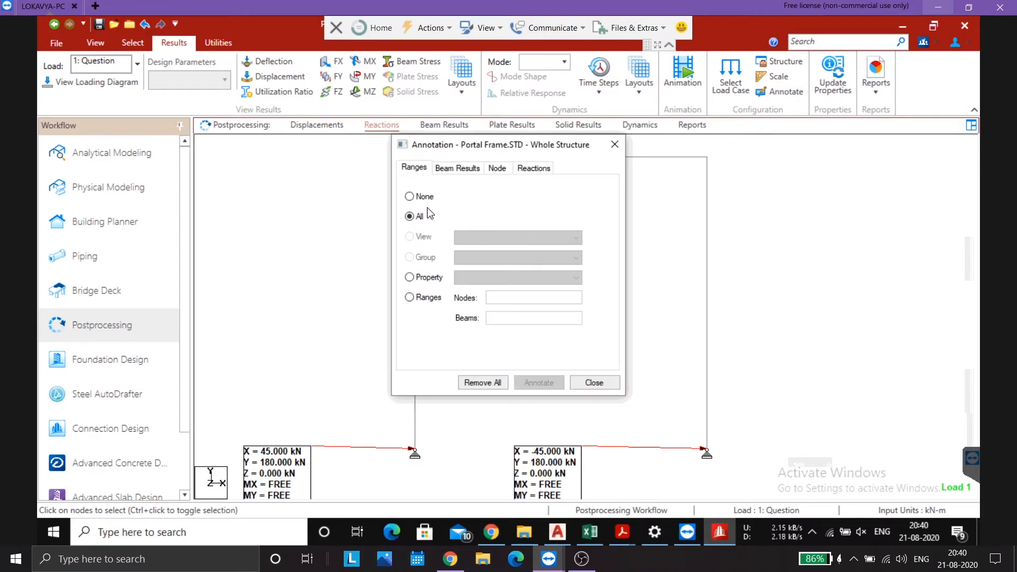
pyautogui.click(534, 168)
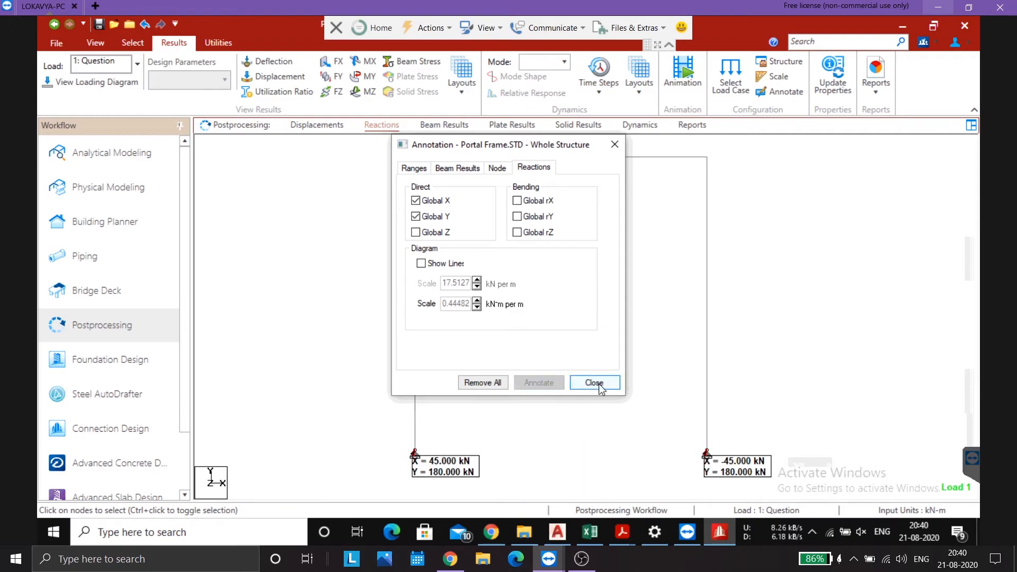
pyautogui.click(593, 382)
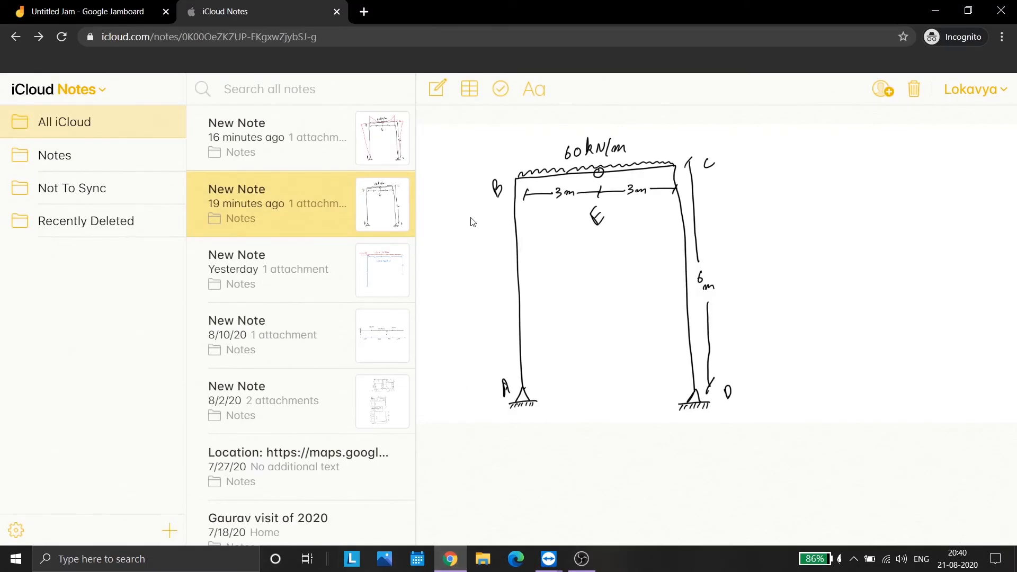
# Step: View the moment-diagram sketch note, then the Jamboard reaction calculations
pyautogui.click(280, 137)
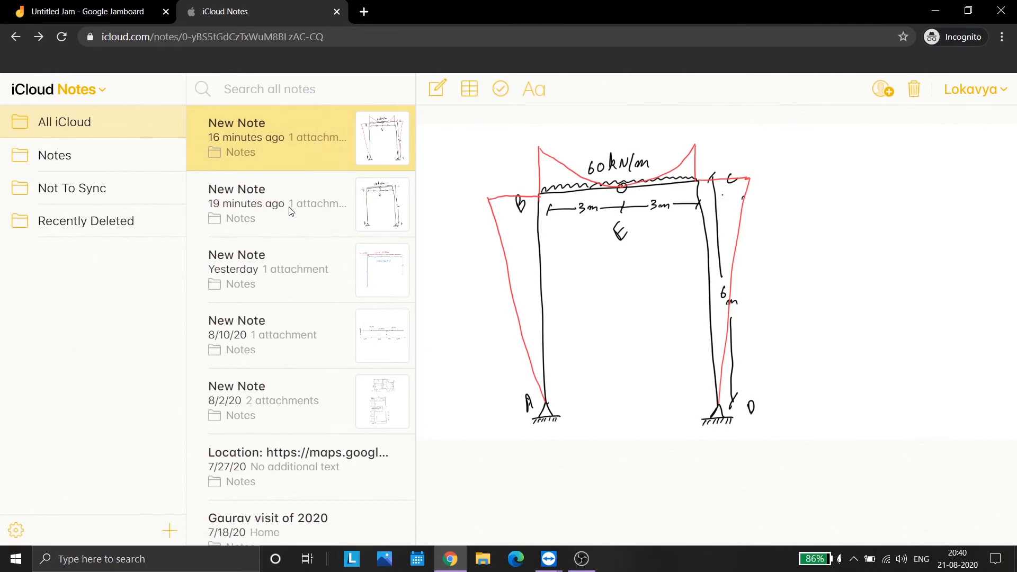
pyautogui.click(85, 12)
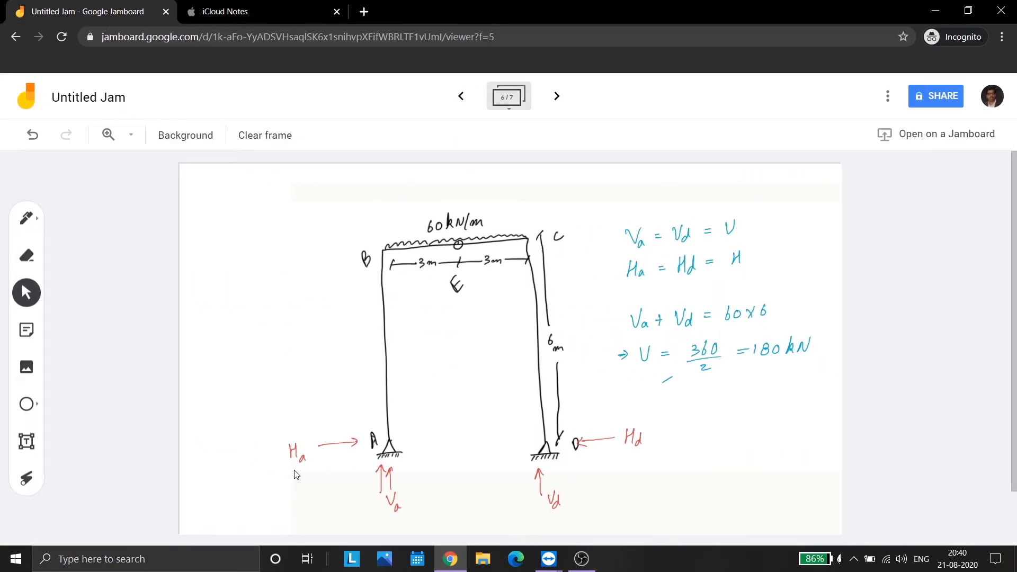
pyautogui.moveTo(353, 449)
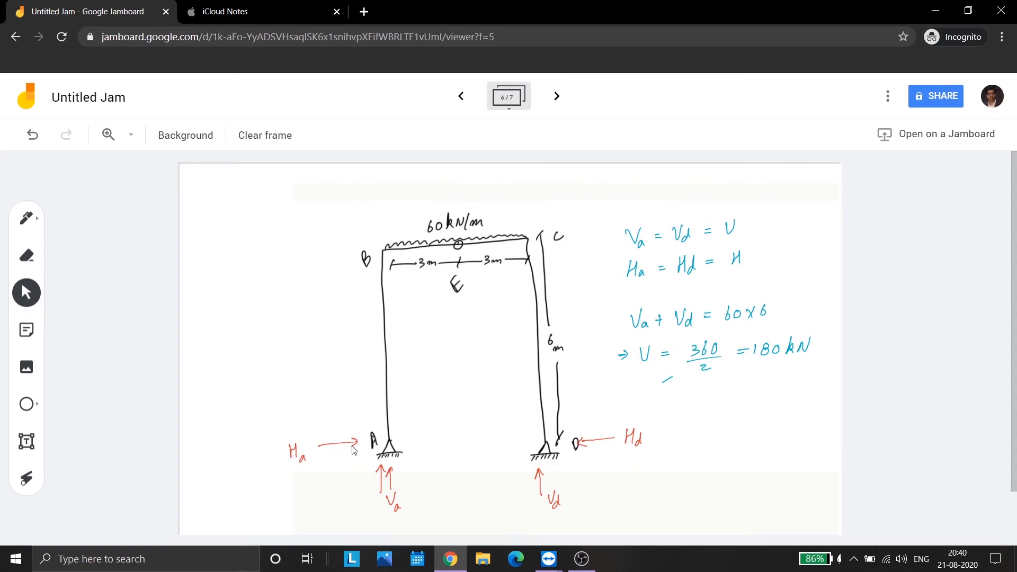
pyautogui.moveTo(640, 425)
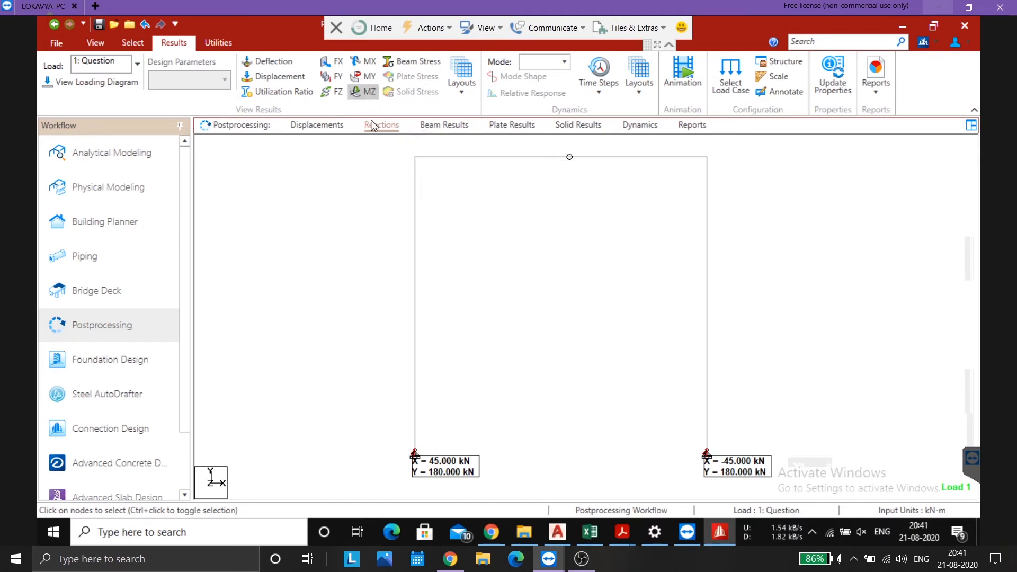
# Step: Label the bending moment diagram with values, including max 270.001 kN-m at the knees
pyautogui.click(444, 124)
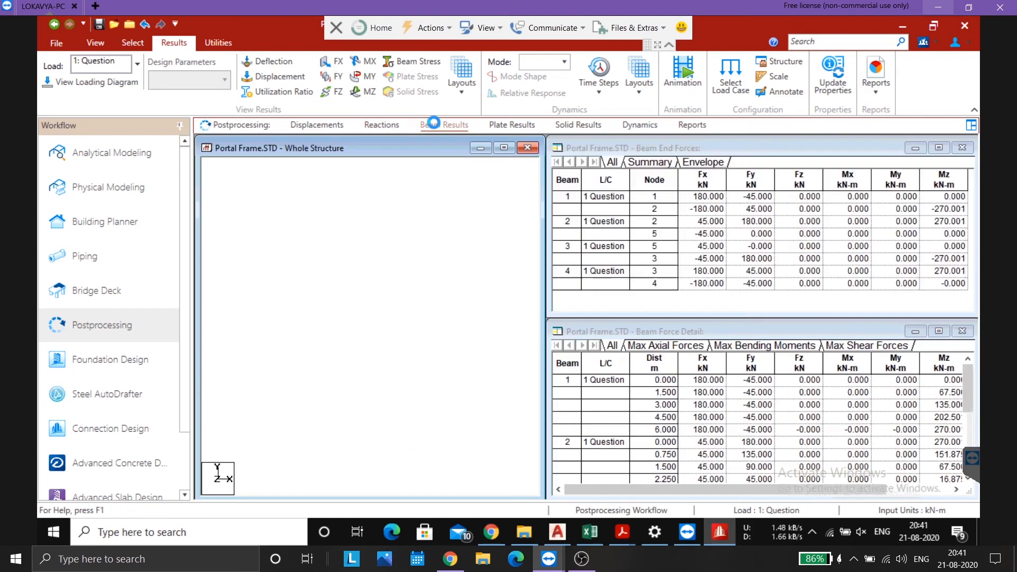
pyautogui.click(363, 92)
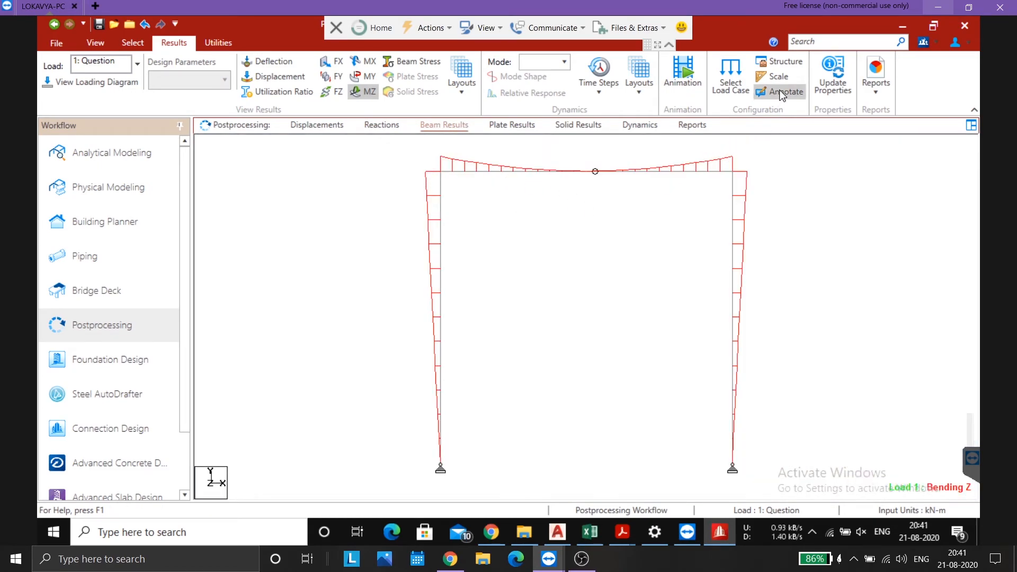
pyautogui.click(784, 92)
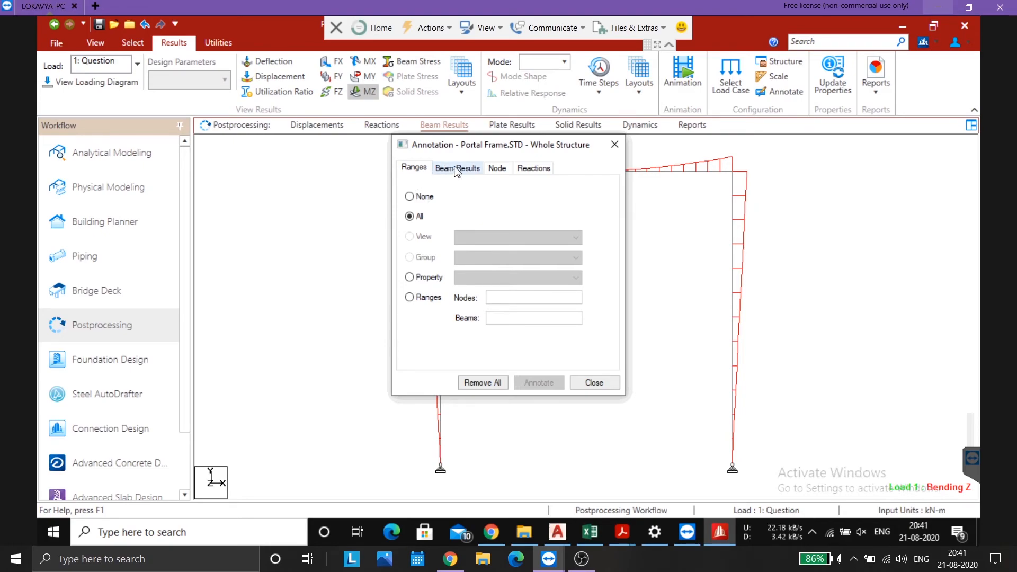
pyautogui.click(457, 168)
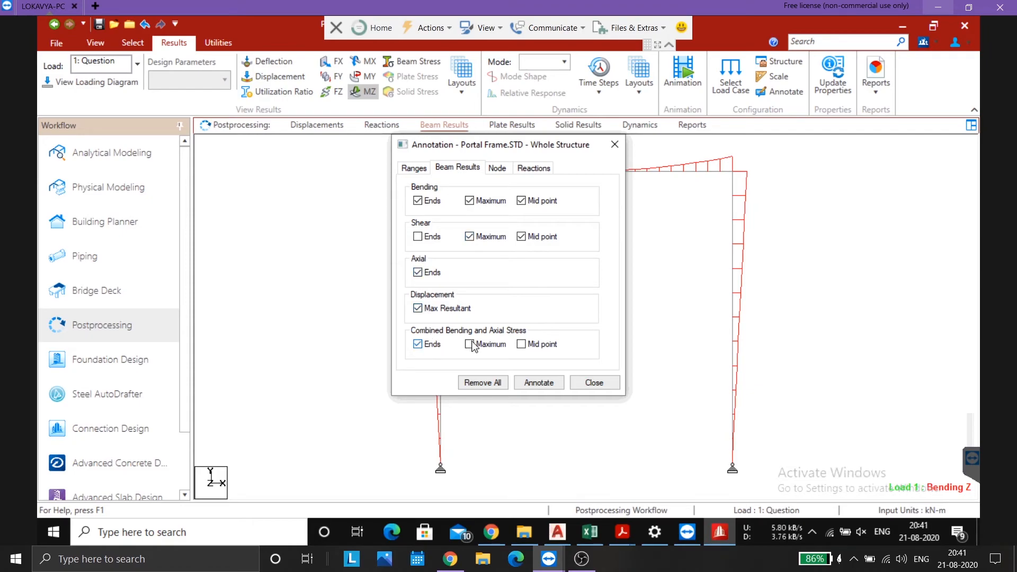
pyautogui.click(470, 343)
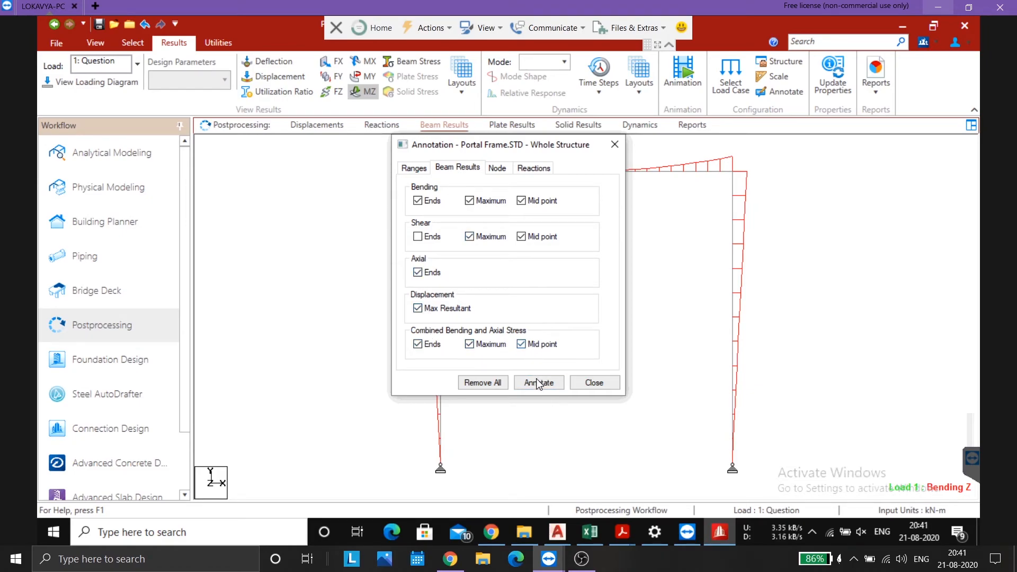
pyautogui.click(539, 383)
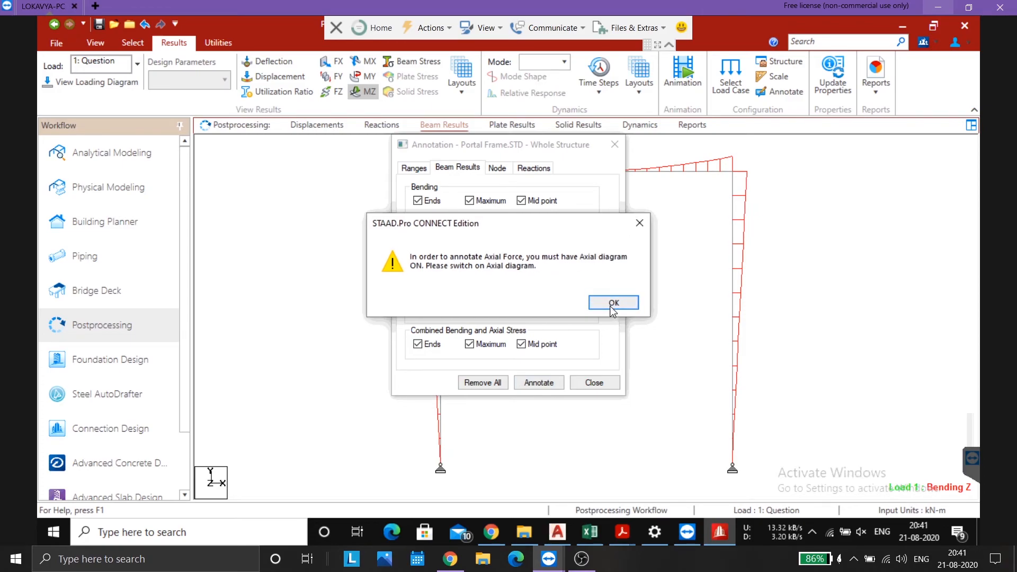
pyautogui.click(613, 303)
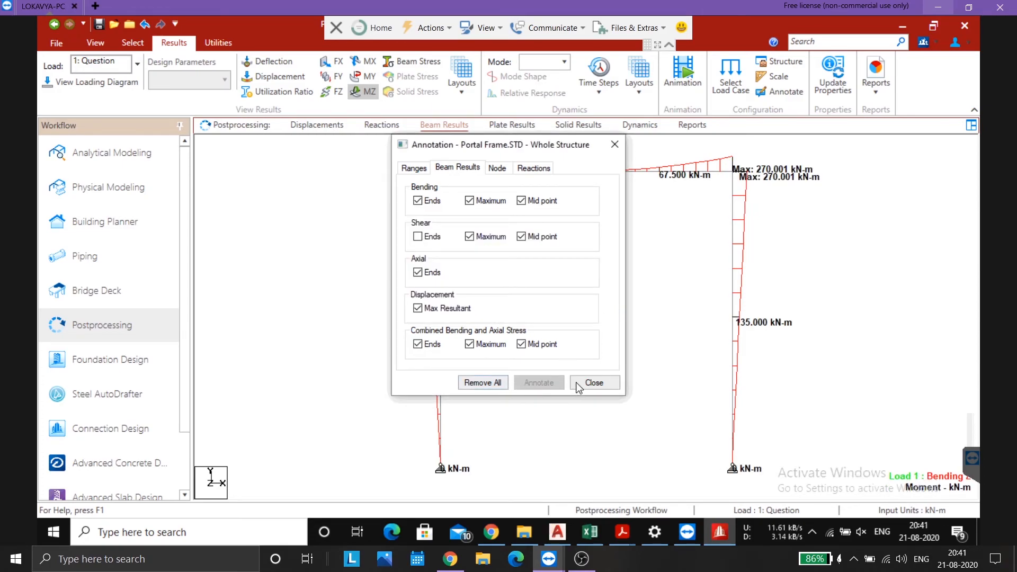
pyautogui.click(593, 382)
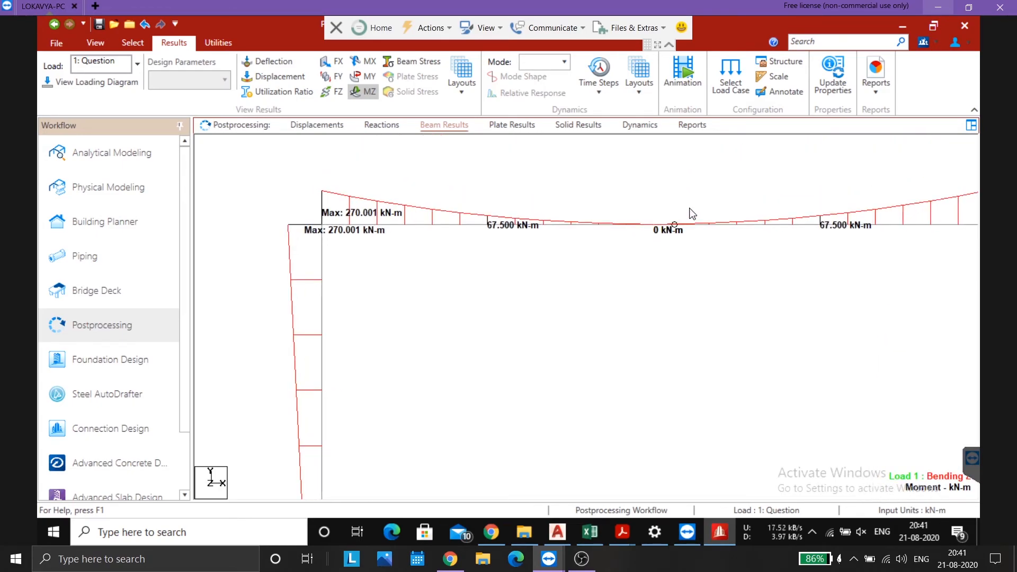
pyautogui.moveTo(670, 238)
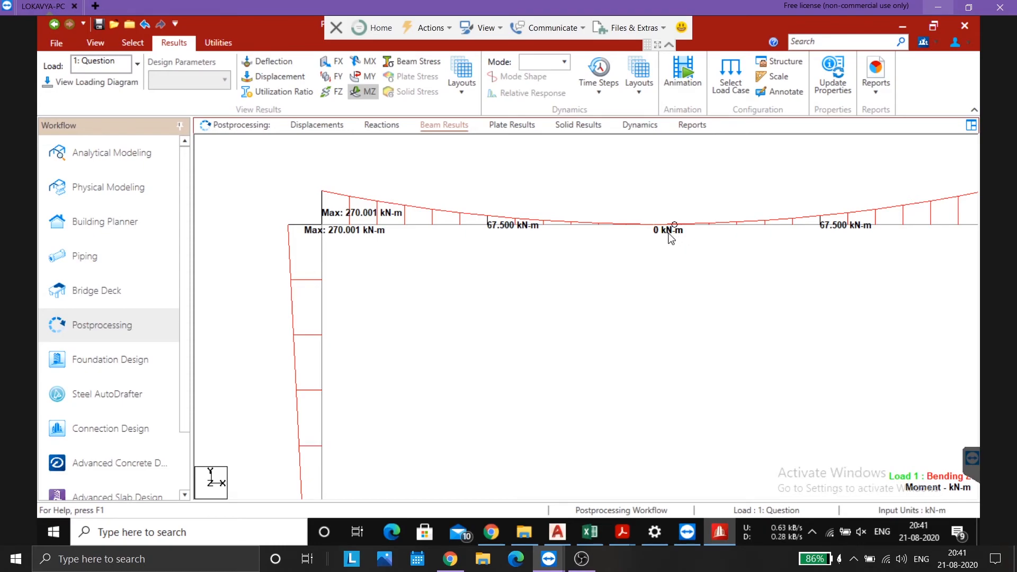
pyautogui.moveTo(670, 232)
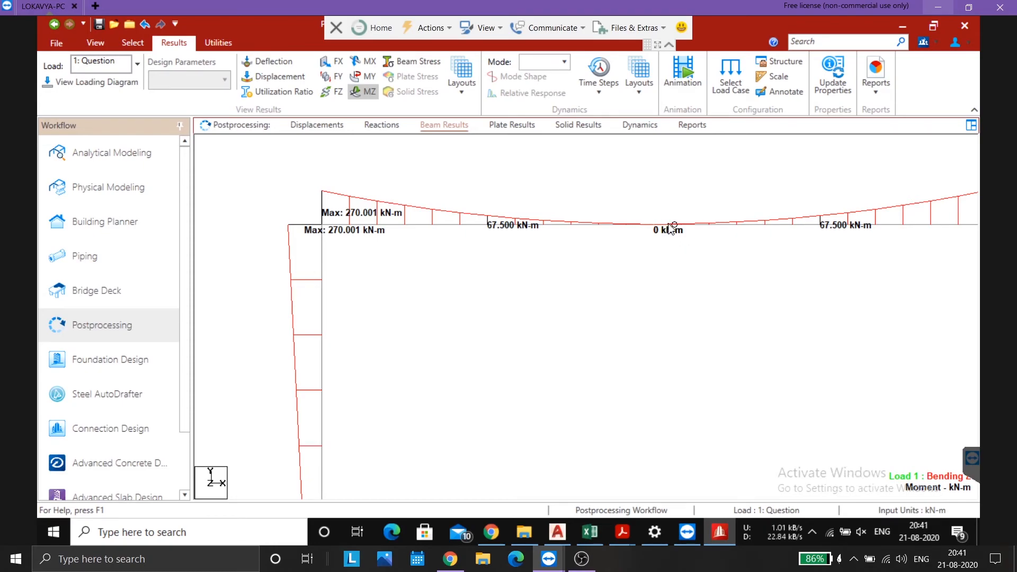
pyautogui.moveTo(674, 225)
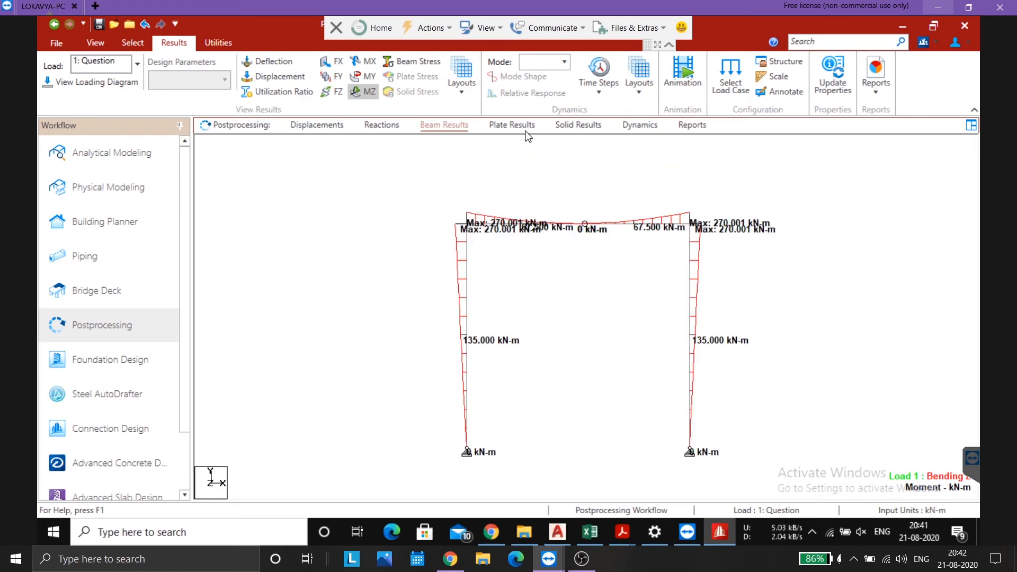
pyautogui.moveTo(792, 216)
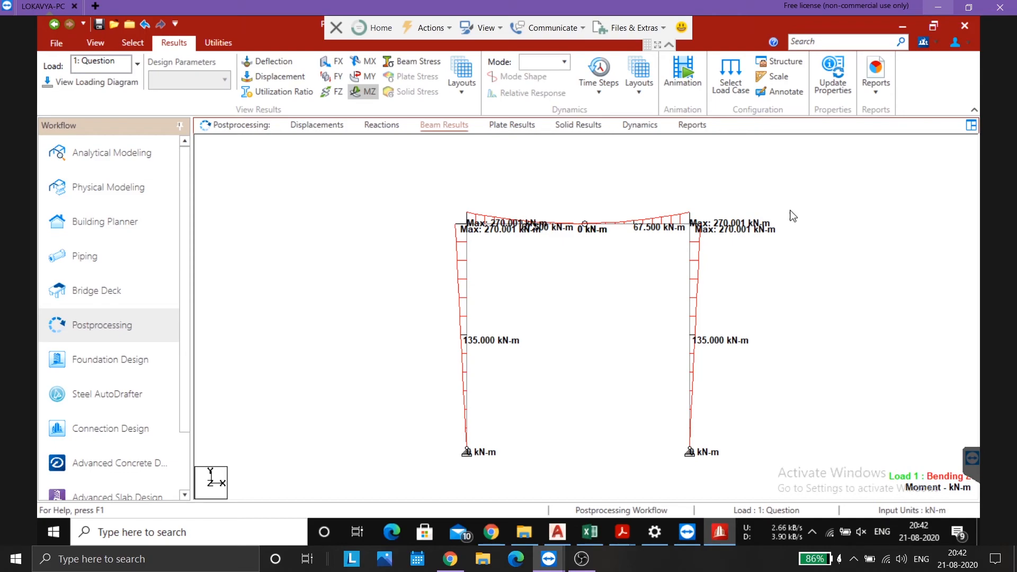
pyautogui.moveTo(579, 188)
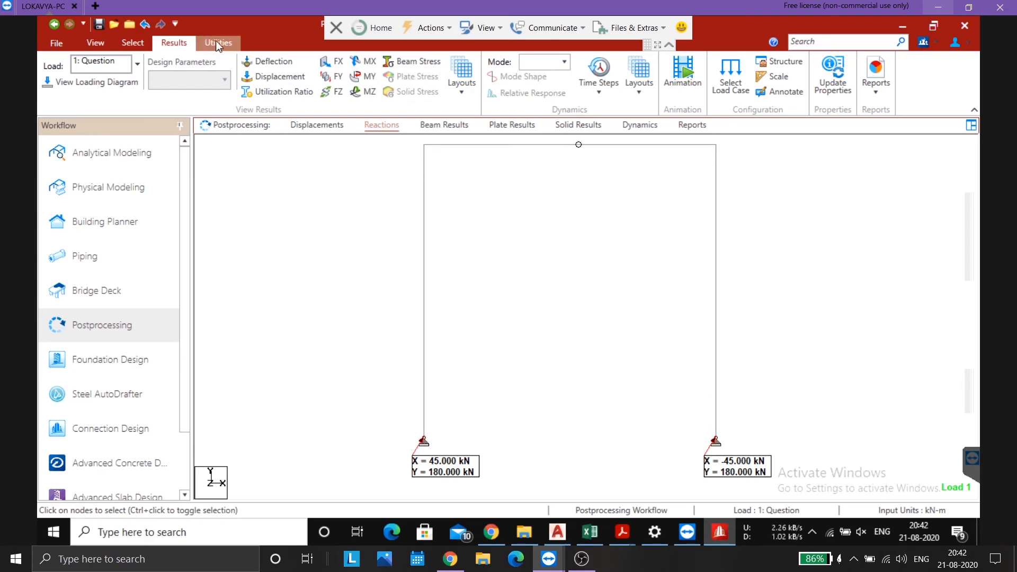
# Step: Snapshot the support reactions display as Picture 1, captioned 'Reactions'
pyautogui.click(218, 43)
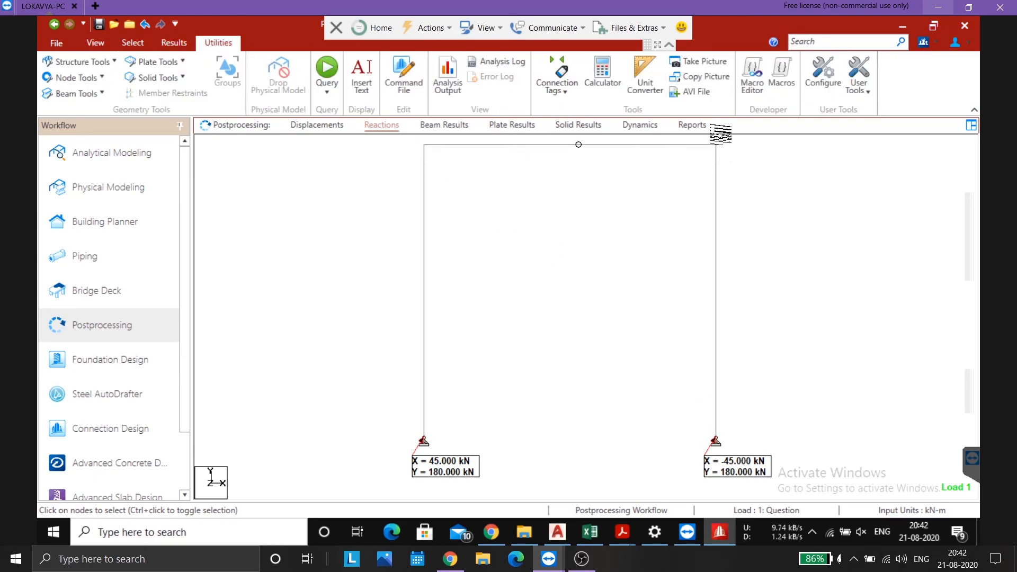
pyautogui.click(694, 61)
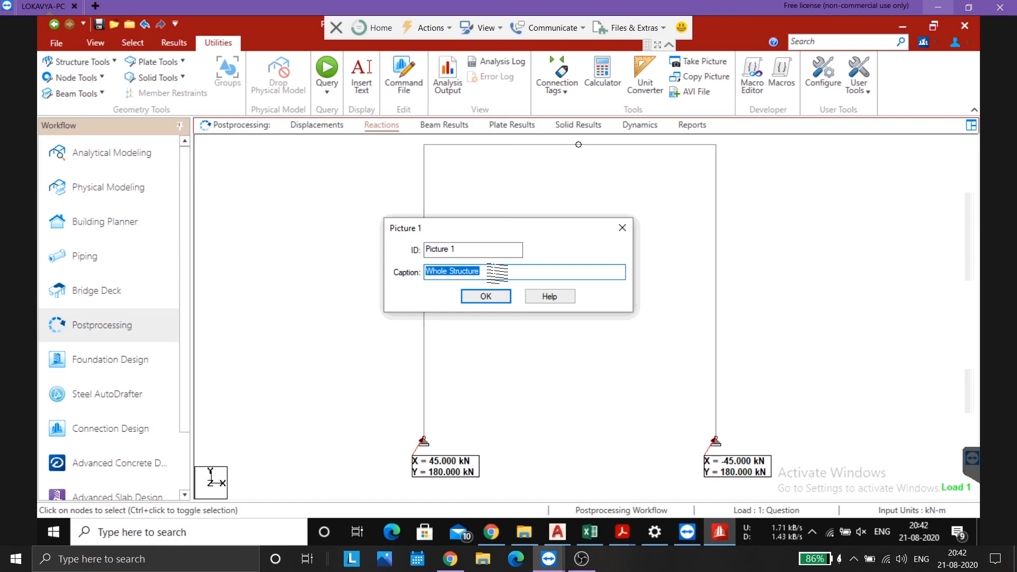
pyautogui.press('Delete')
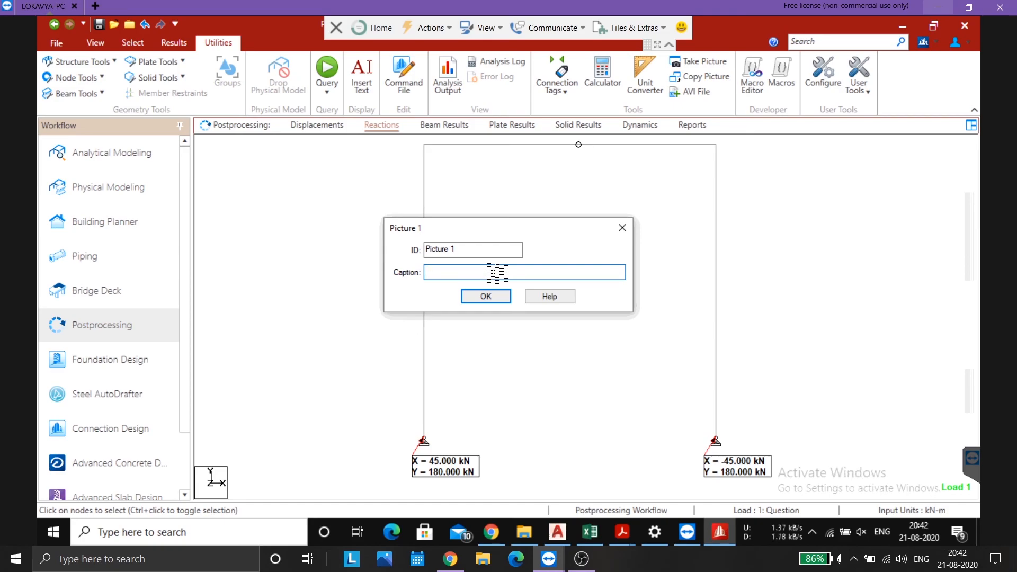
pyautogui.write('Reactions')
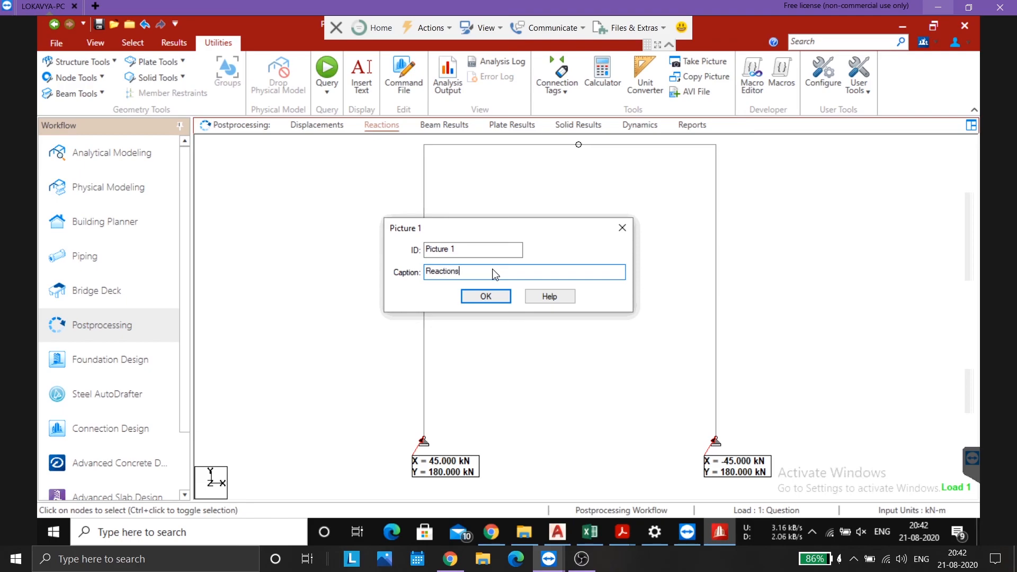
pyautogui.click(485, 296)
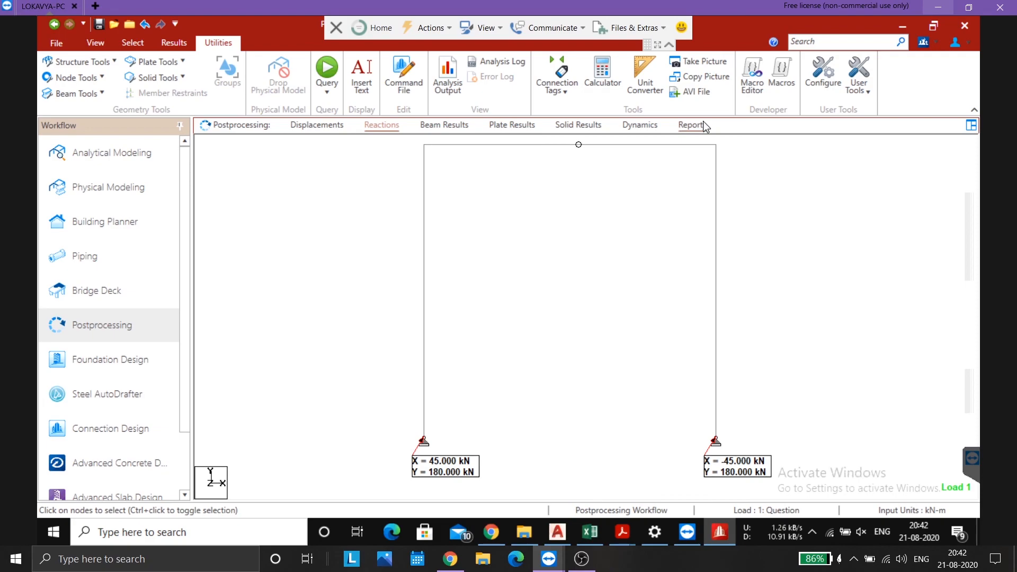
# Step: Add the captured Reactions picture to the report and zoom into sheet 15
pyautogui.click(691, 125)
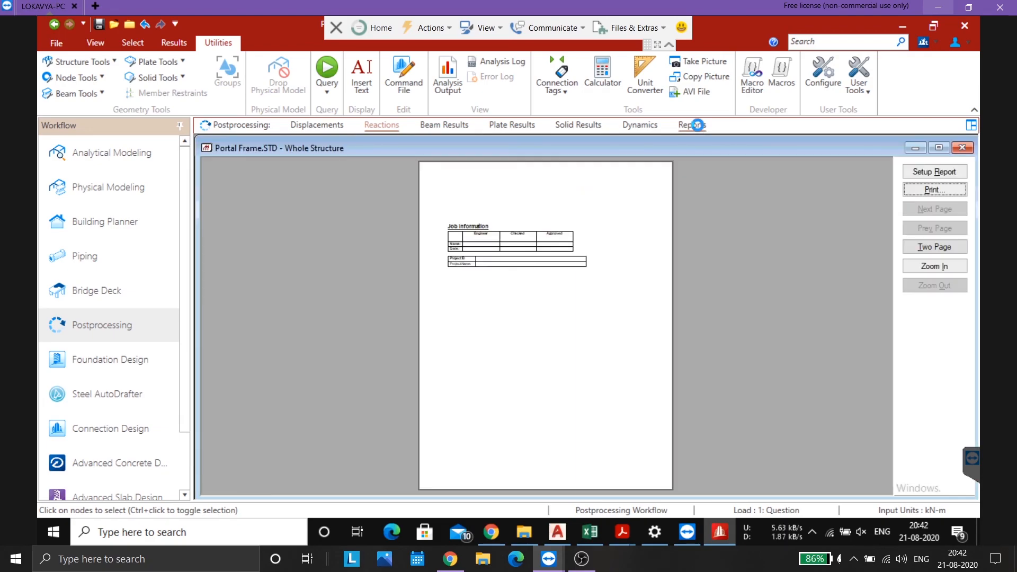
pyautogui.click(935, 171)
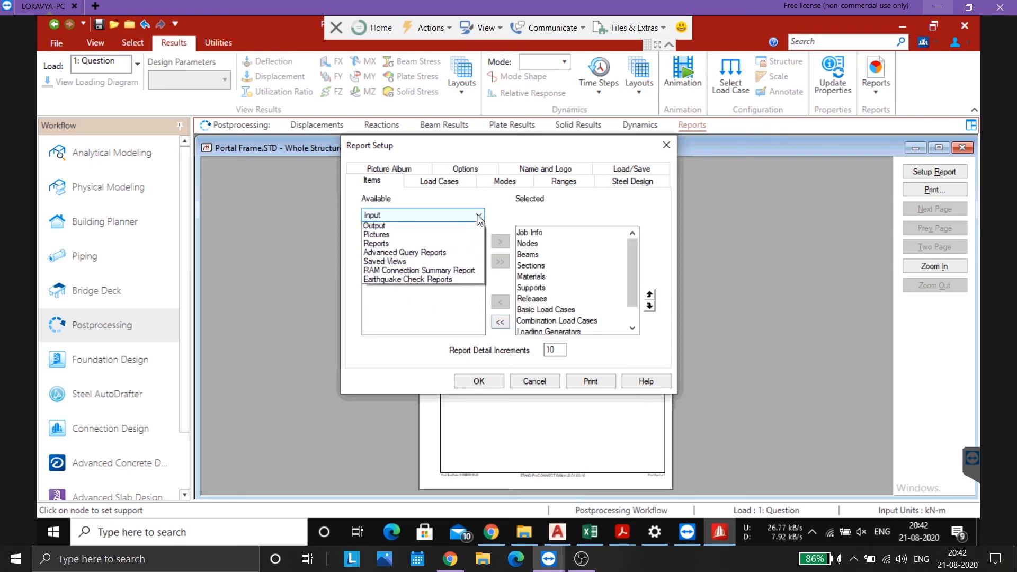
pyautogui.click(375, 225)
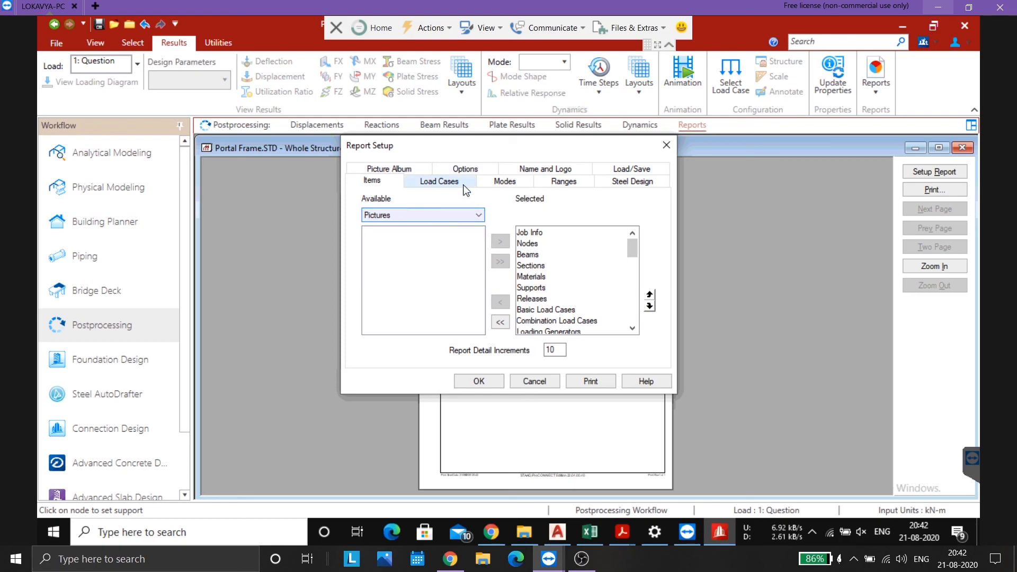
pyautogui.click(563, 181)
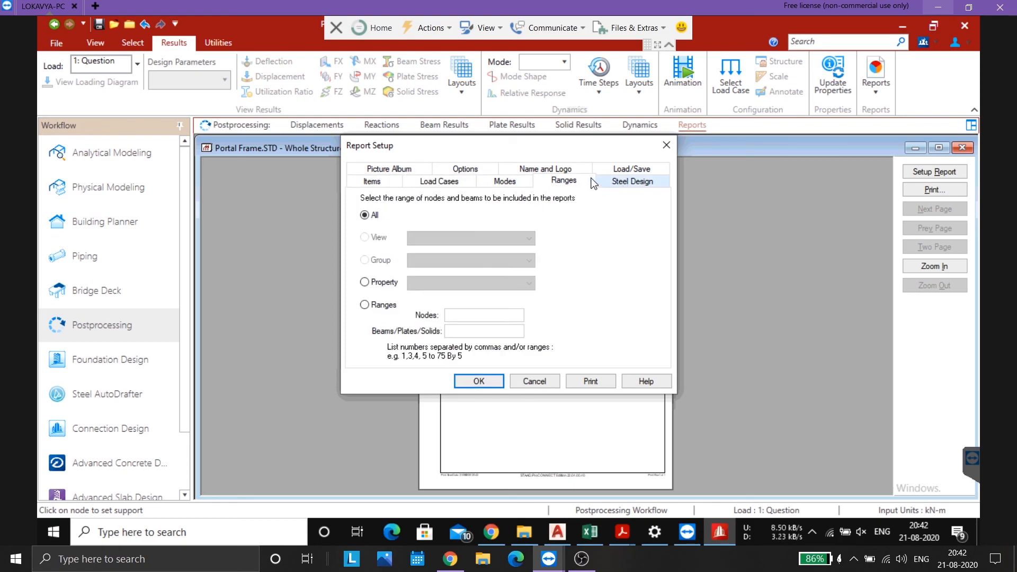
pyautogui.click(545, 180)
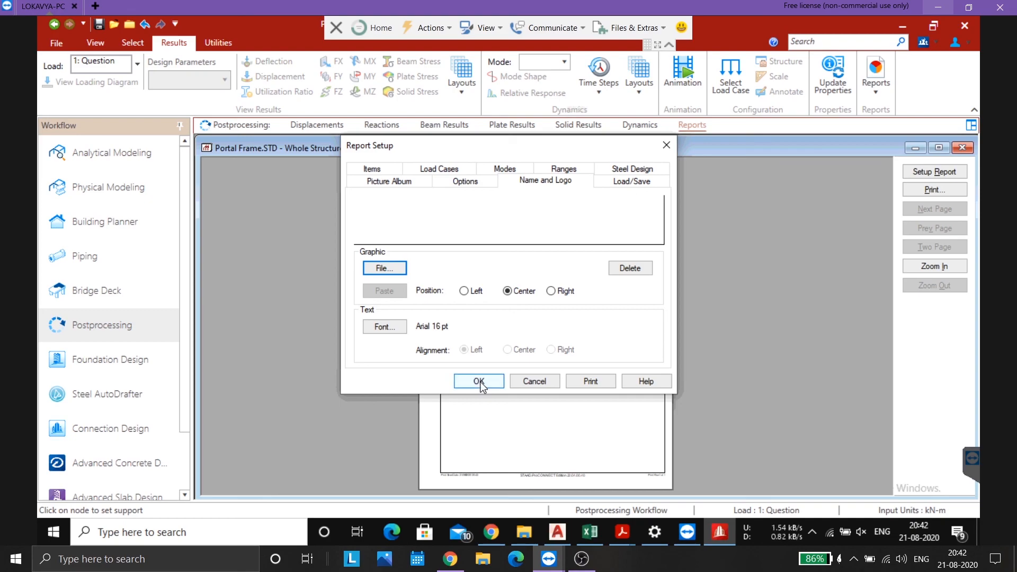
pyautogui.click(479, 381)
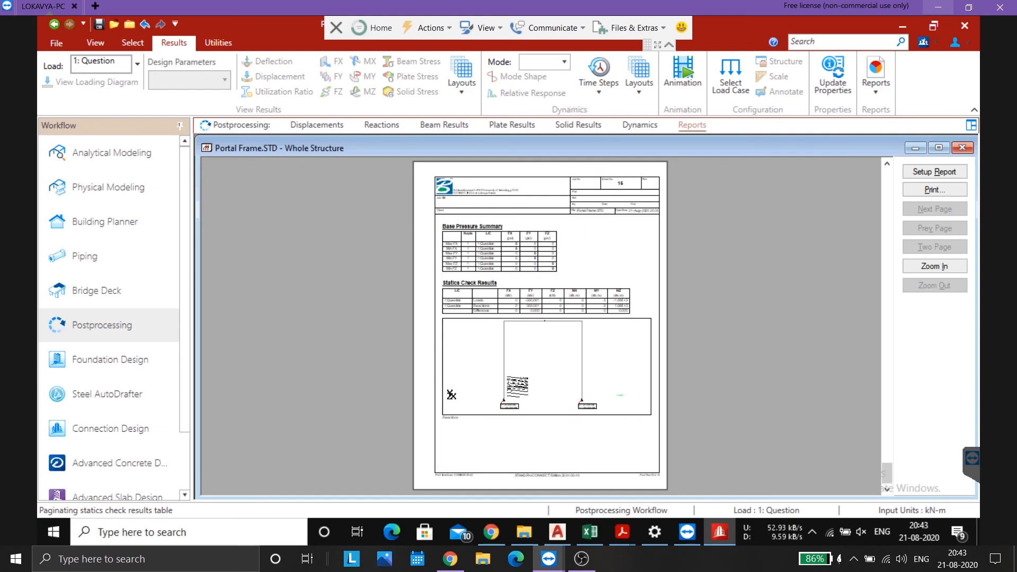
pyautogui.scroll(-3)
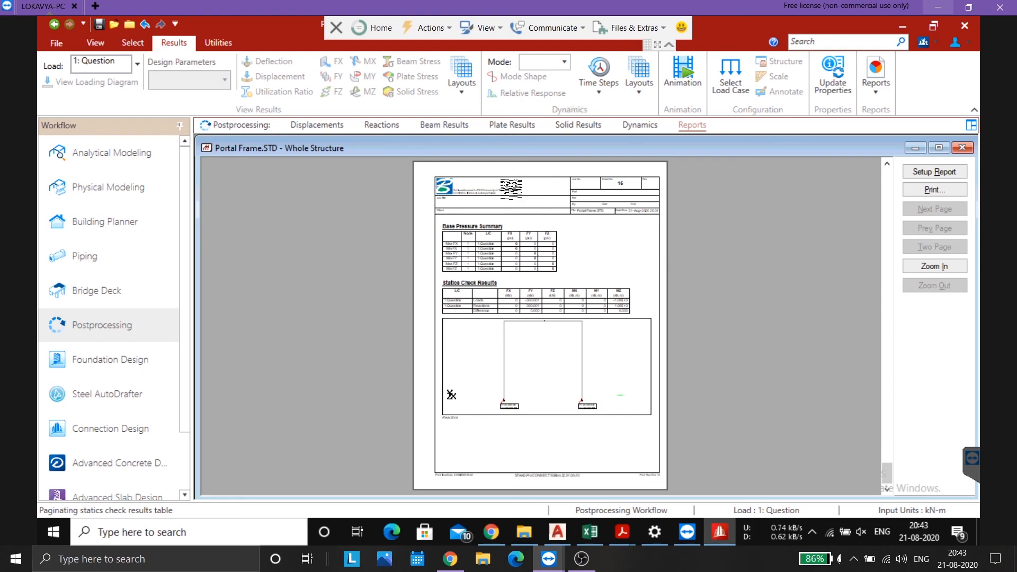
pyautogui.click(934, 265)
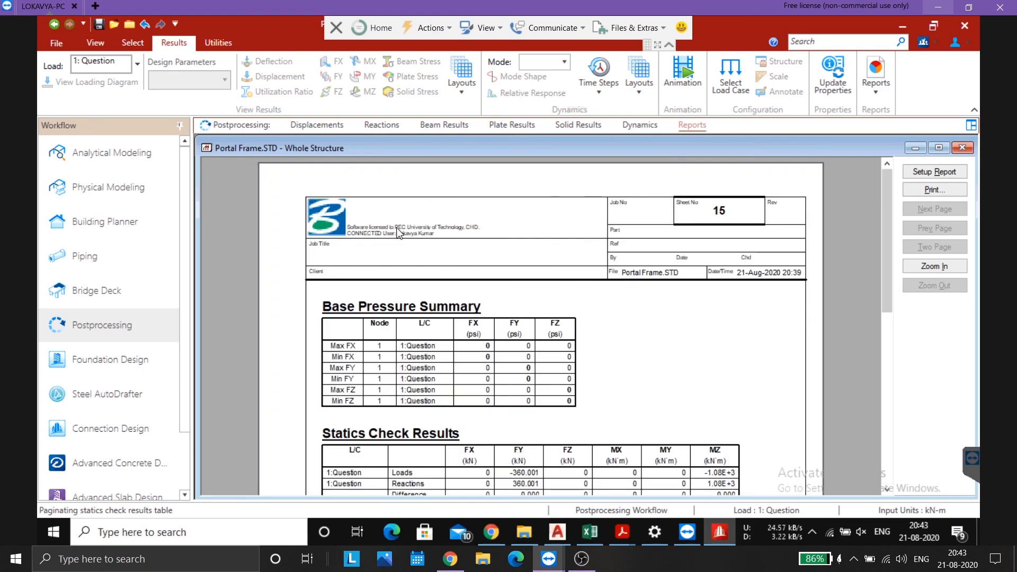